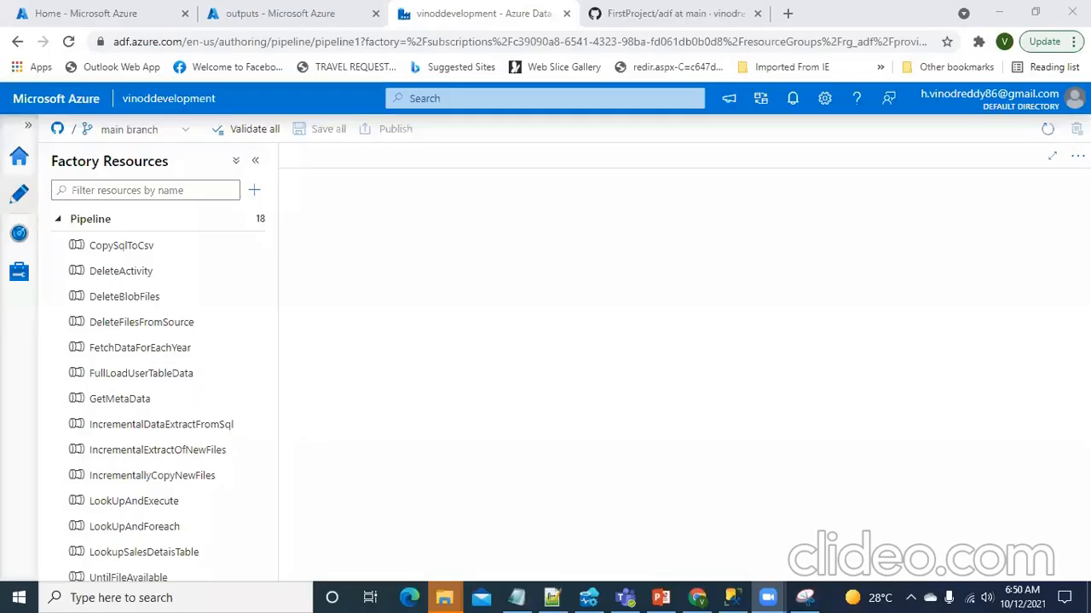
Show PowerPoint slide 7 with the Full Load / Incrementally Load diagram.
{"action": "left_click", "coordinate": [660, 597]}
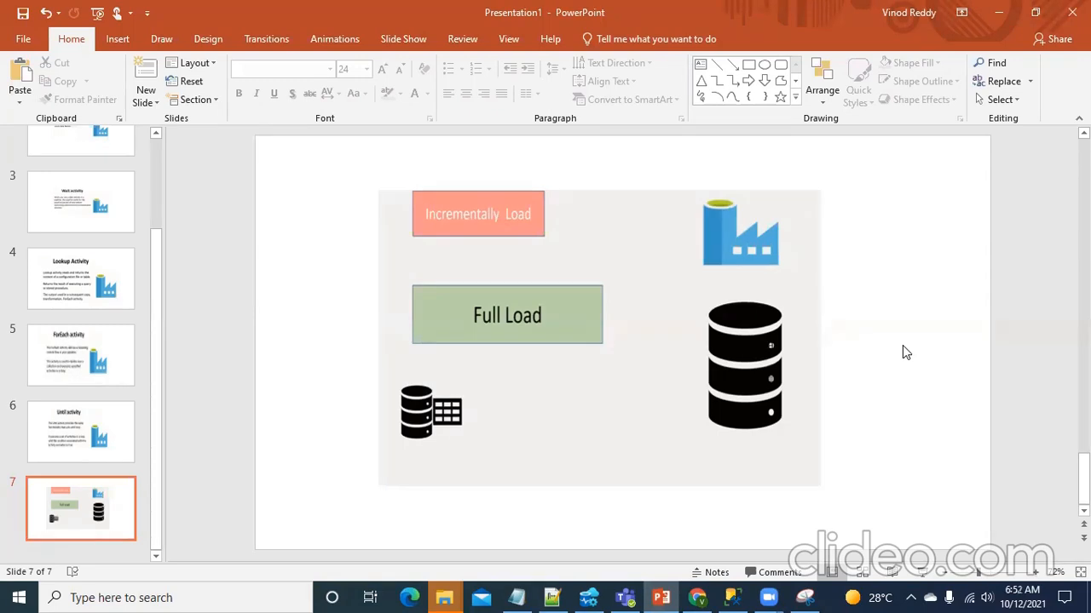
{"action": "mouse_move", "coordinate": [758, 264]}
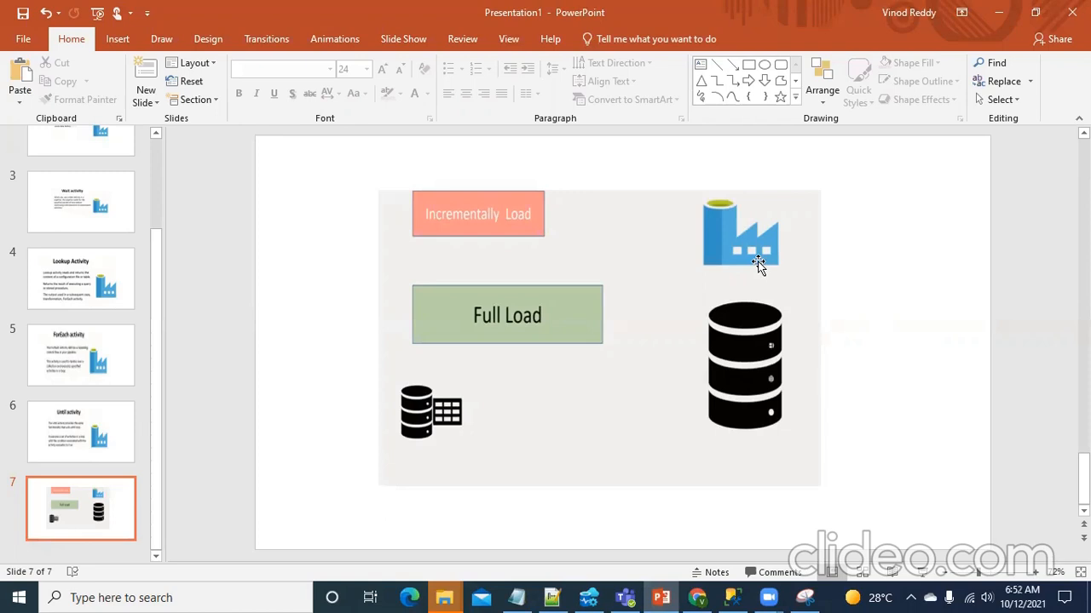
{"action": "mouse_move", "coordinate": [886, 376]}
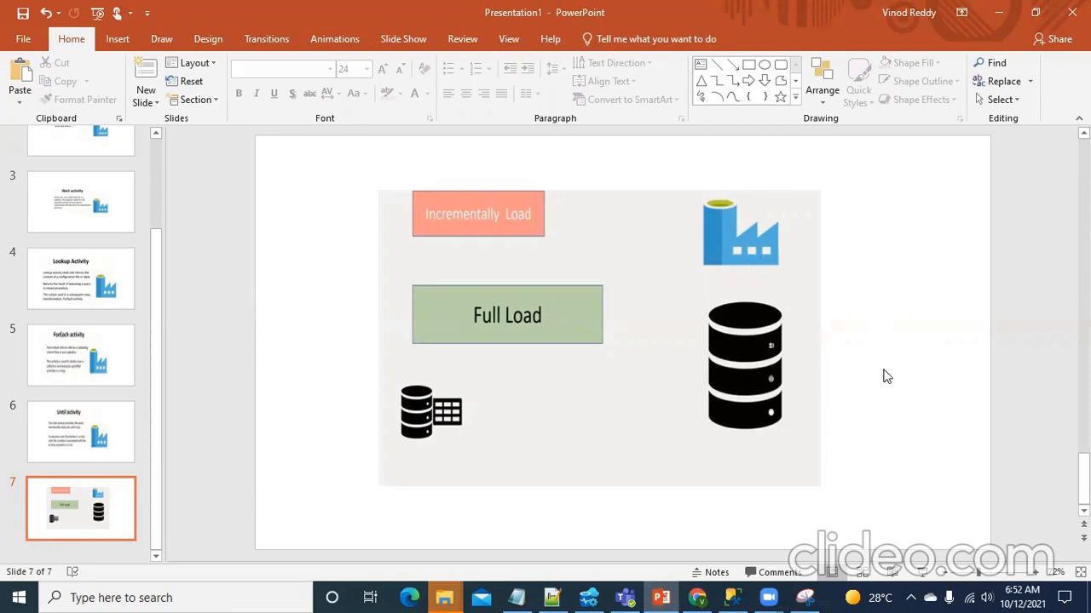
{"action": "mouse_move", "coordinate": [866, 410]}
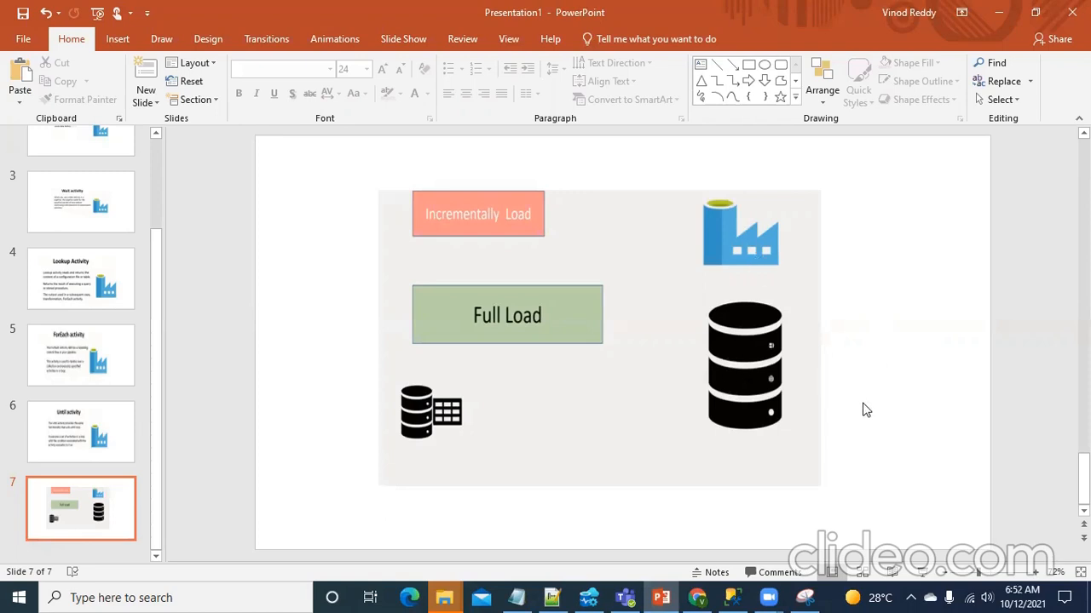
{"action": "mouse_move", "coordinate": [768, 597]}
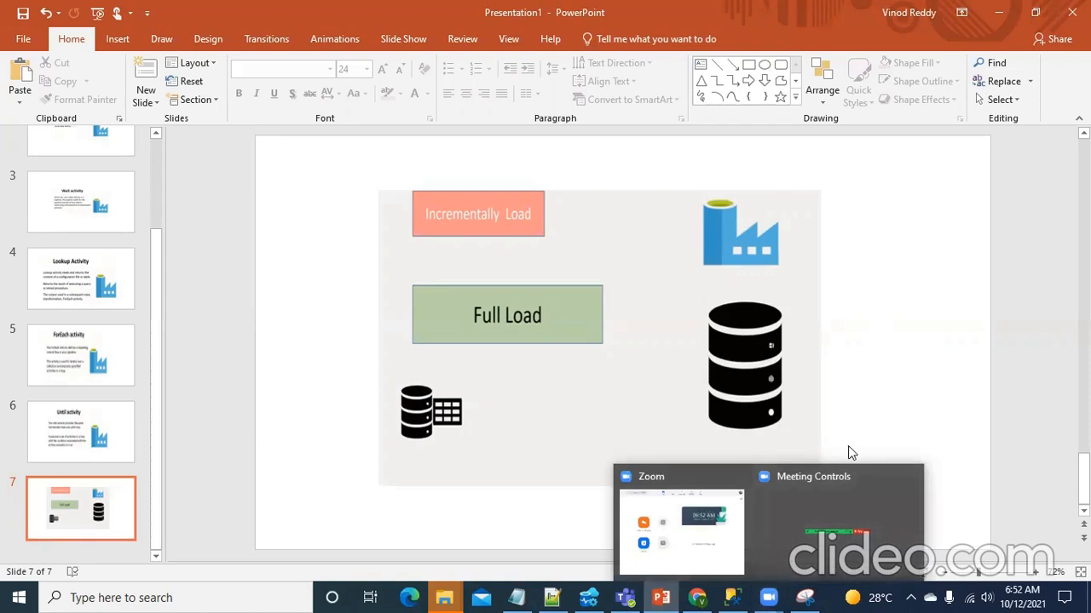
{"action": "mouse_move", "coordinate": [860, 413]}
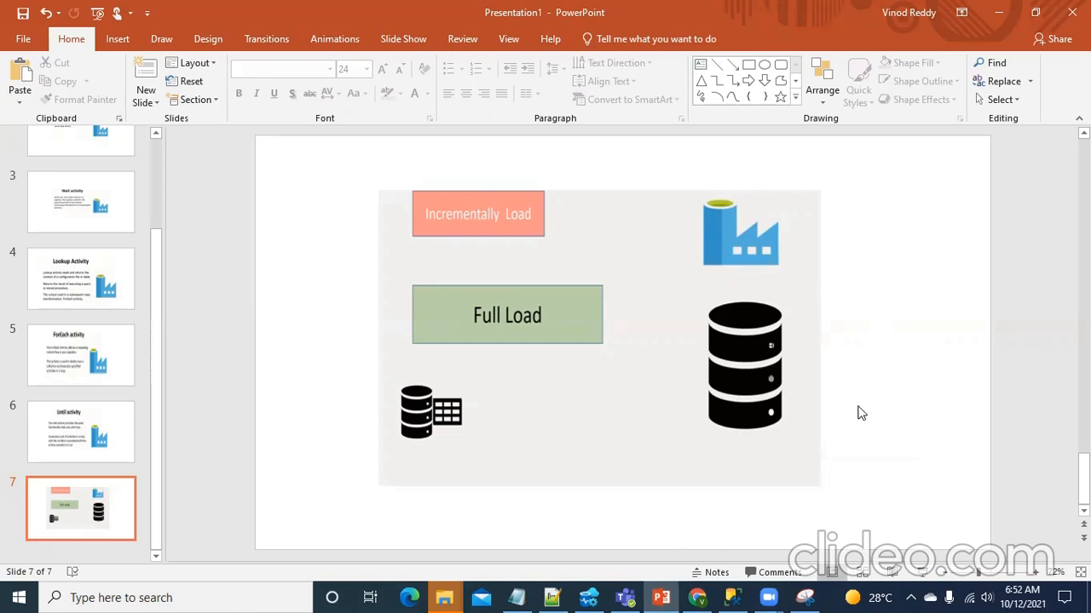
{"action": "mouse_move", "coordinate": [867, 288]}
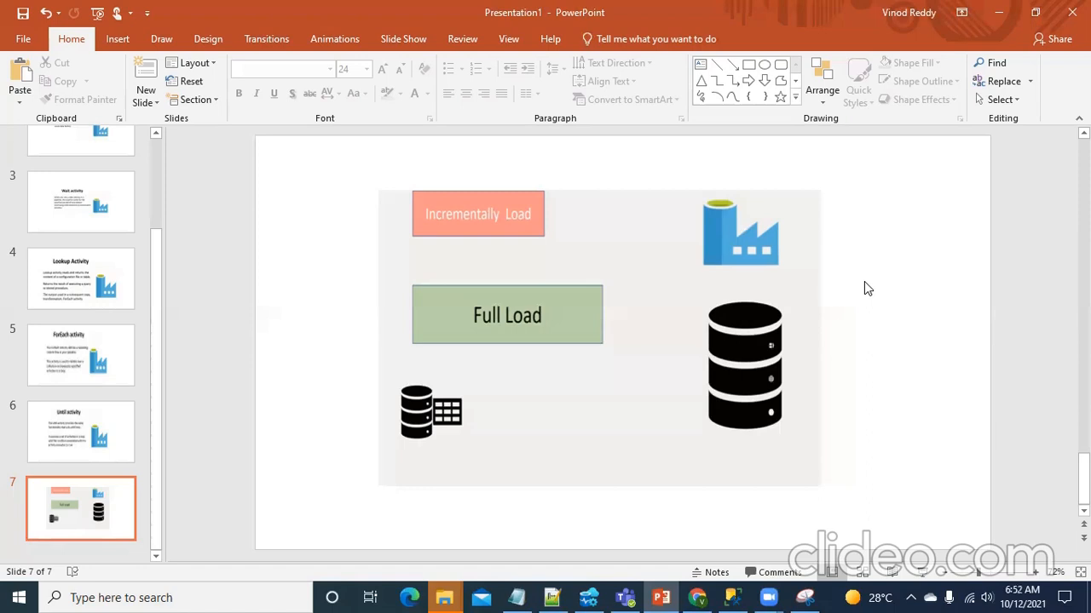
{"action": "mouse_move", "coordinate": [699, 554]}
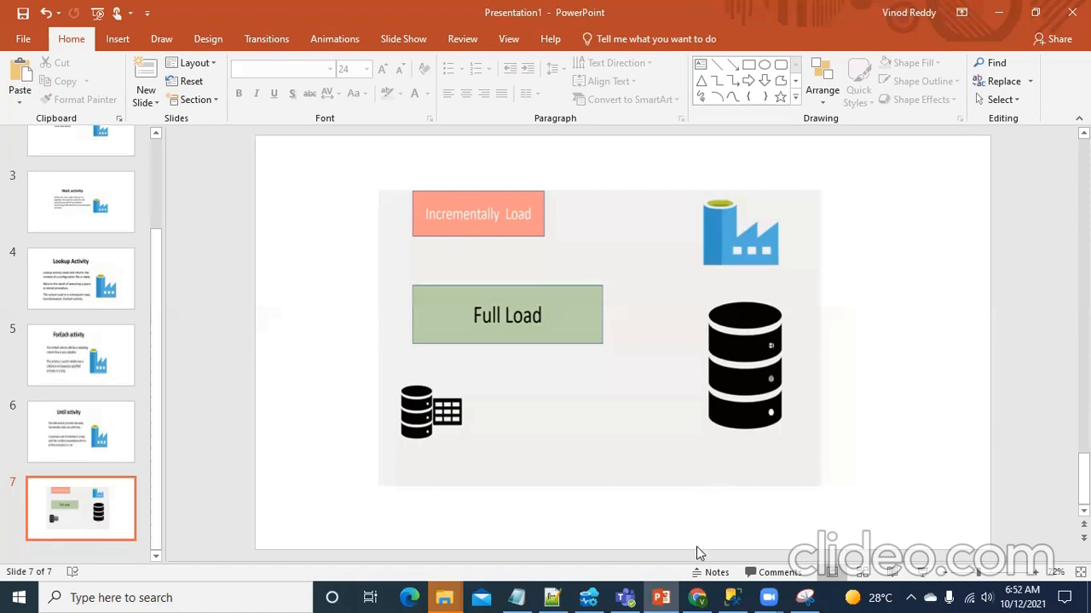
{"action": "mouse_move", "coordinate": [698, 597]}
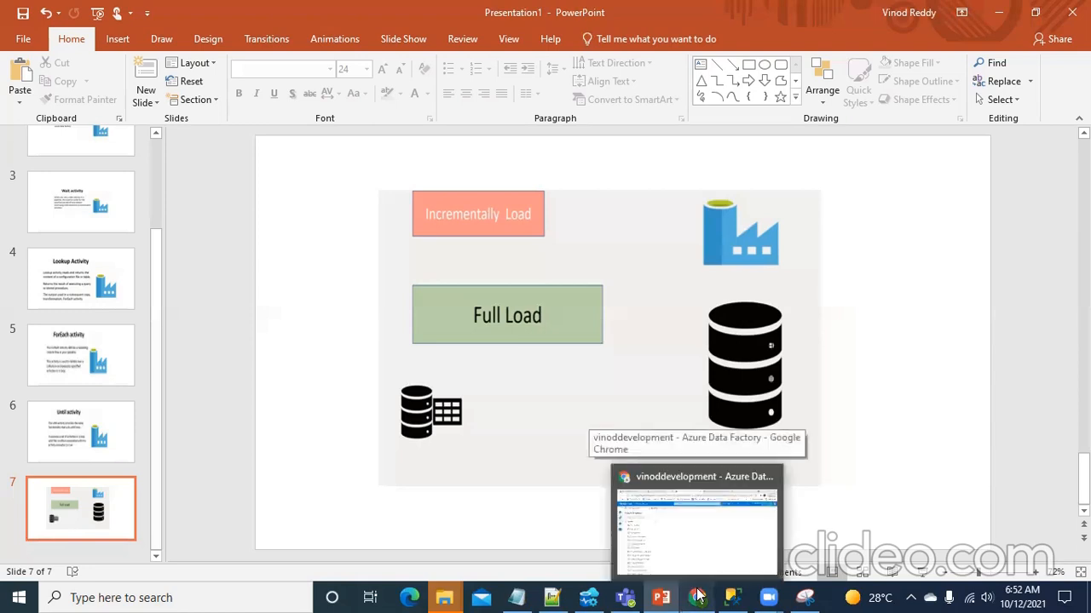
Collapse the Azure_SQL_DB and Azure_DW_DB trees and scroll to the INSERT INTO tbluser statement.
{"action": "left_click", "coordinate": [696, 519]}
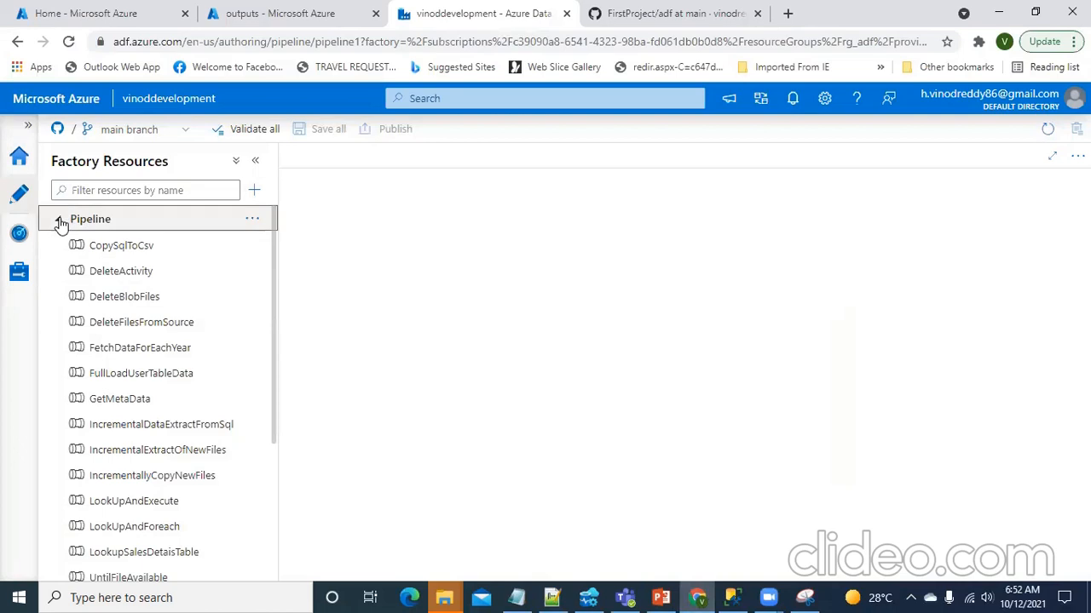
{"action": "left_click", "coordinate": [56, 219]}
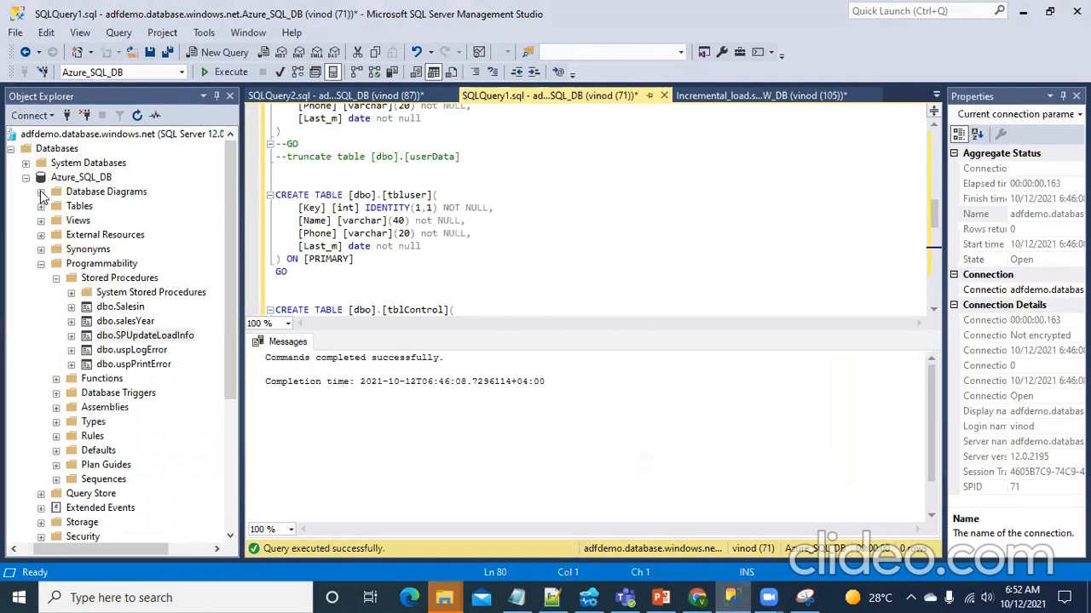
{"action": "left_click", "coordinate": [41, 176]}
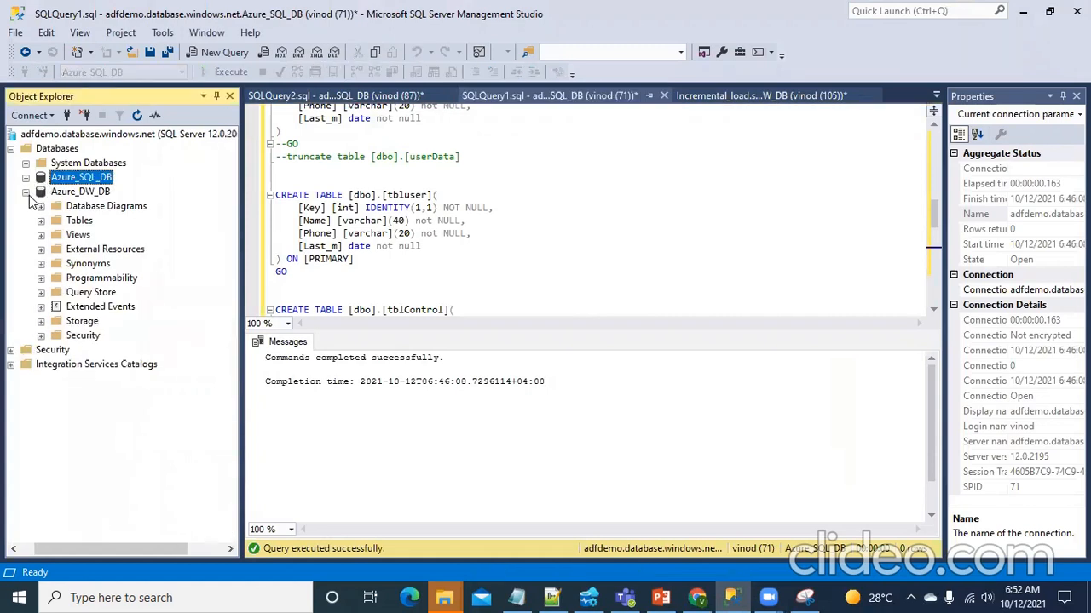
{"action": "left_click", "coordinate": [26, 178]}
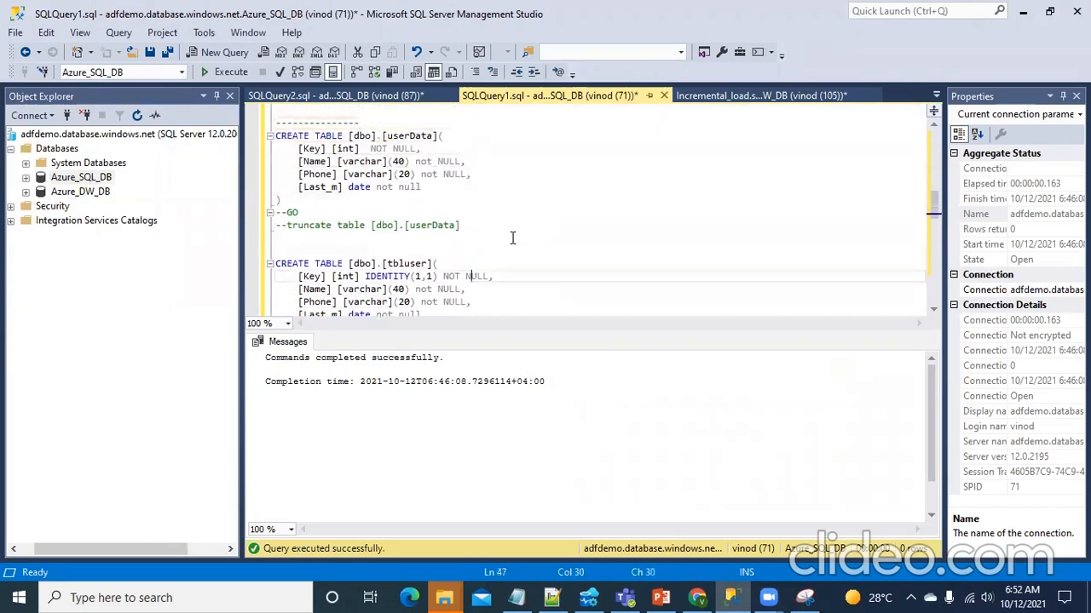
{"action": "scroll", "scroll_direction": "down", "scroll_amount": 3}
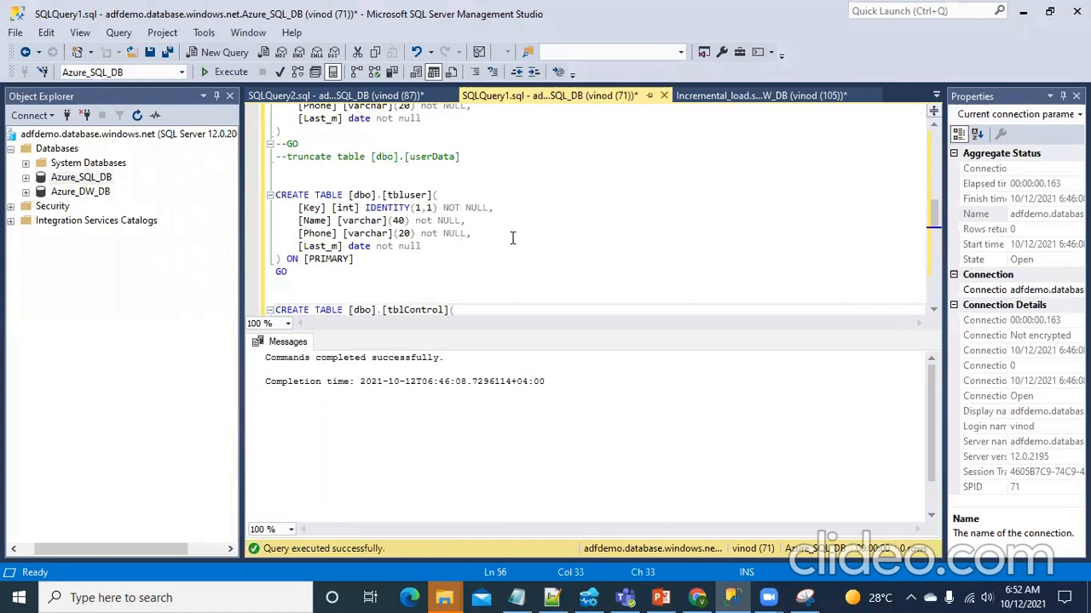
{"action": "mouse_move", "coordinate": [281, 298]}
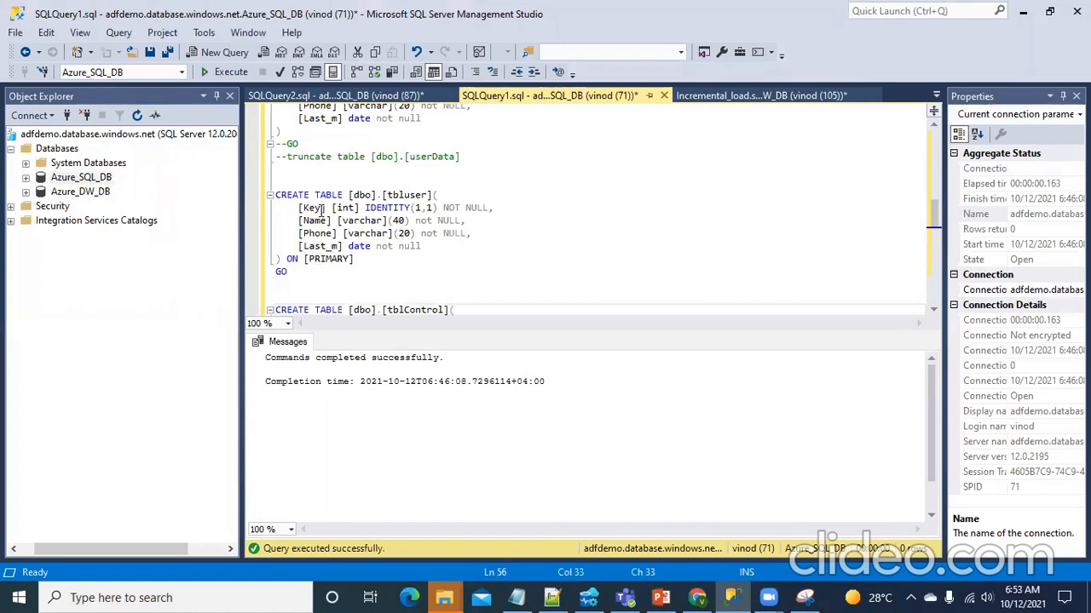
{"action": "scroll", "scroll_direction": "down", "scroll_amount": 3}
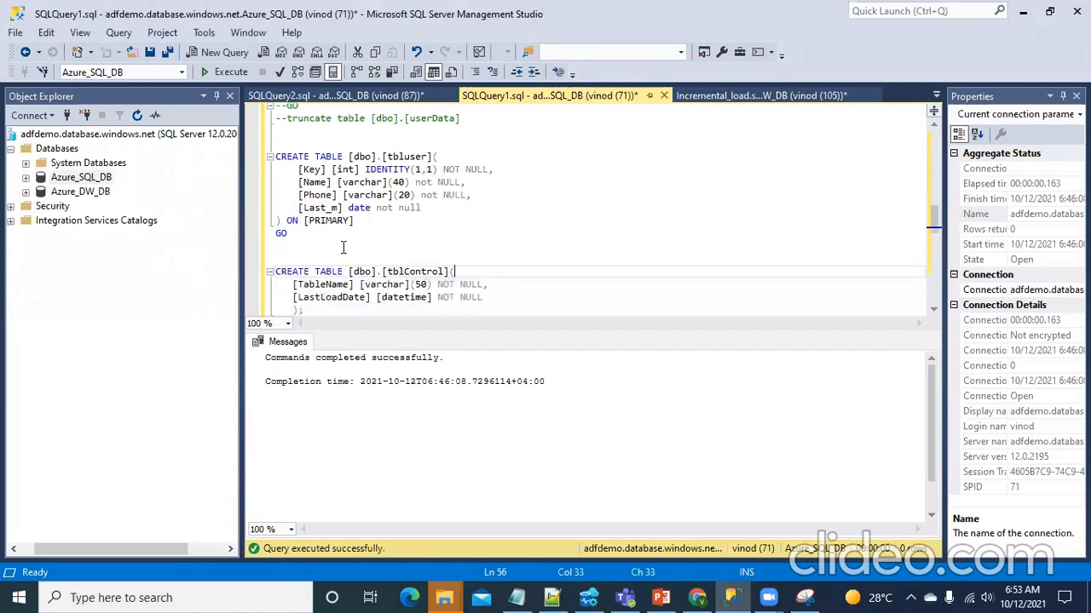
{"action": "scroll", "scroll_direction": "down", "scroll_amount": 3}
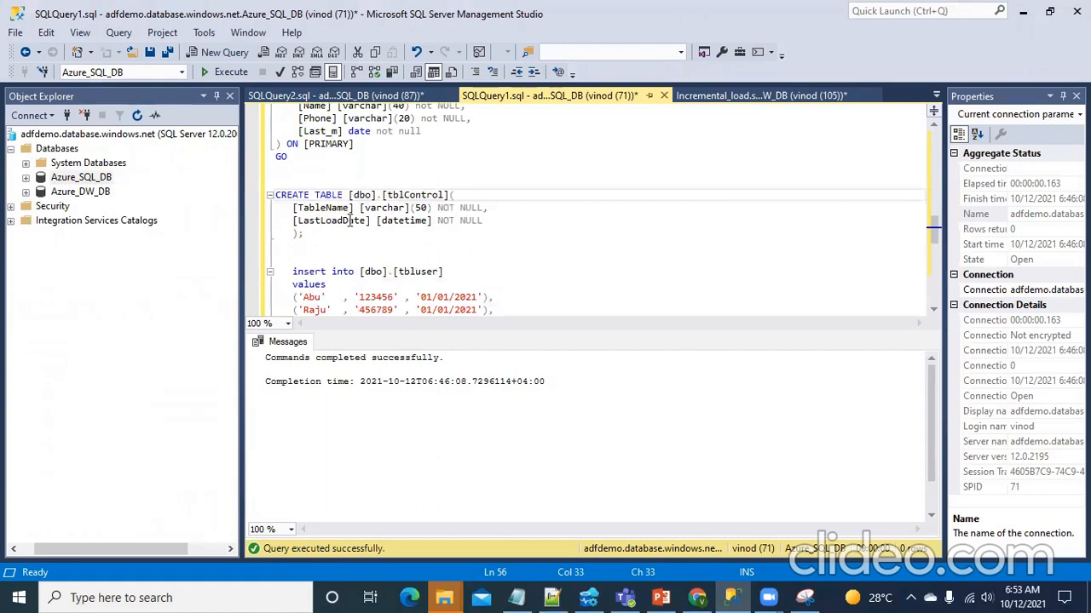
{"action": "scroll", "scroll_direction": "down", "scroll_amount": 3}
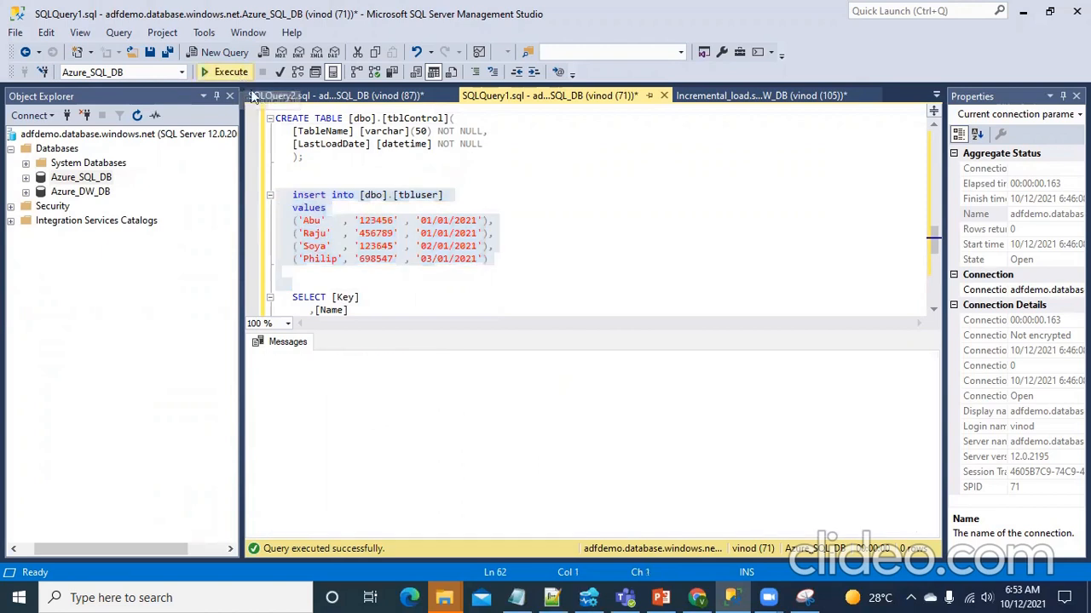
Run the tbluser insert and select queries, then query the tblControl table.
{"action": "left_click", "coordinate": [231, 72]}
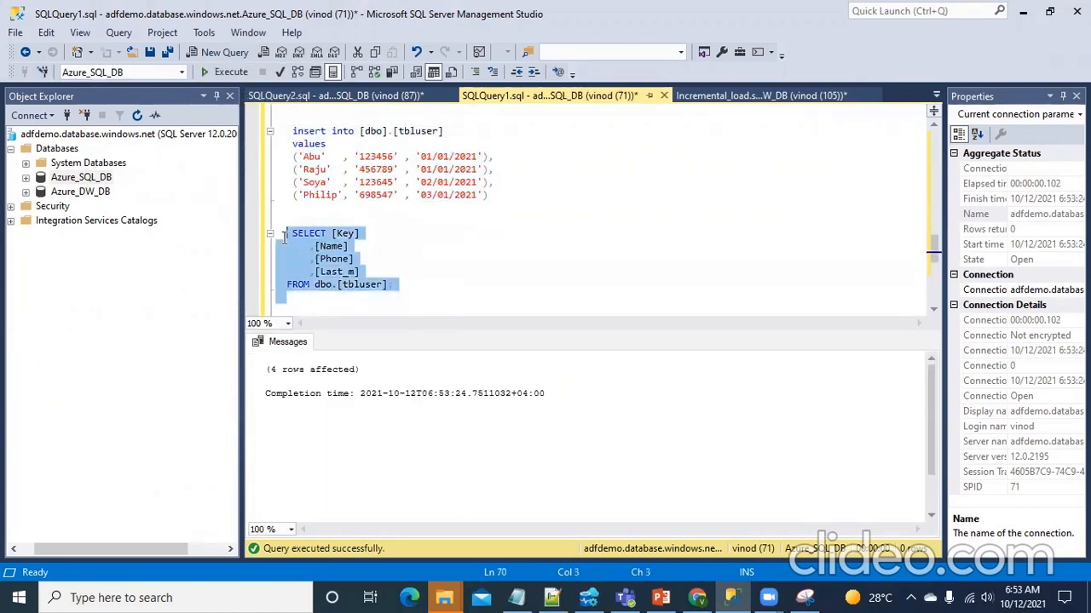
{"action": "left_click", "coordinate": [230, 71]}
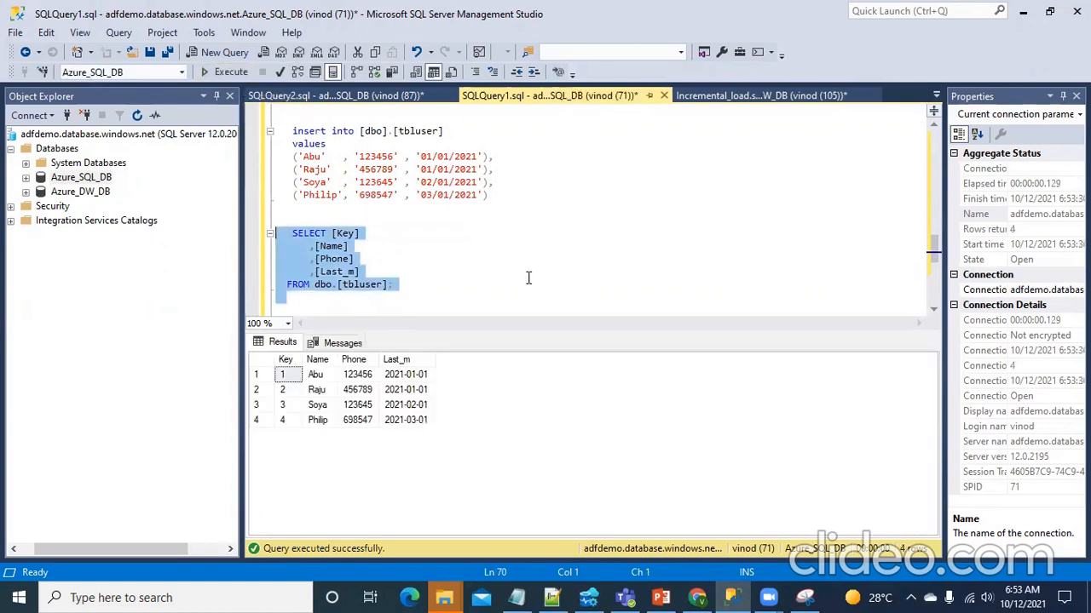
{"action": "scroll", "scroll_direction": "down", "scroll_amount": 3}
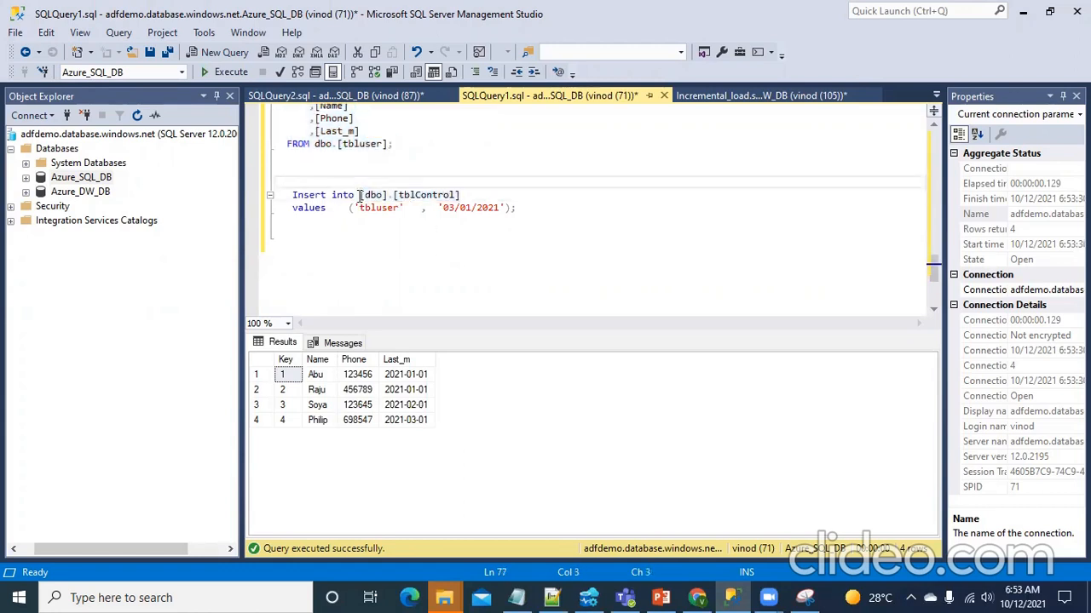
{"action": "type", "text": "Select * from [dbo].[tblControl"}
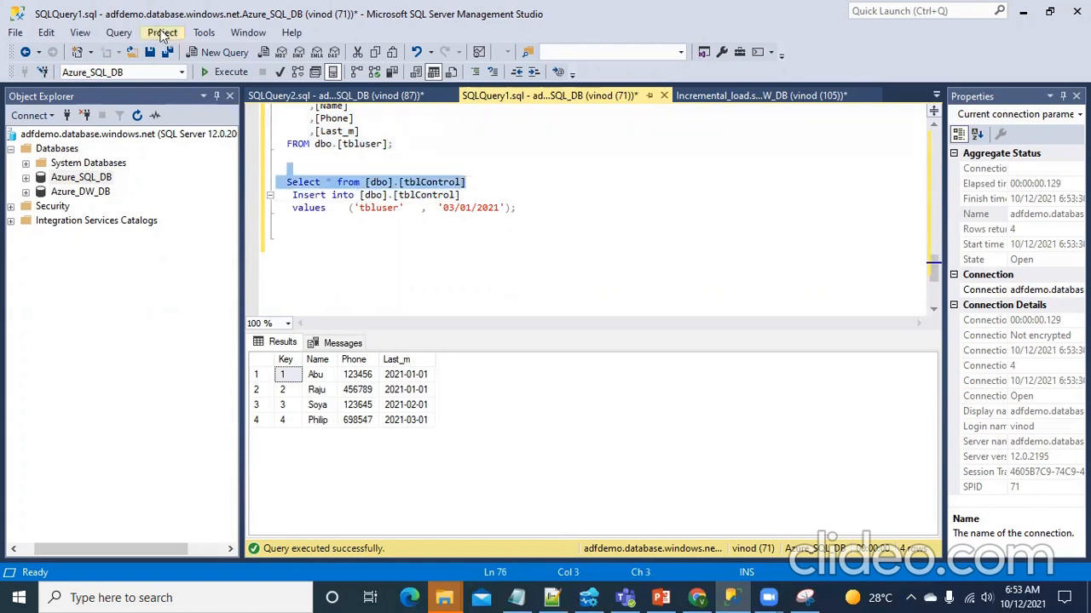
{"action": "left_click", "coordinate": [230, 71]}
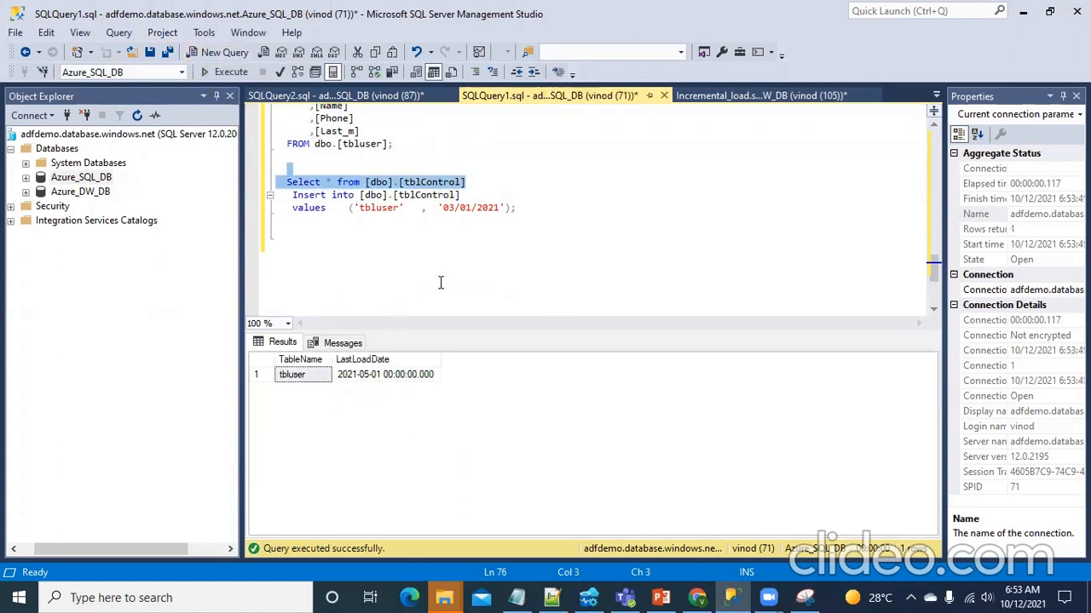
Truncate tblControl, re-run its SELECT query, and review the rest of the script.
{"action": "left_click", "coordinate": [486, 207]}
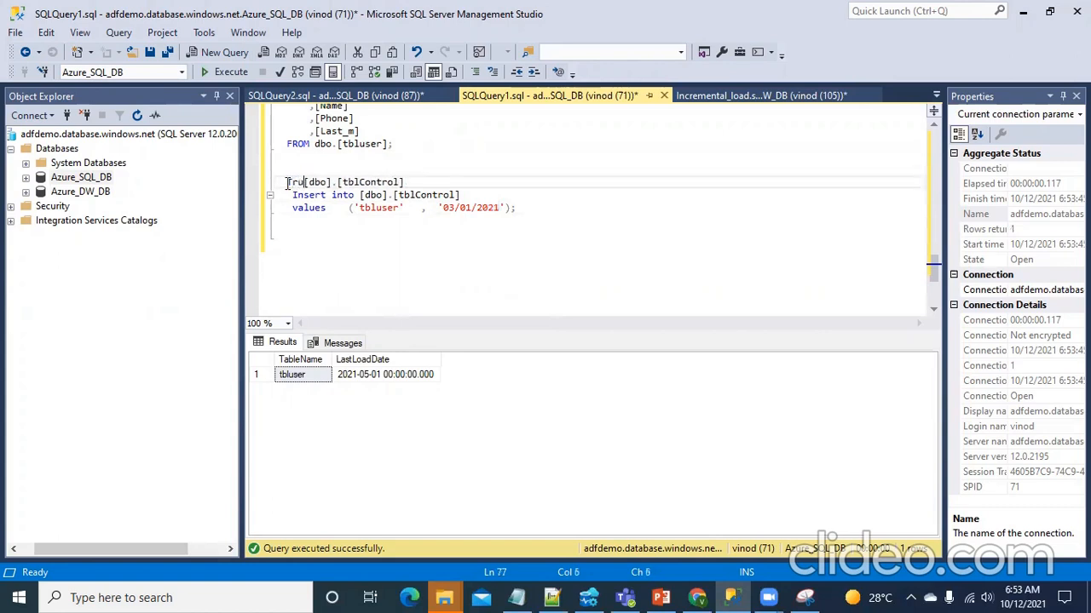
{"action": "type", "text": "truncate table"}
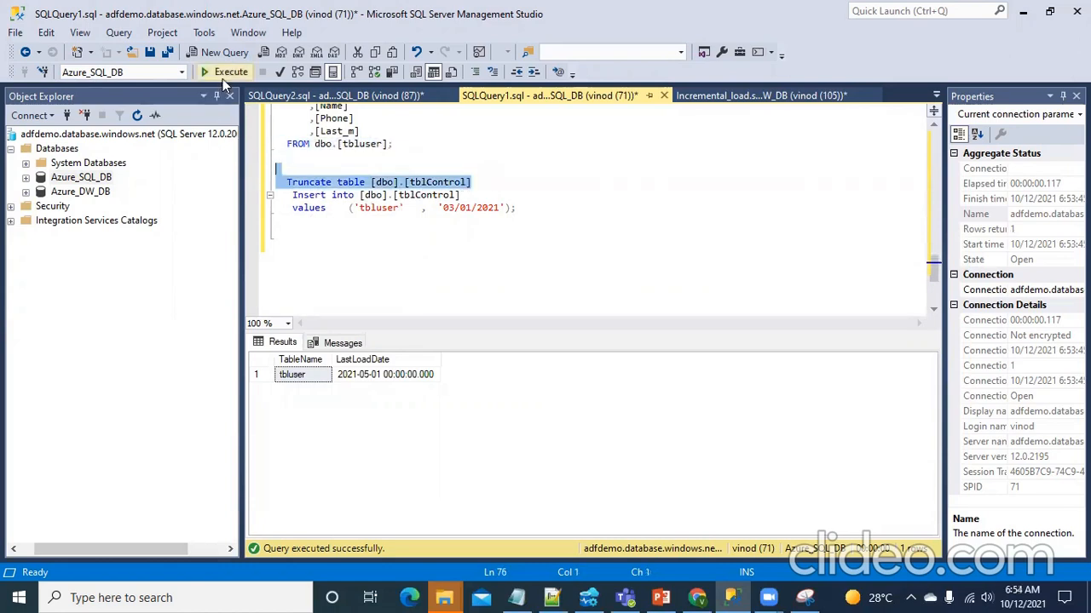
{"action": "left_click", "coordinate": [225, 72]}
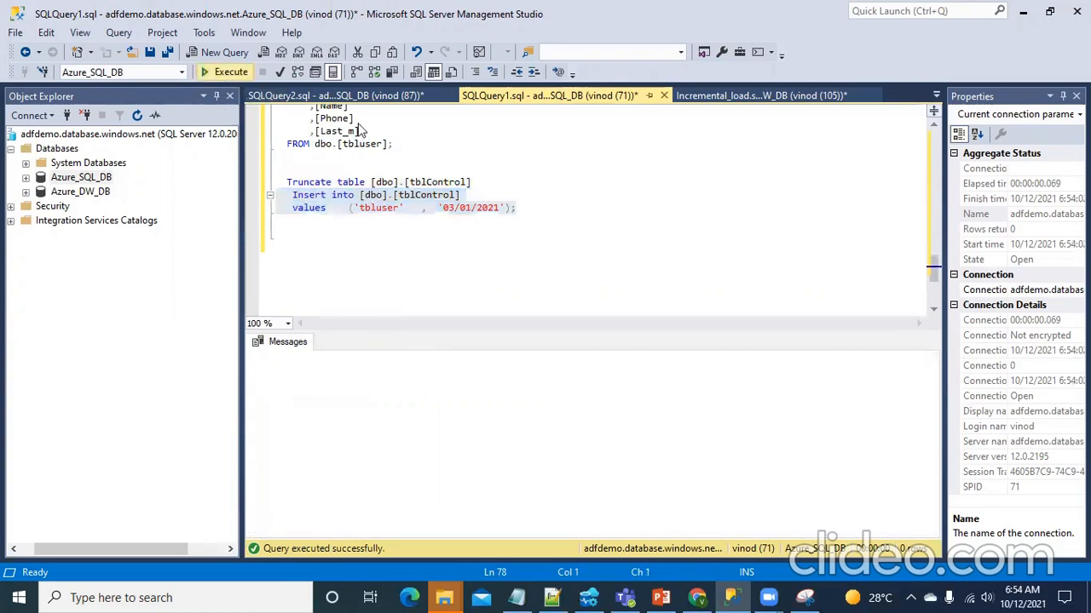
{"action": "left_click", "coordinate": [230, 71]}
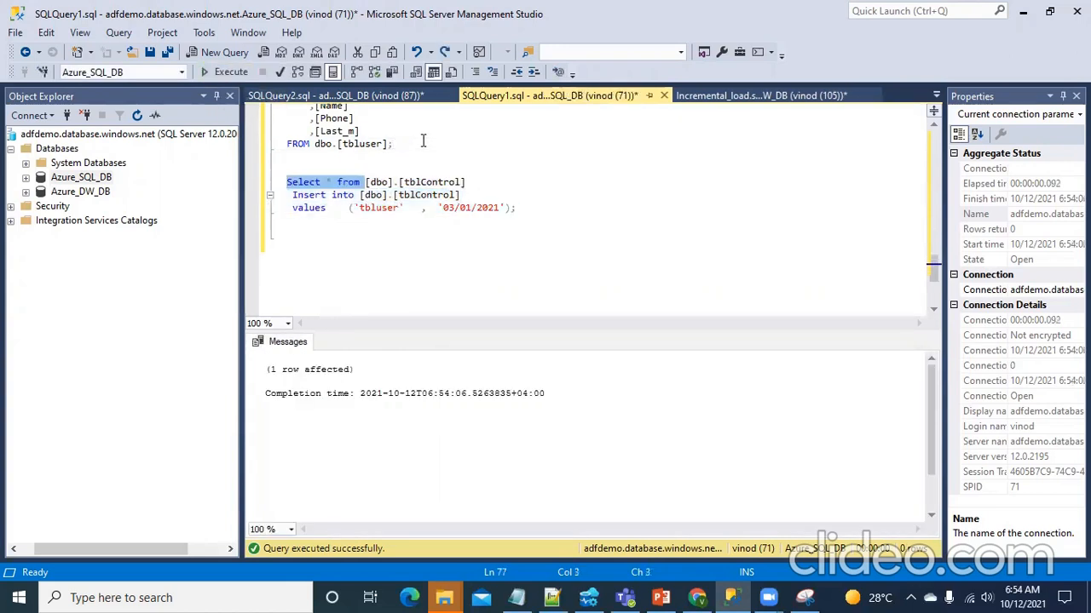
{"action": "left_click", "coordinate": [461, 181]}
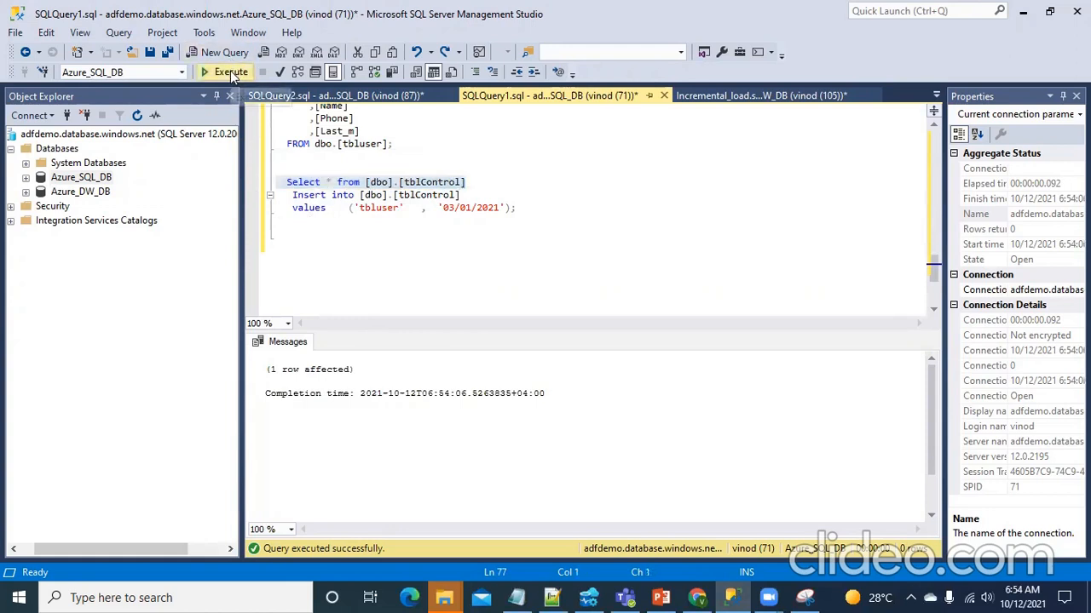
{"action": "left_click", "coordinate": [224, 72]}
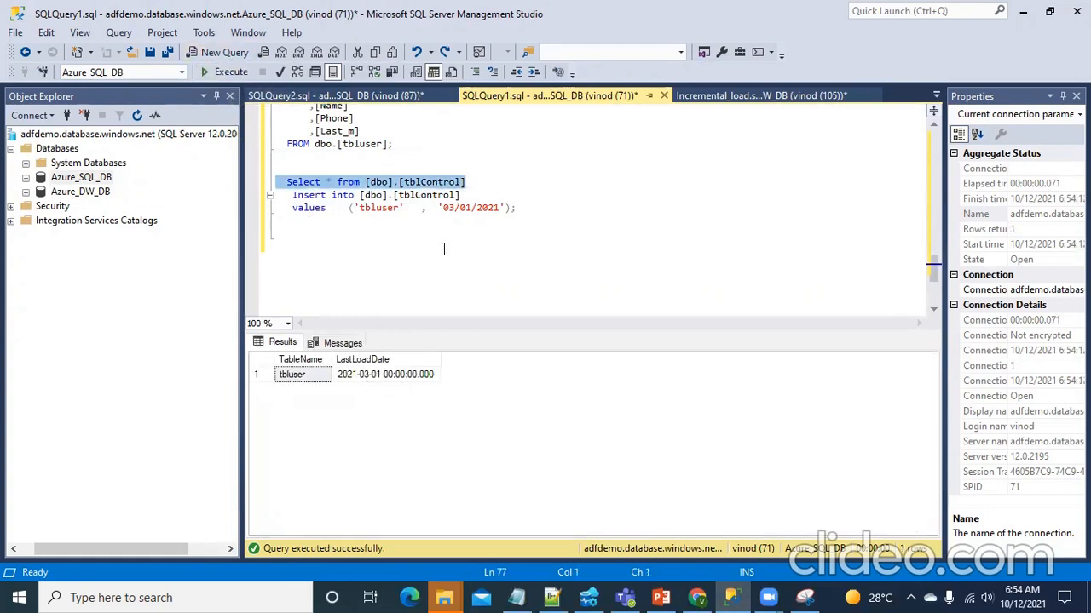
{"action": "scroll", "scroll_direction": "up", "scroll_amount": 3}
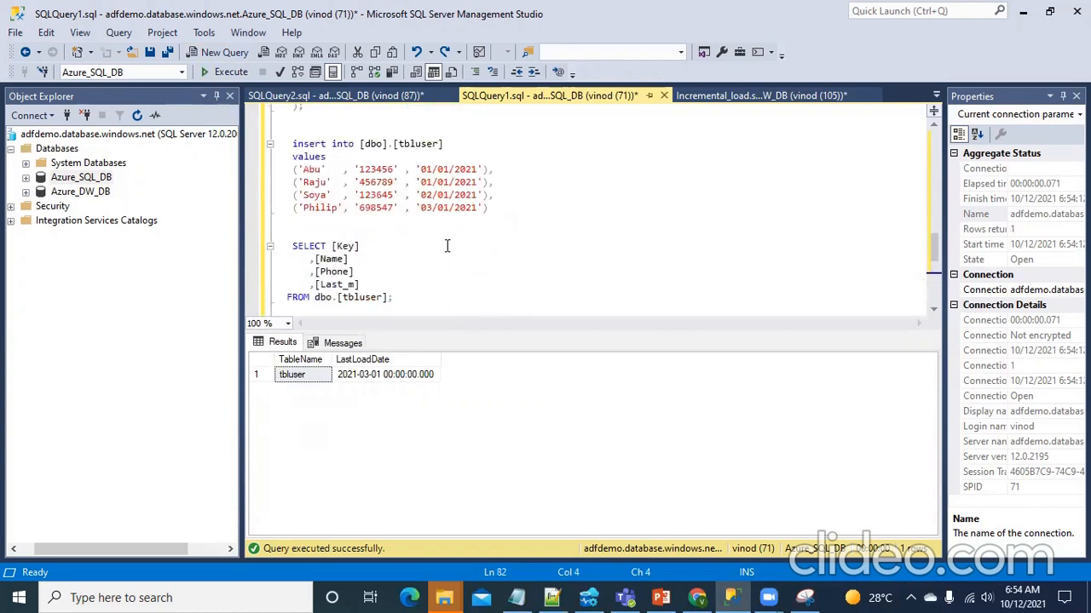
{"action": "scroll", "scroll_direction": "up", "scroll_amount": 3}
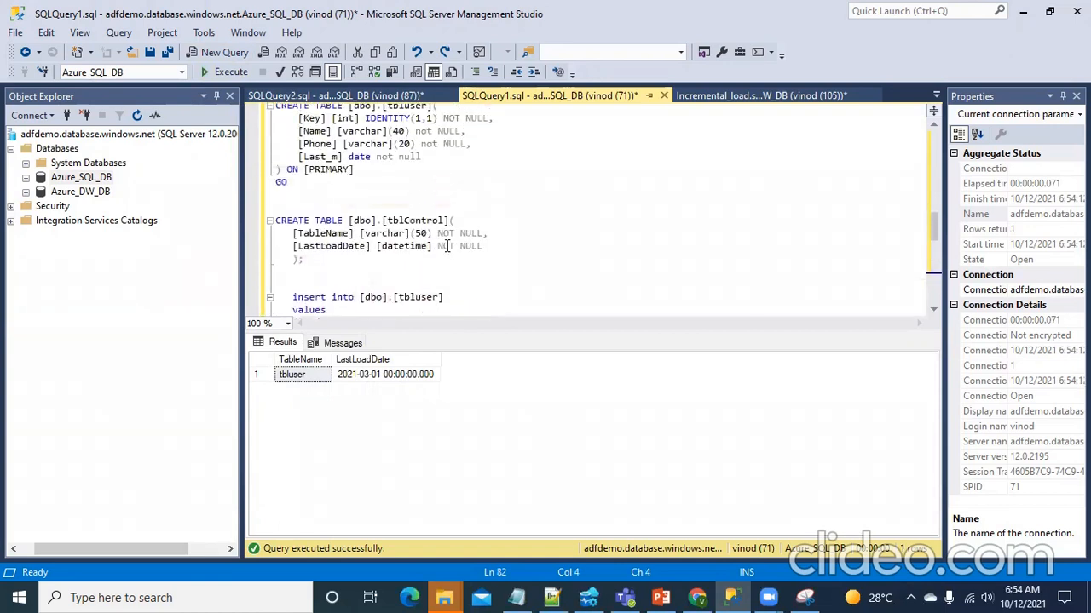
{"action": "scroll", "scroll_direction": "up", "scroll_amount": 3}
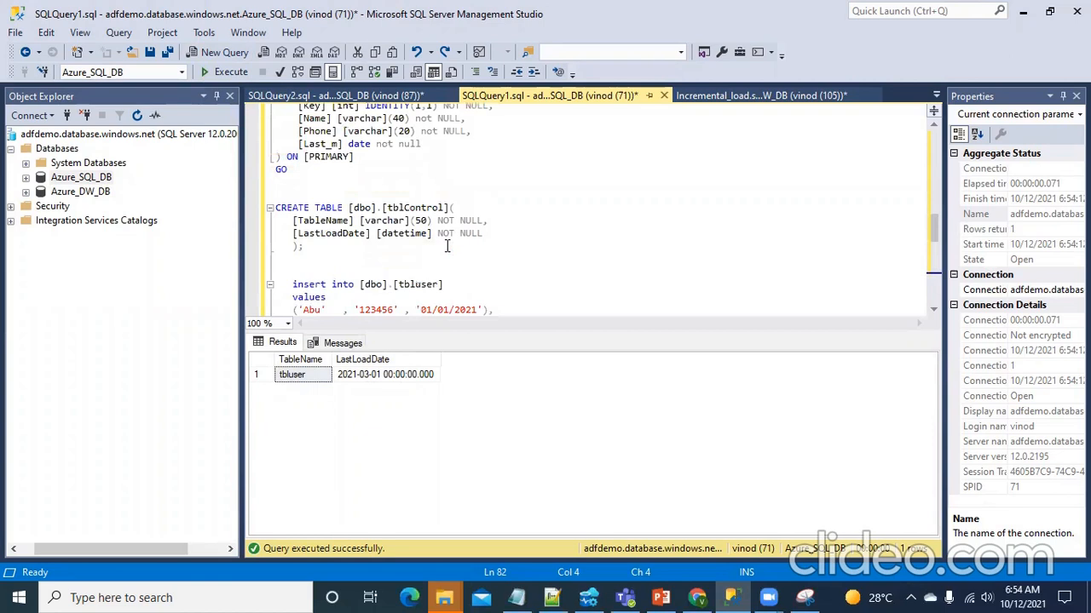
{"action": "scroll", "scroll_direction": "down", "scroll_amount": 3}
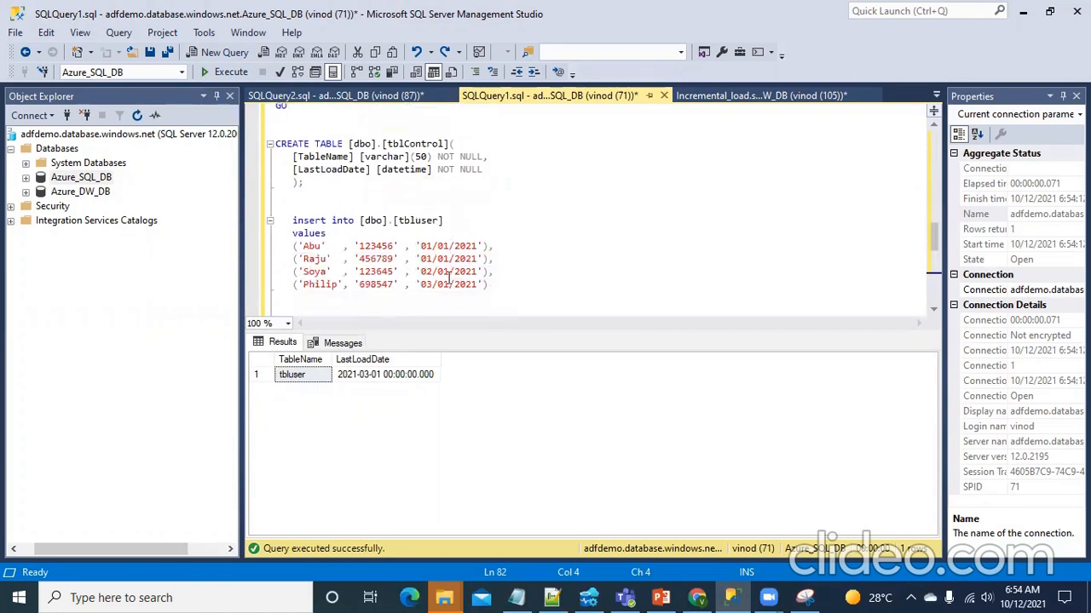
{"action": "scroll", "scroll_direction": "down", "scroll_amount": 3}
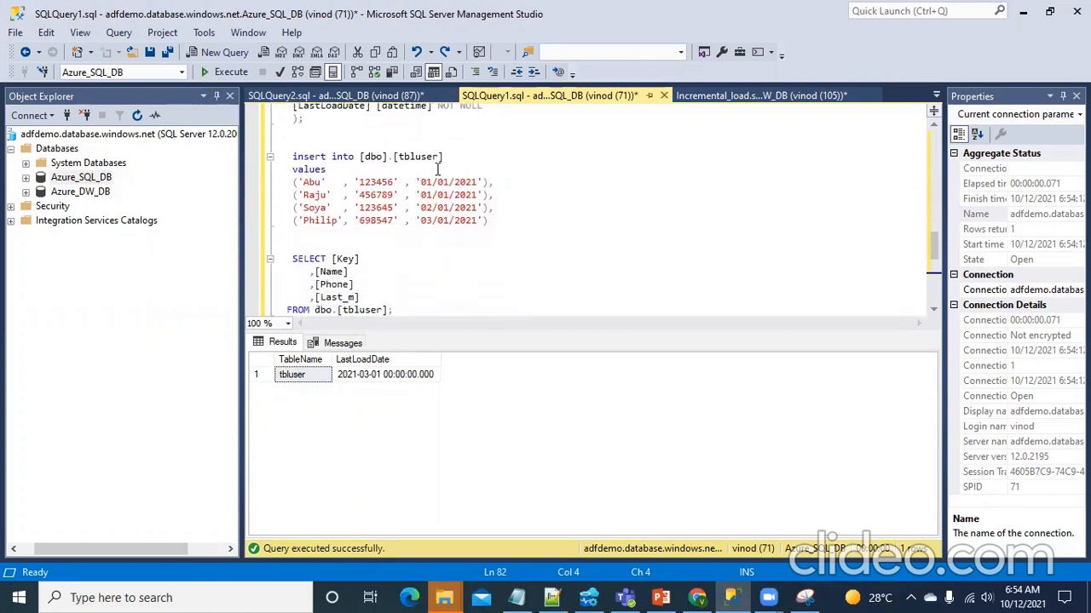
{"action": "scroll", "scroll_direction": "up", "scroll_amount": 3}
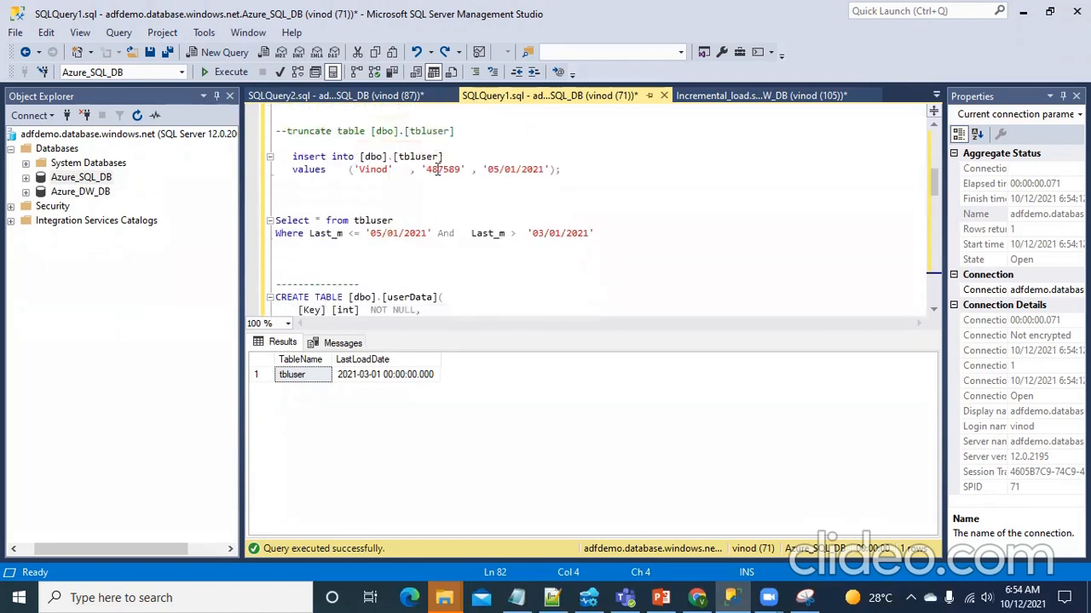
{"action": "scroll", "scroll_direction": "down", "scroll_amount": 3}
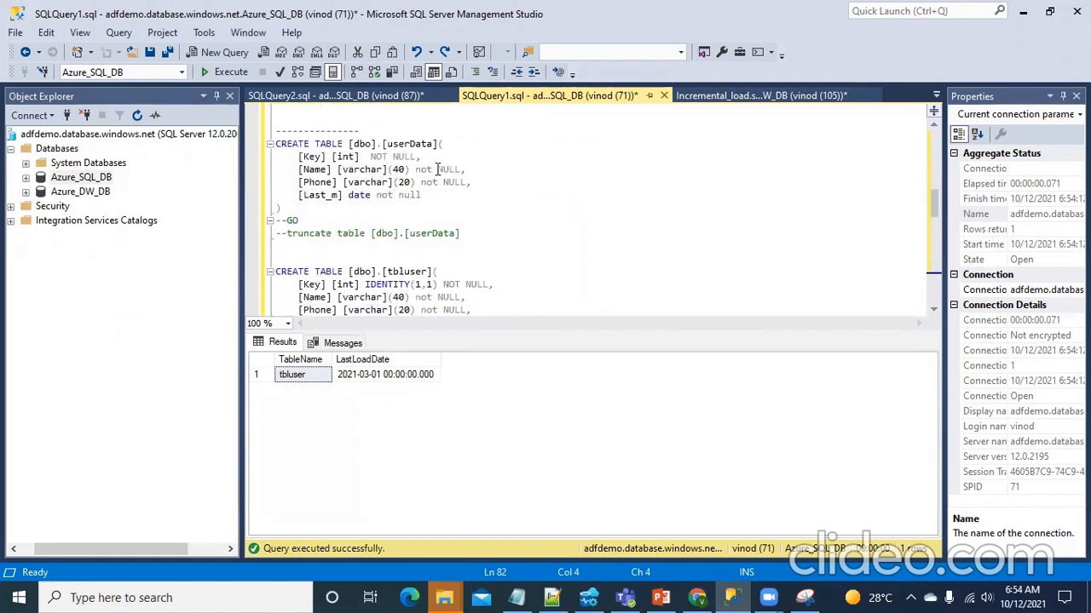
{"action": "mouse_move", "coordinate": [337, 94]}
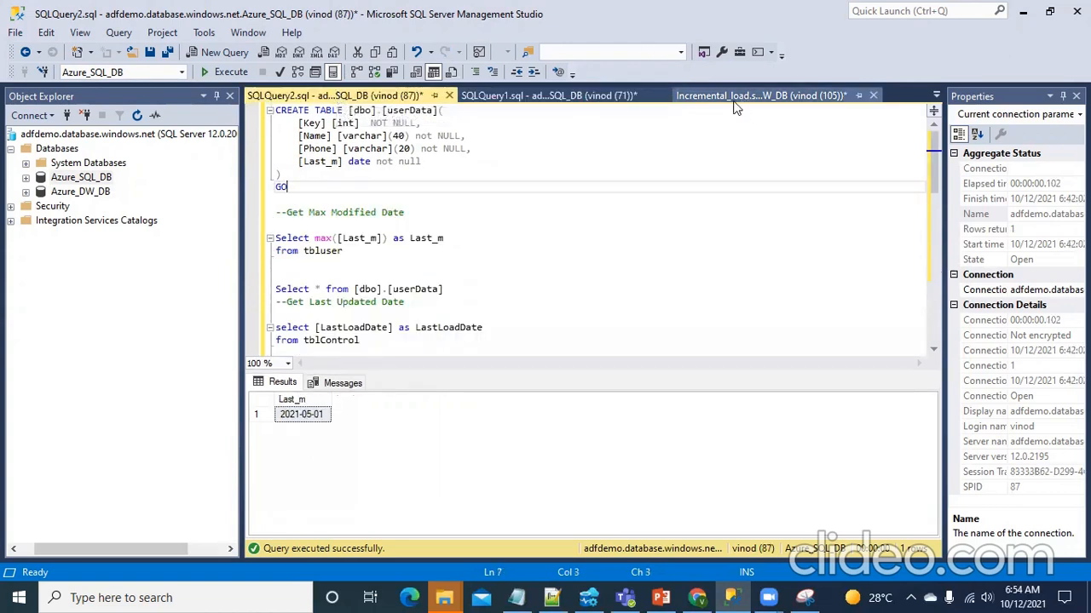
Query dbo.userData in Incremental_load.sql, confirm it is empty, then switch to Chrome.
{"action": "left_click", "coordinate": [758, 95]}
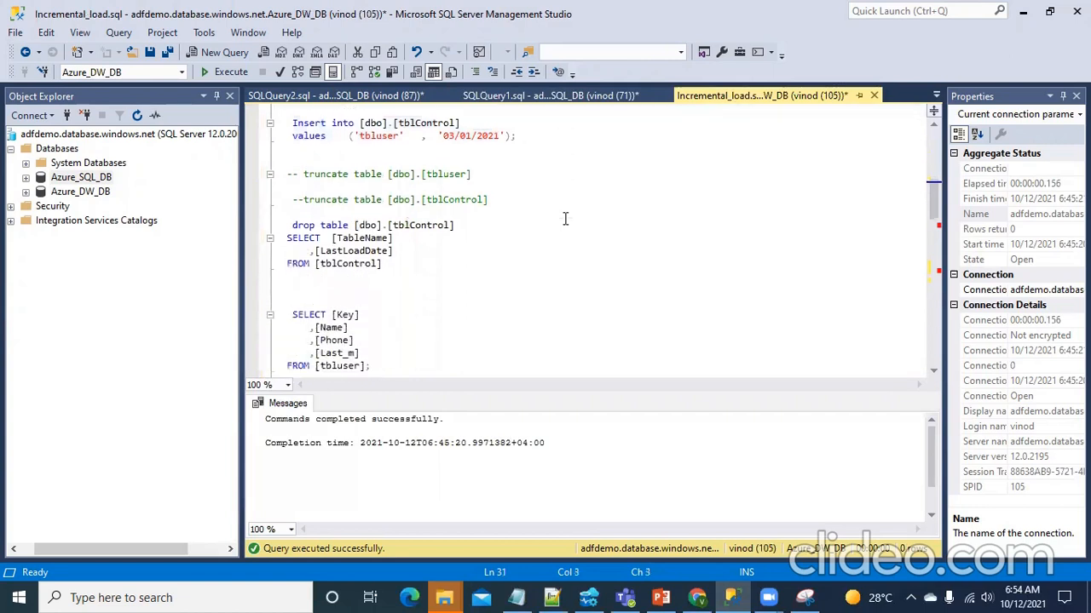
{"action": "scroll", "scroll_direction": "up", "scroll_amount": 3}
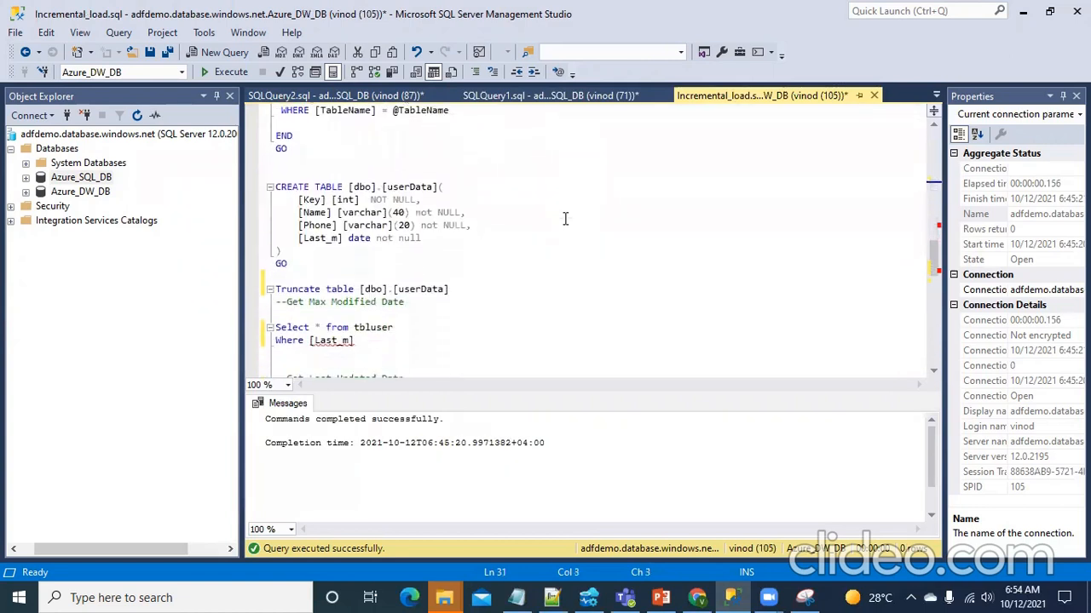
{"action": "scroll", "scroll_direction": "down", "scroll_amount": 3}
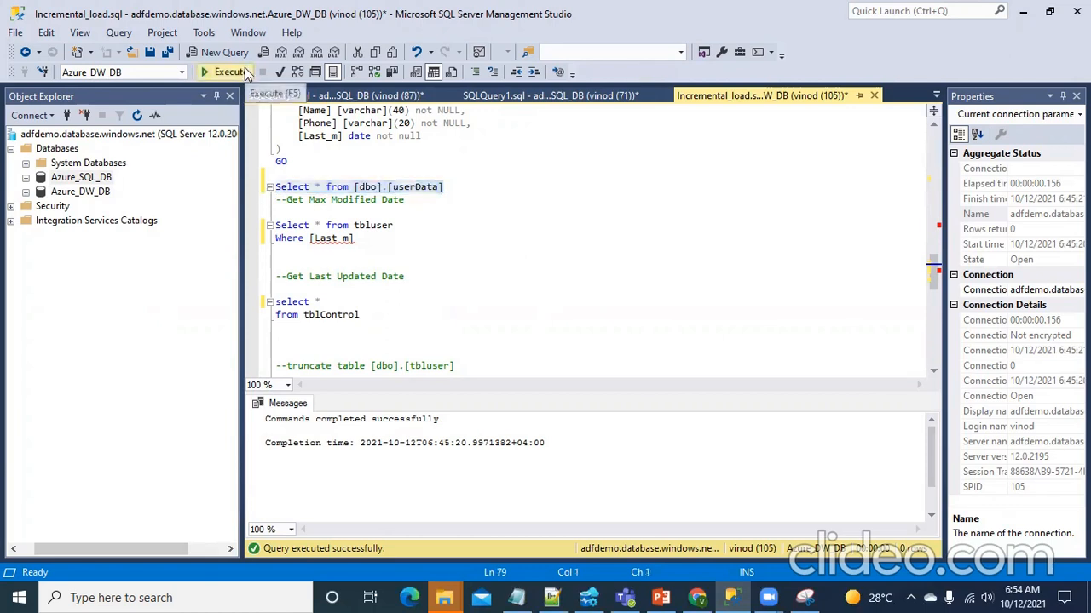
{"action": "left_click", "coordinate": [226, 72]}
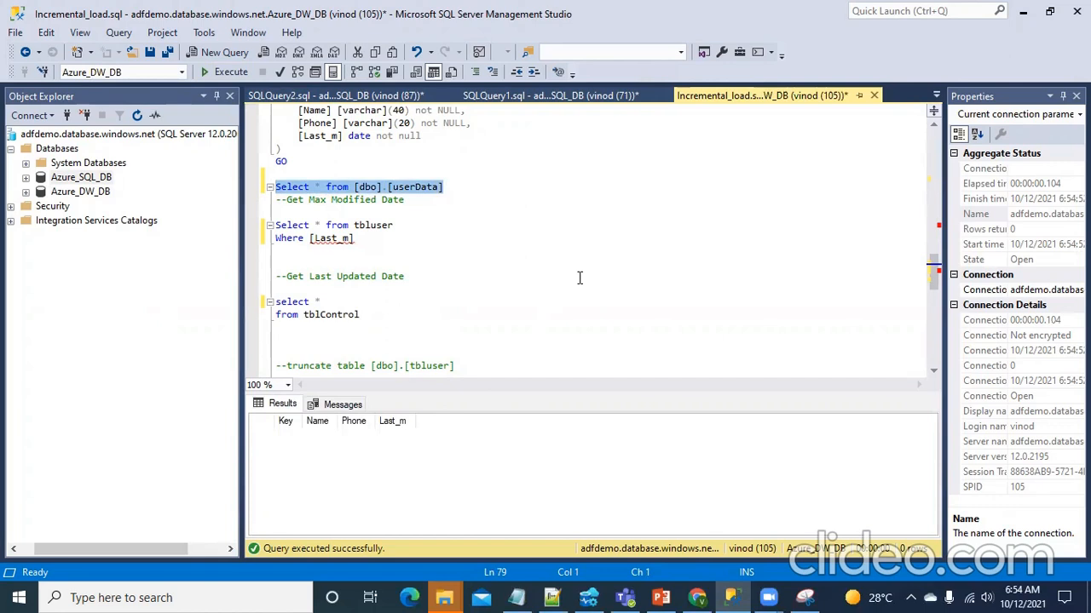
{"action": "left_click", "coordinate": [405, 276]}
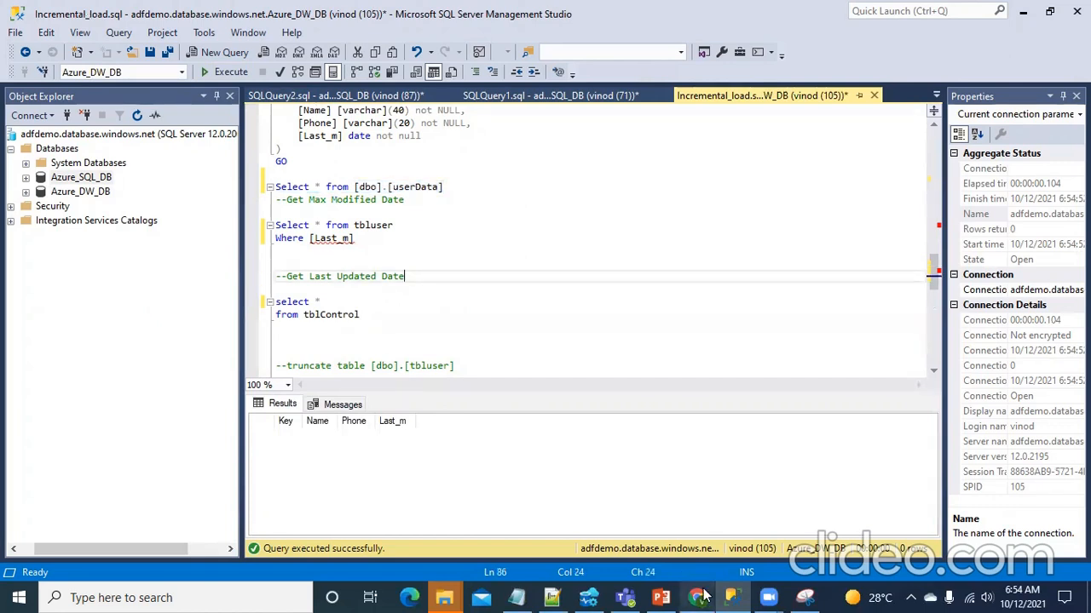
{"action": "left_click", "coordinate": [697, 597]}
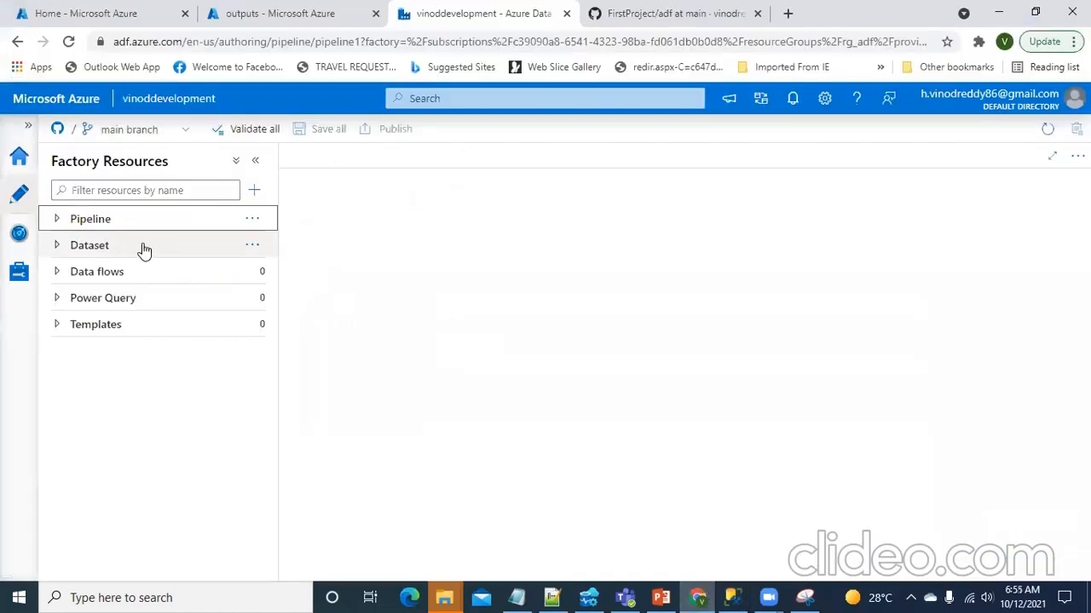
Expand the Dataset list to show Source_tblControl, Source_tblUser and Destination_User_Table.
{"action": "left_click", "coordinate": [89, 246]}
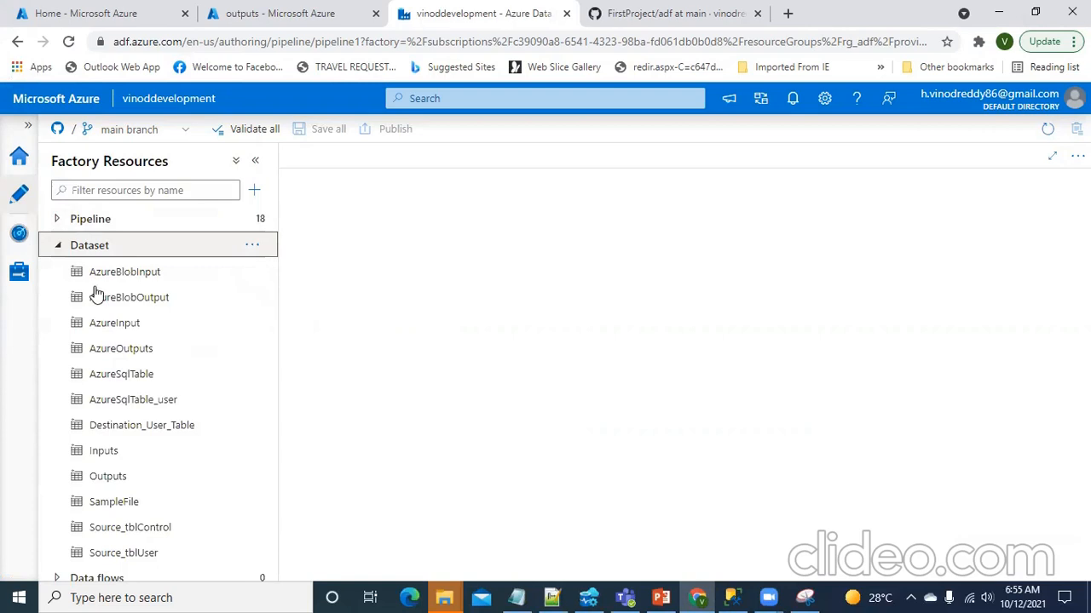
{"action": "scroll", "scroll_direction": "down", "scroll_amount": 3}
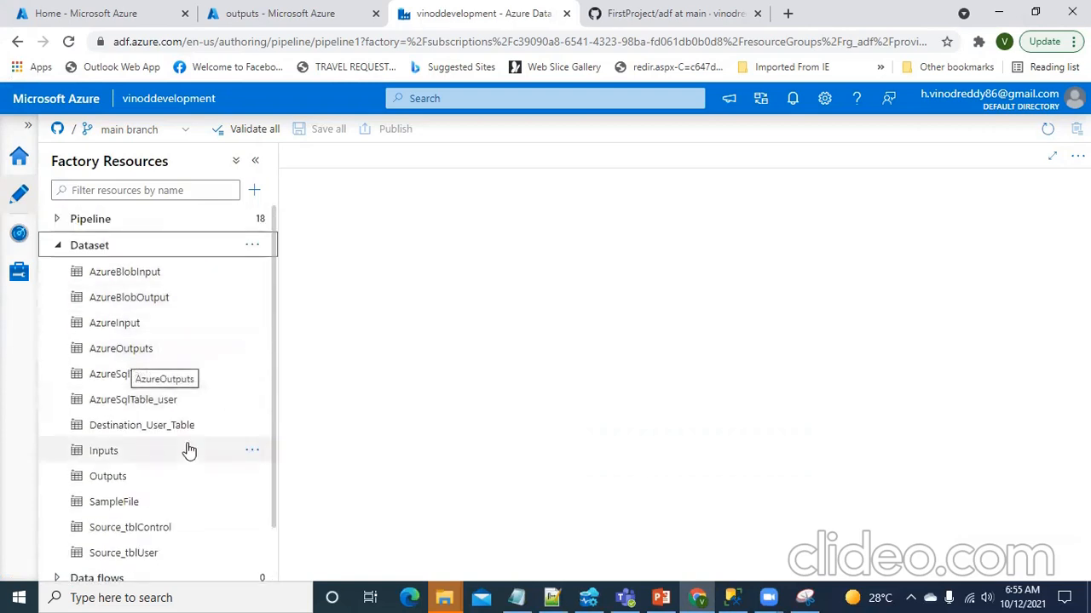
{"action": "mouse_move", "coordinate": [190, 295]}
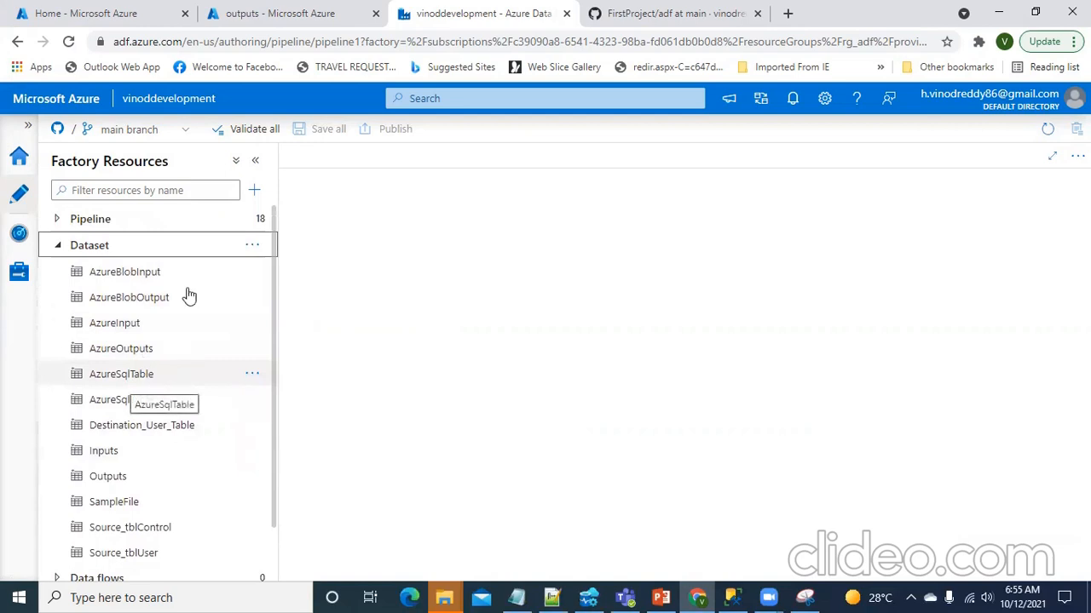
{"action": "mouse_move", "coordinate": [259, 245]}
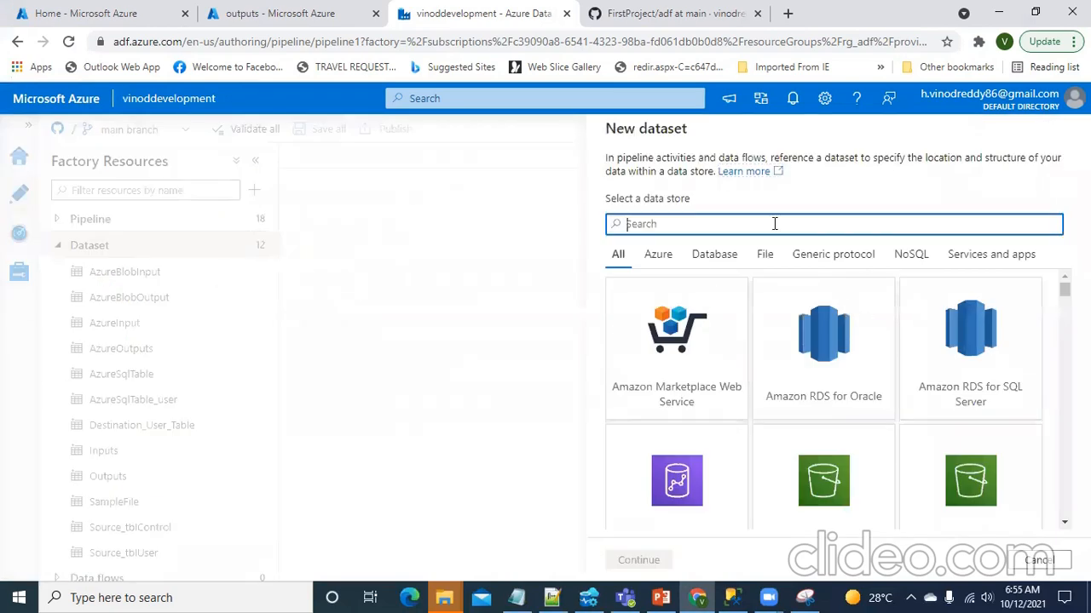
Search for Azure SQL and name the new dataset SourceTable.
{"action": "type", "text": "azure"}
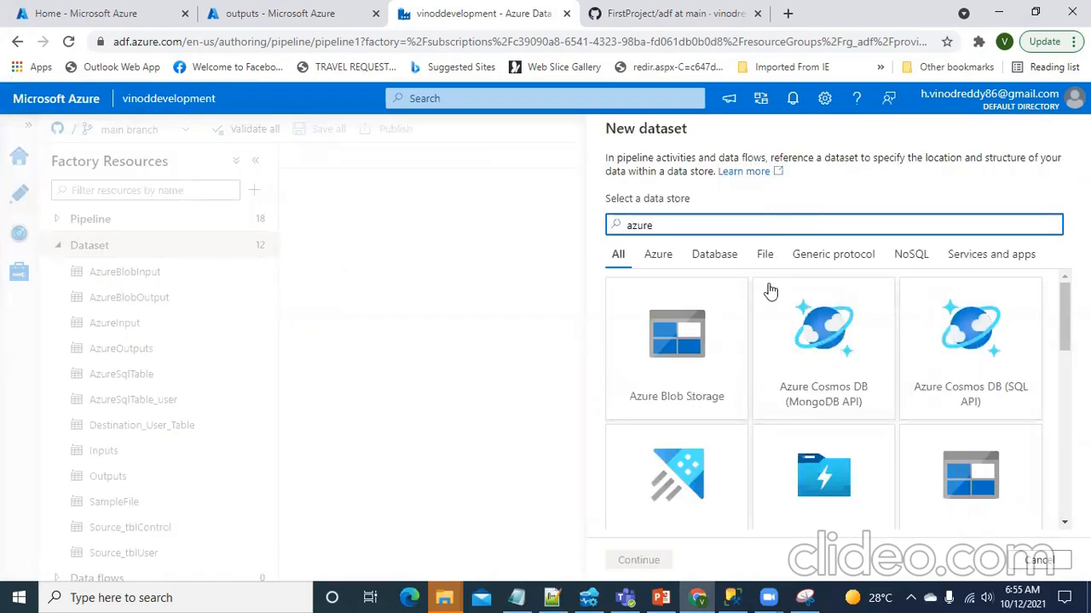
{"action": "type", "text": "sql"}
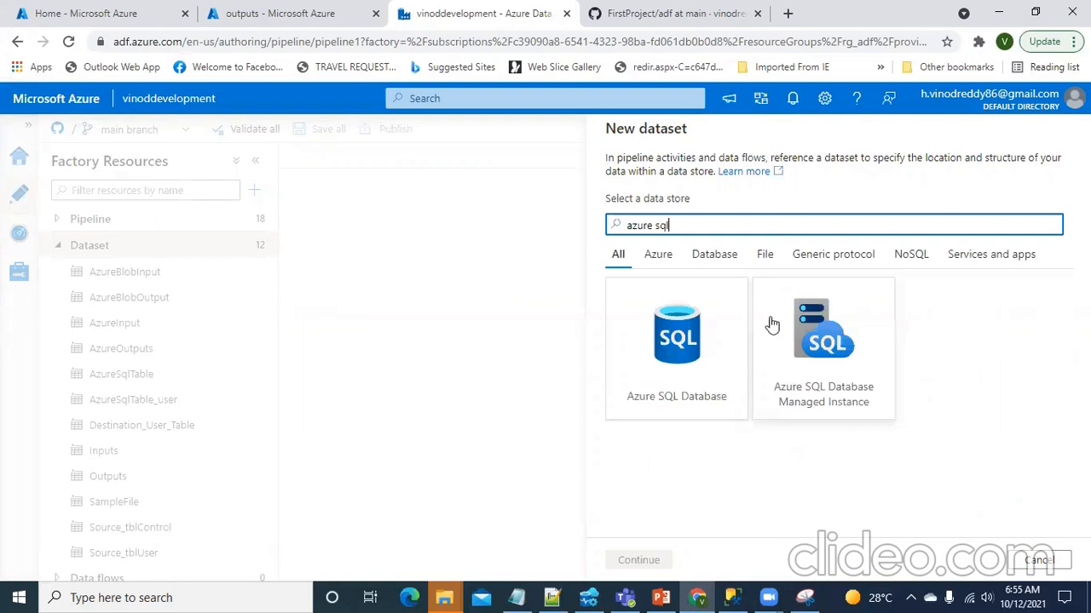
{"action": "mouse_move", "coordinate": [686, 358]}
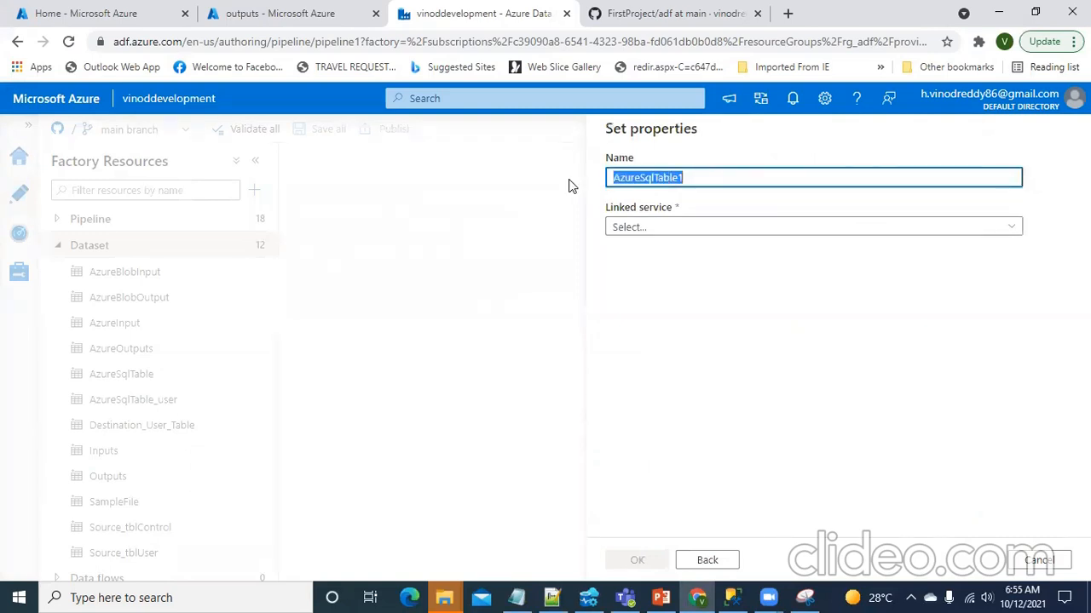
{"action": "type", "text": "SourceTa"}
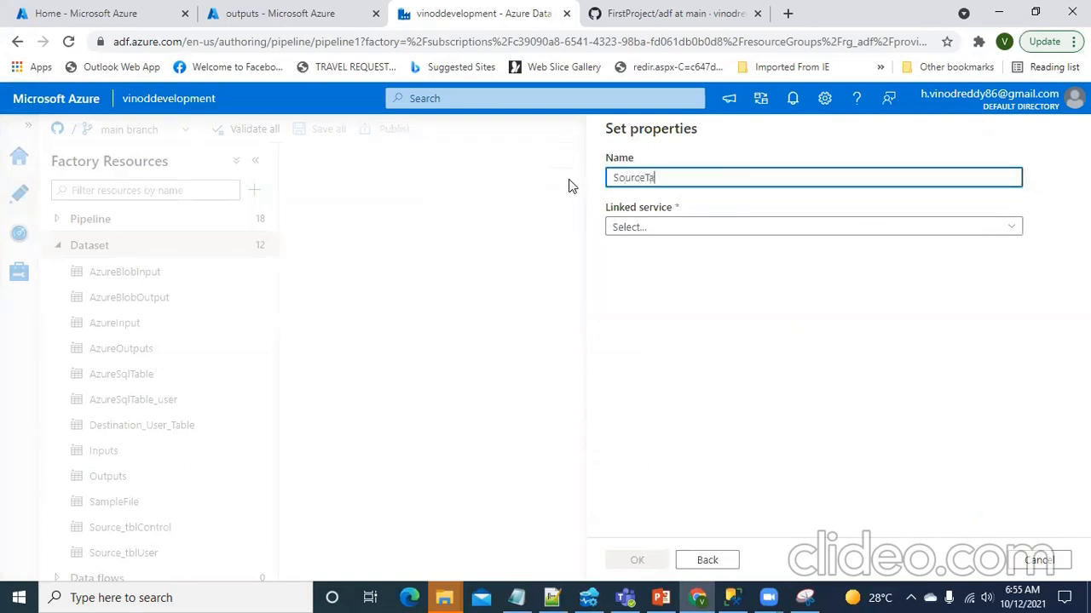
Link SourceTable to AzureSqlDatabase_SQL_DB and browse its tables without choosing one.
{"action": "left_click", "coordinate": [810, 225]}
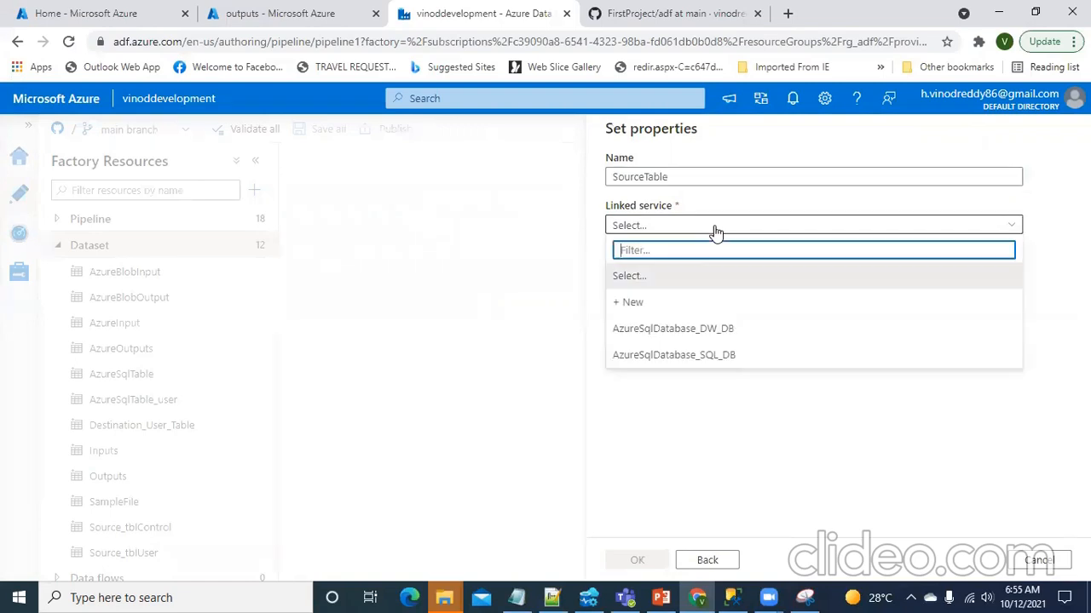
{"action": "mouse_move", "coordinate": [690, 376]}
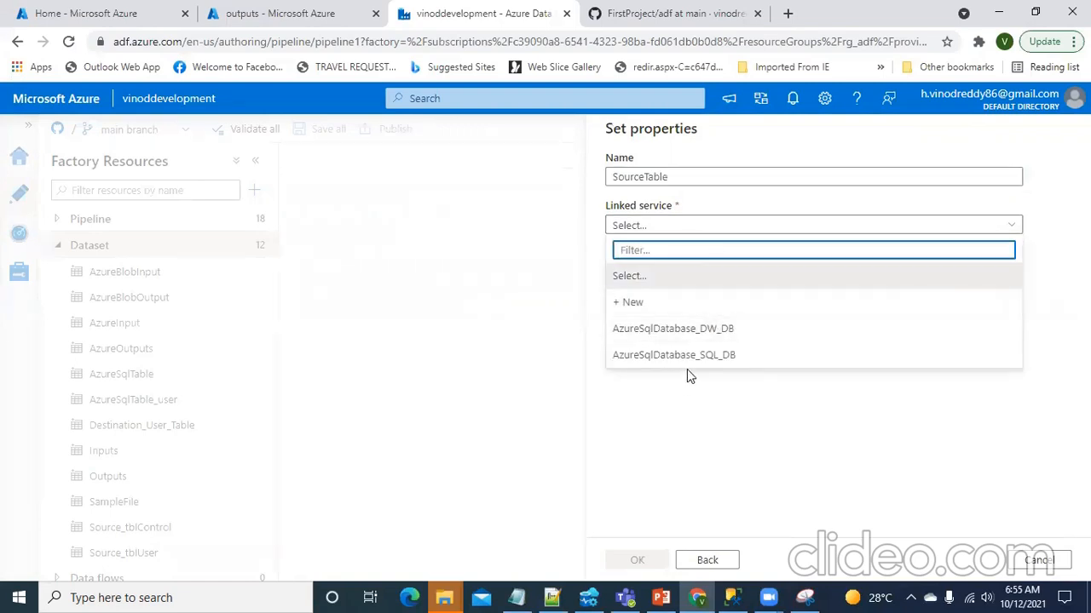
{"action": "left_click", "coordinate": [674, 355]}
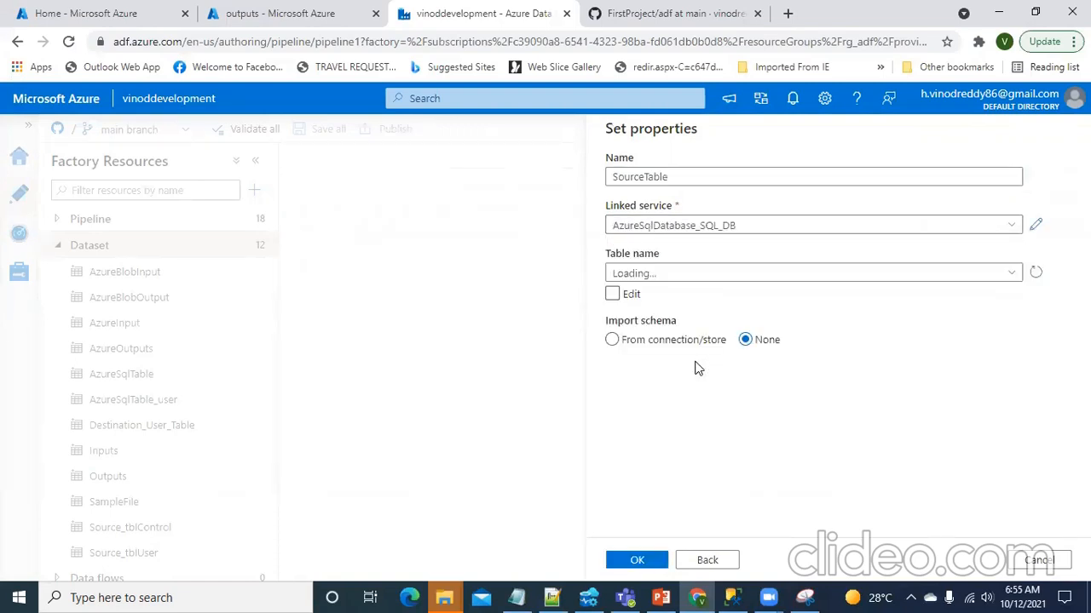
{"action": "mouse_move", "coordinate": [702, 273]}
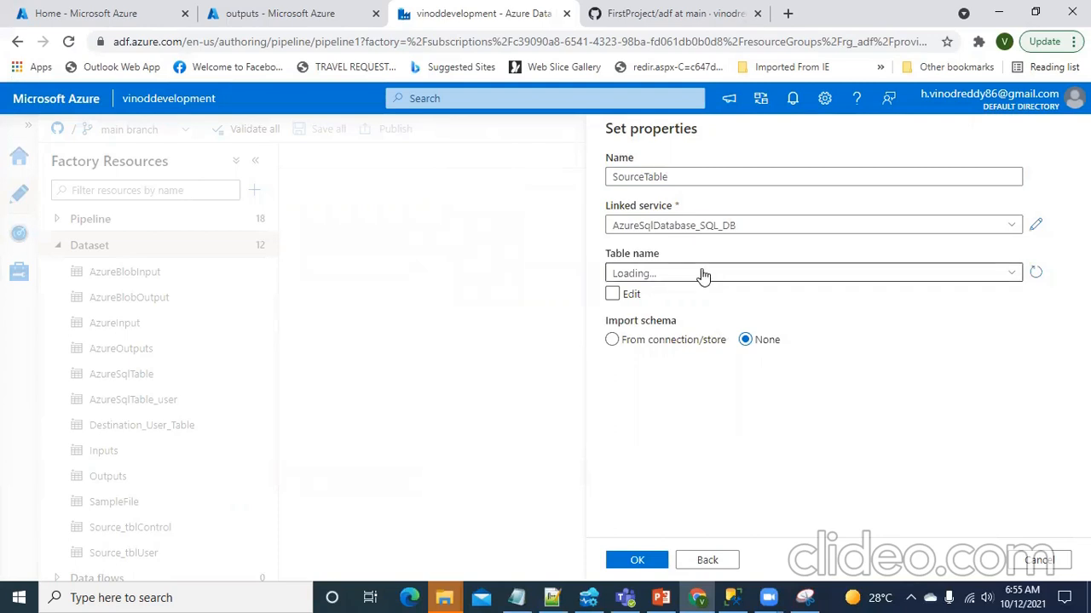
{"action": "left_click", "coordinate": [812, 274]}
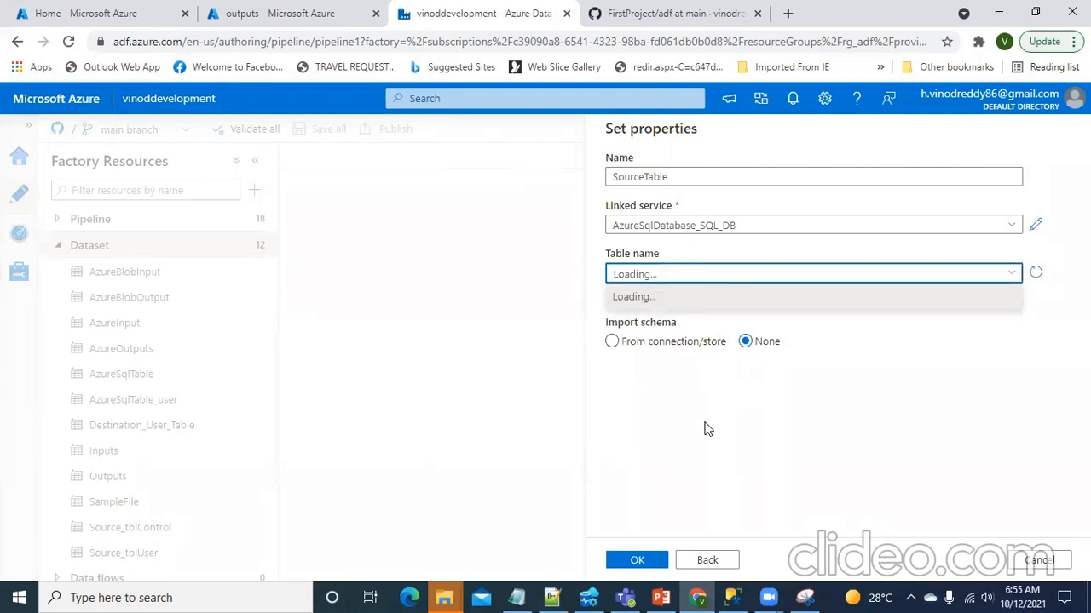
{"action": "mouse_move", "coordinate": [734, 406]}
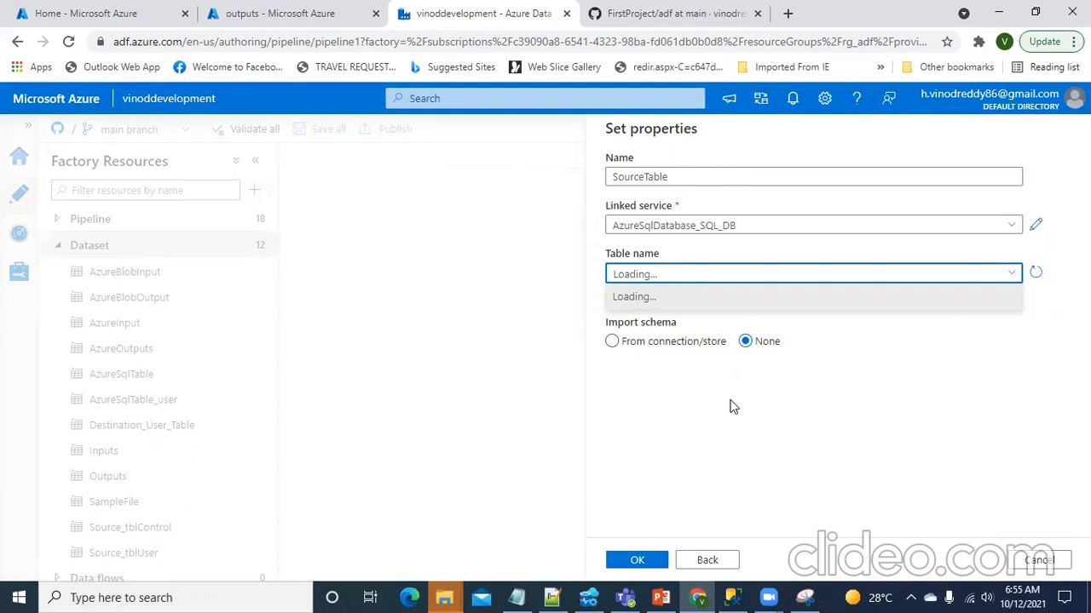
{"action": "mouse_move", "coordinate": [749, 274]}
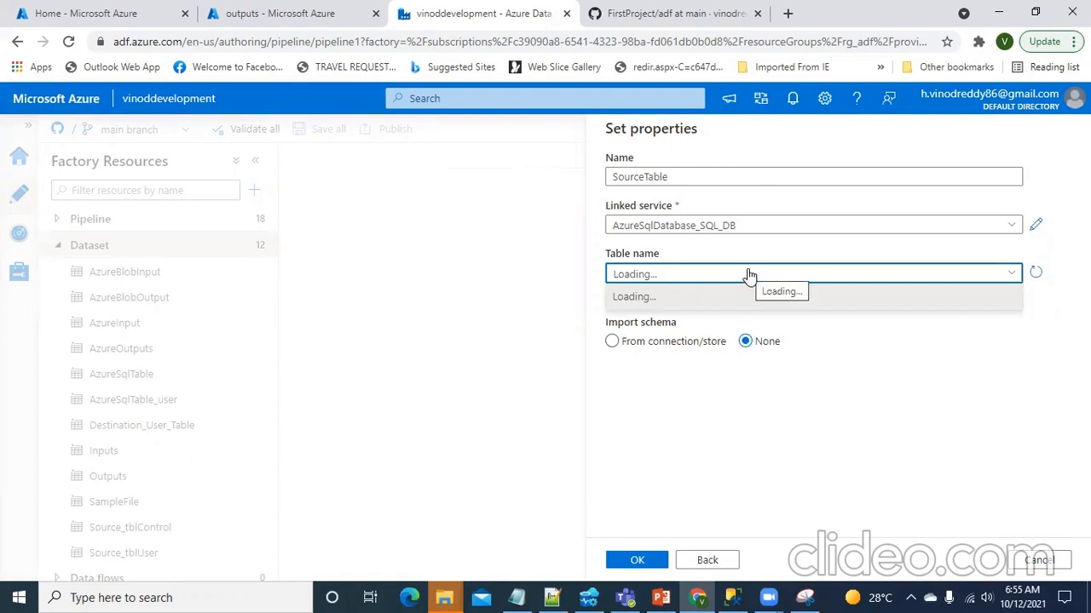
{"action": "mouse_move", "coordinate": [721, 390]}
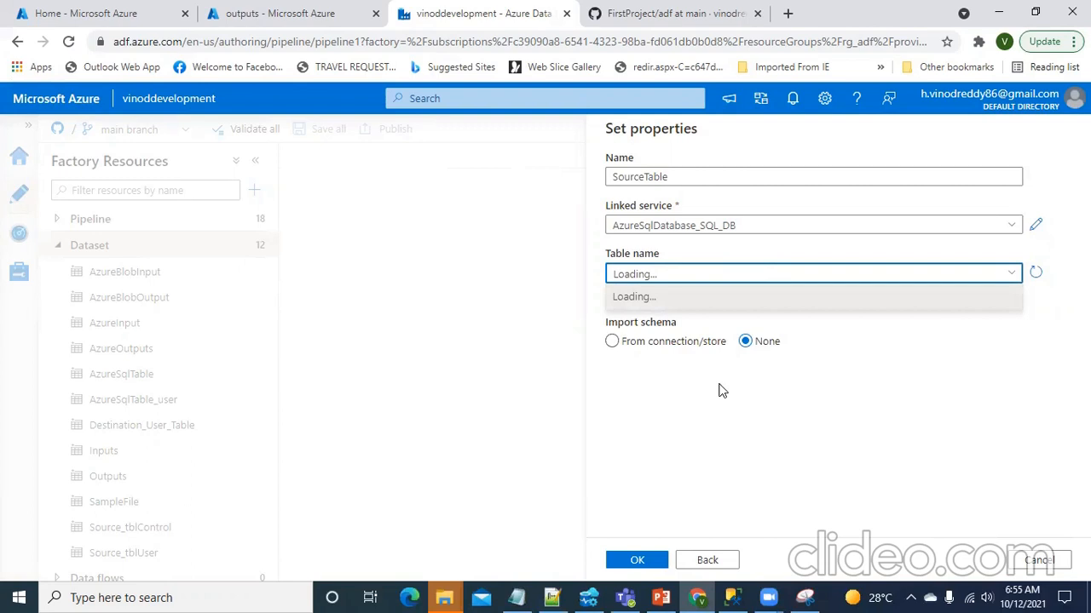
{"action": "mouse_move", "coordinate": [923, 477]}
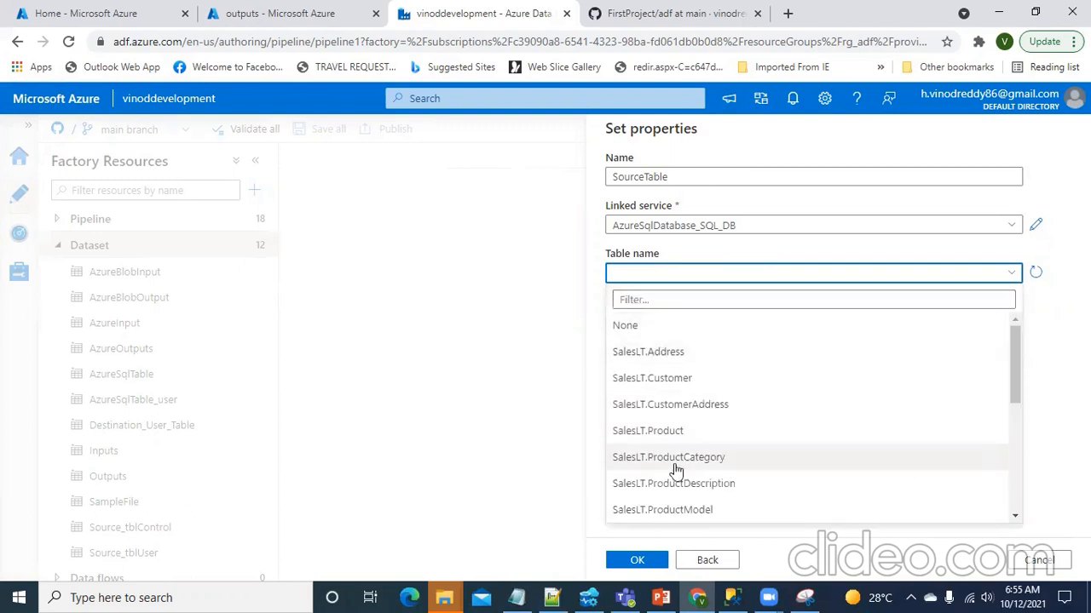
{"action": "scroll", "scroll_direction": "down", "scroll_amount": 3}
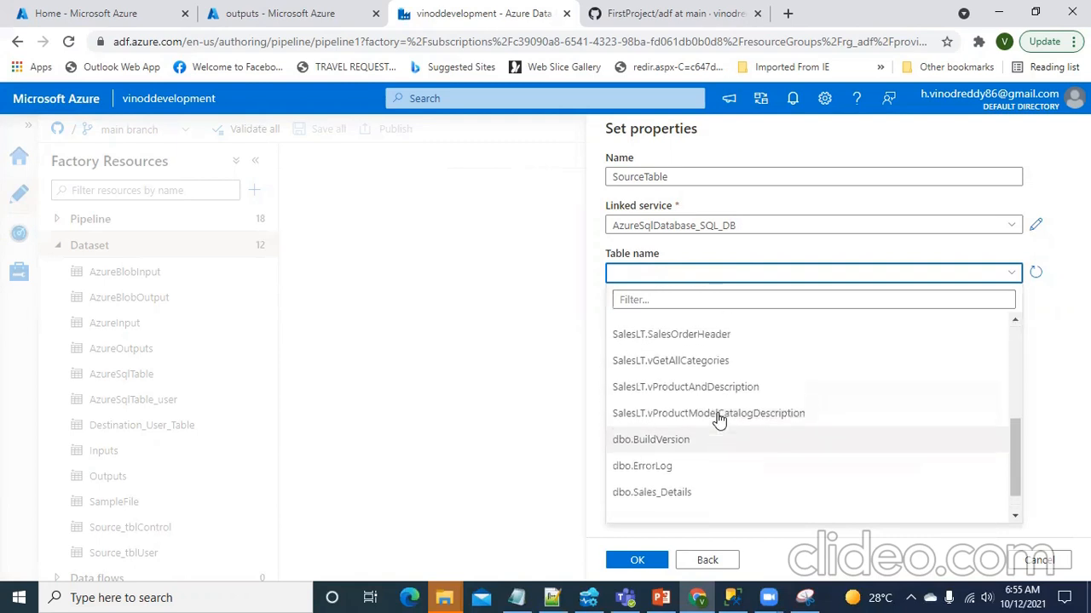
{"action": "scroll", "scroll_direction": "up", "scroll_amount": 3}
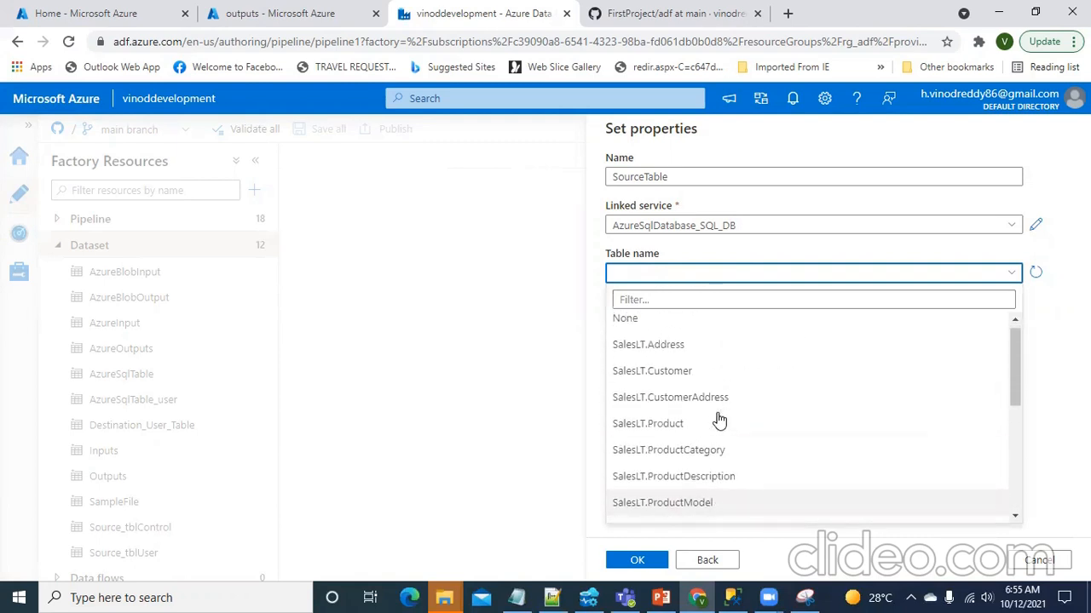
{"action": "scroll", "scroll_direction": "down", "scroll_amount": 3}
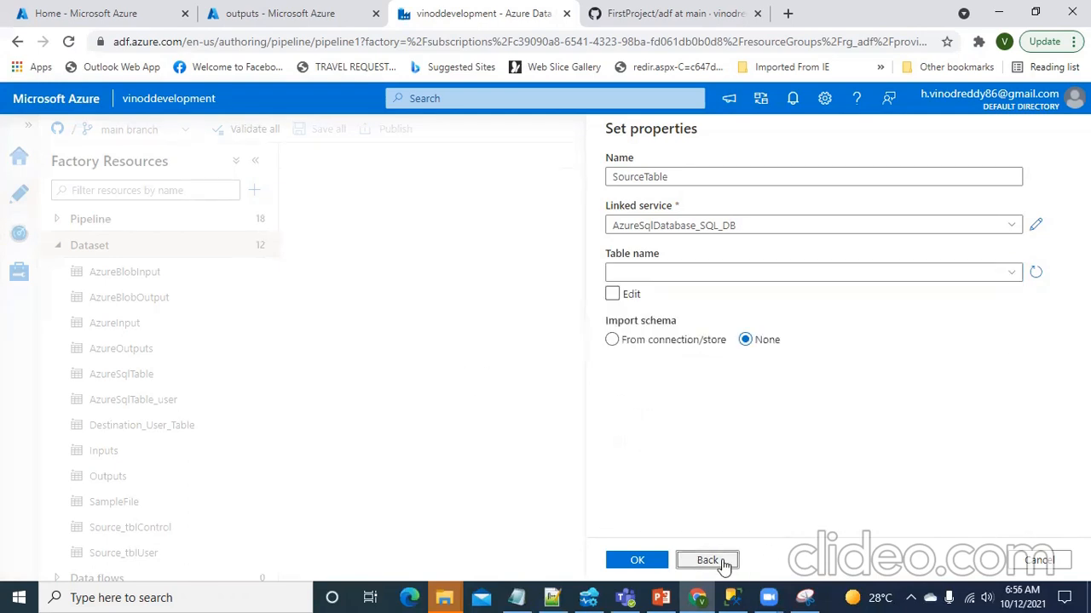
Cancel the SourceTable dataset and start a new dataset again.
{"action": "left_click", "coordinate": [707, 560]}
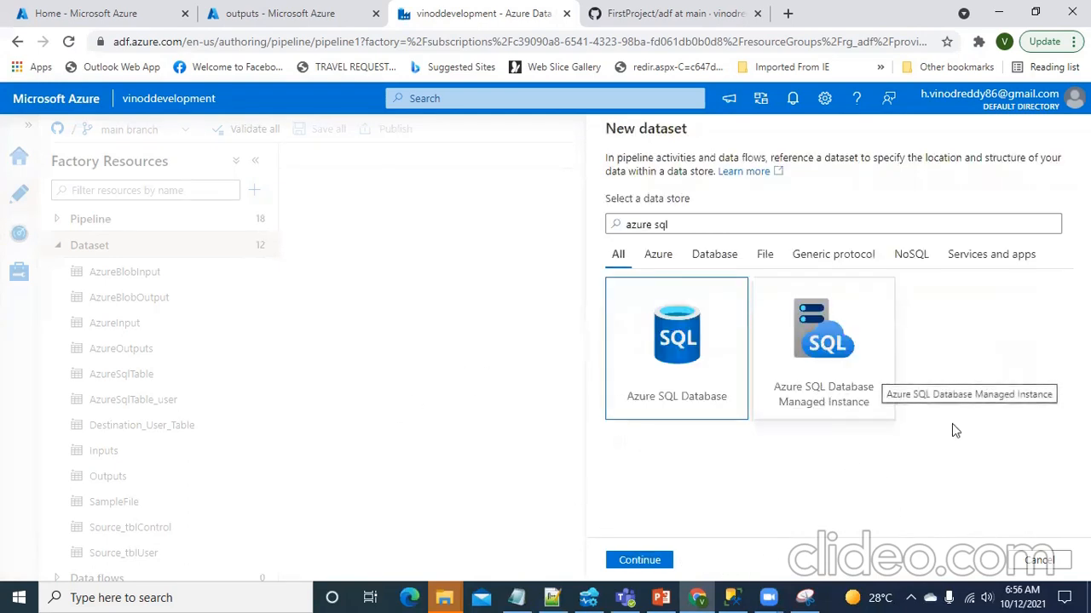
{"action": "left_click", "coordinate": [1038, 560]}
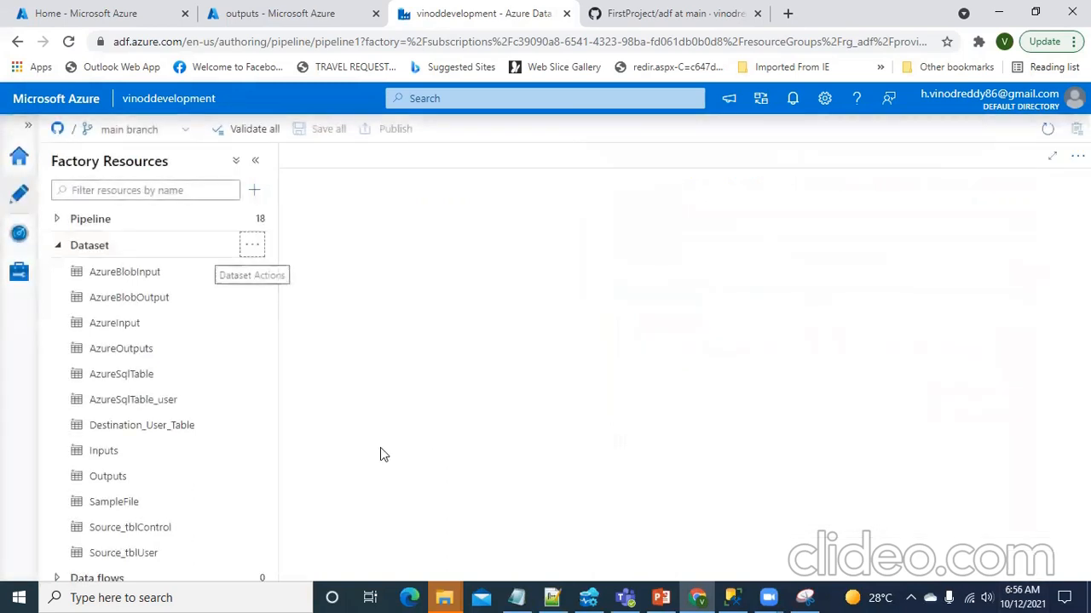
{"action": "left_click", "coordinate": [252, 246]}
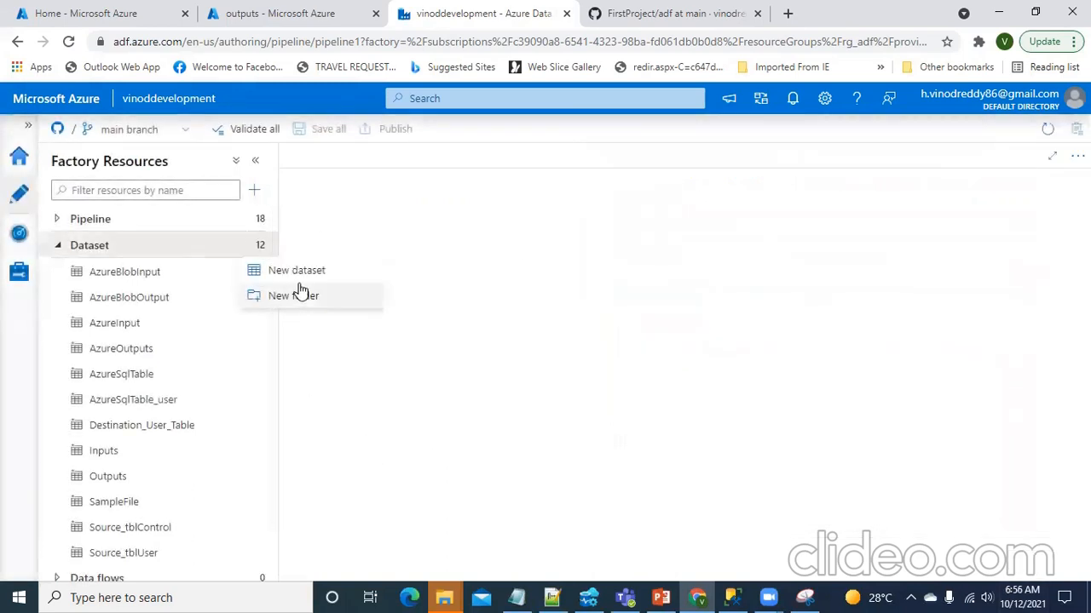
{"action": "left_click", "coordinate": [297, 270]}
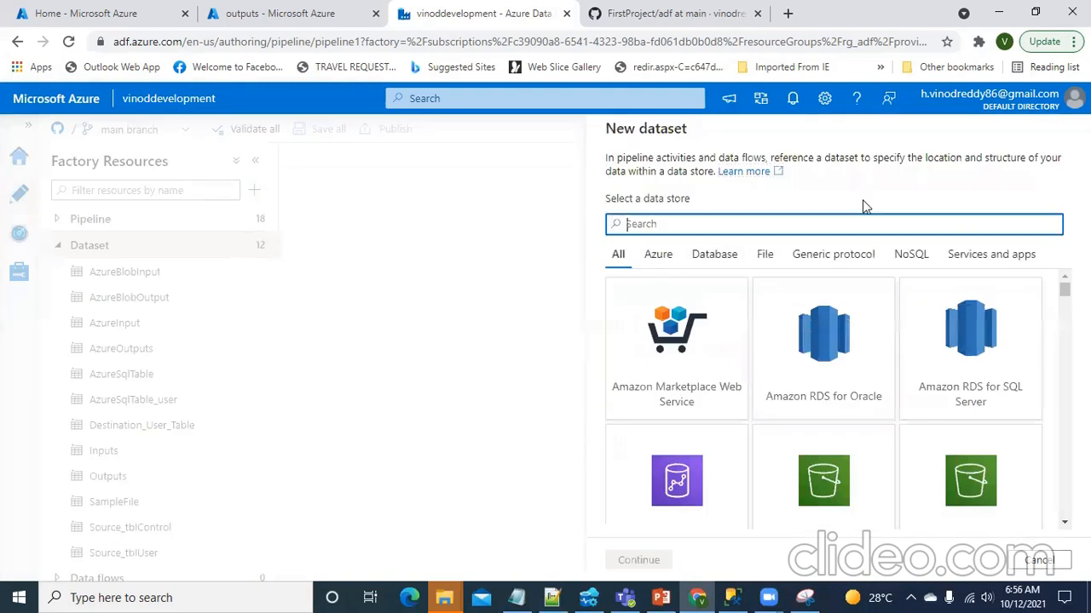
Search azure sql, name it Source, view linked services, then back out of setup.
{"action": "type", "text": "az"}
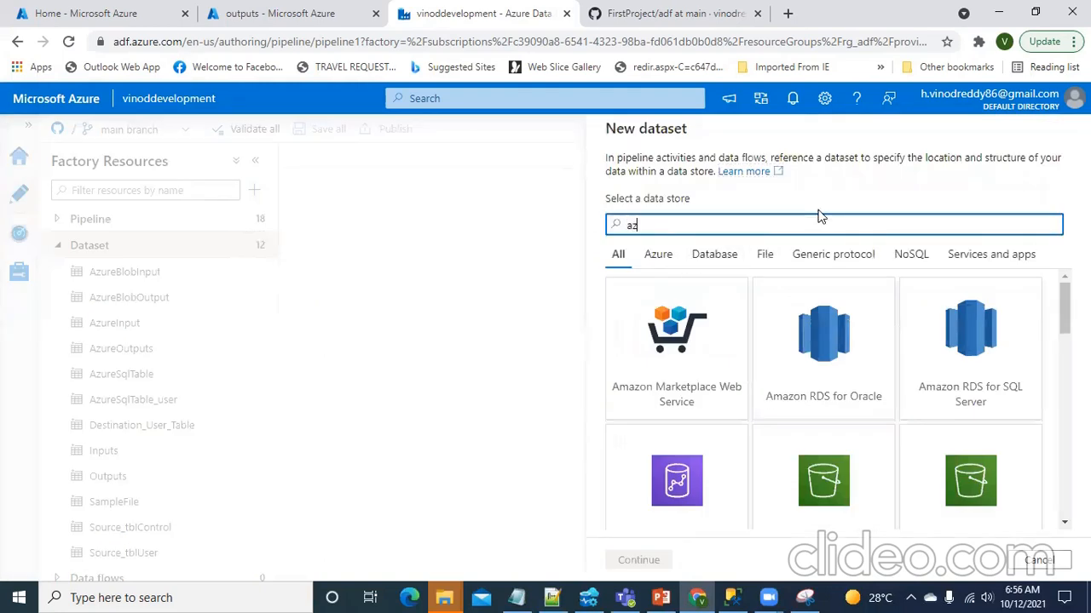
{"action": "type", "text": "zure sql"}
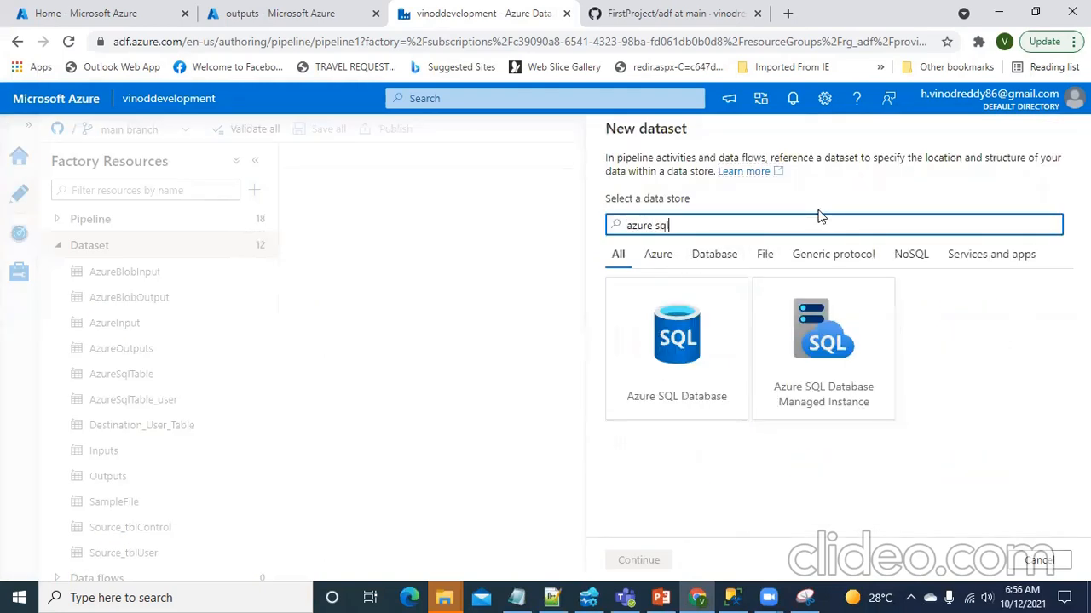
{"action": "mouse_move", "coordinate": [676, 349]}
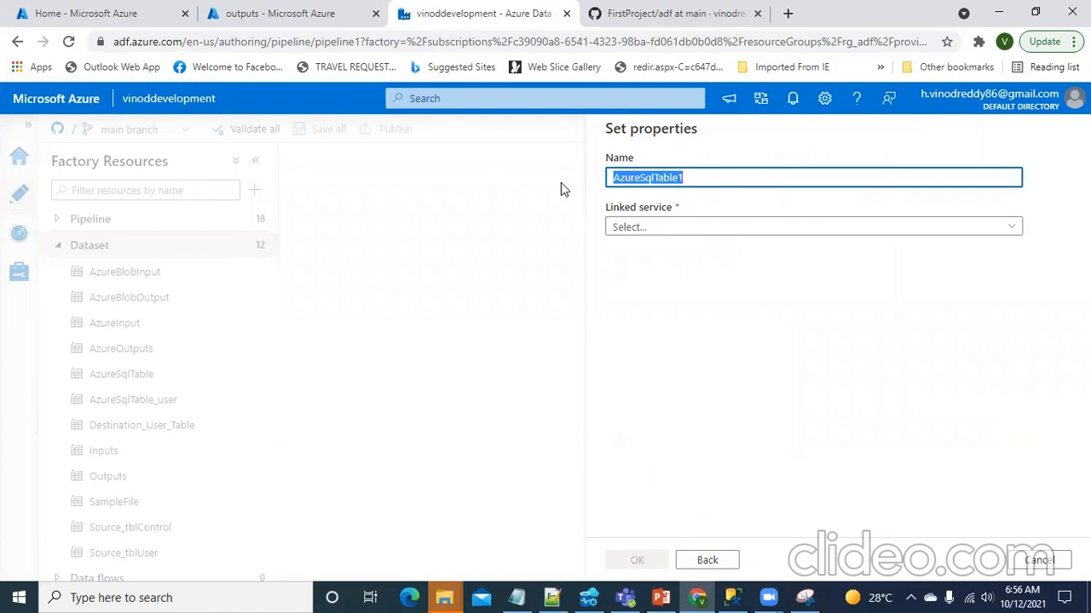
{"action": "type", "text": "Source"}
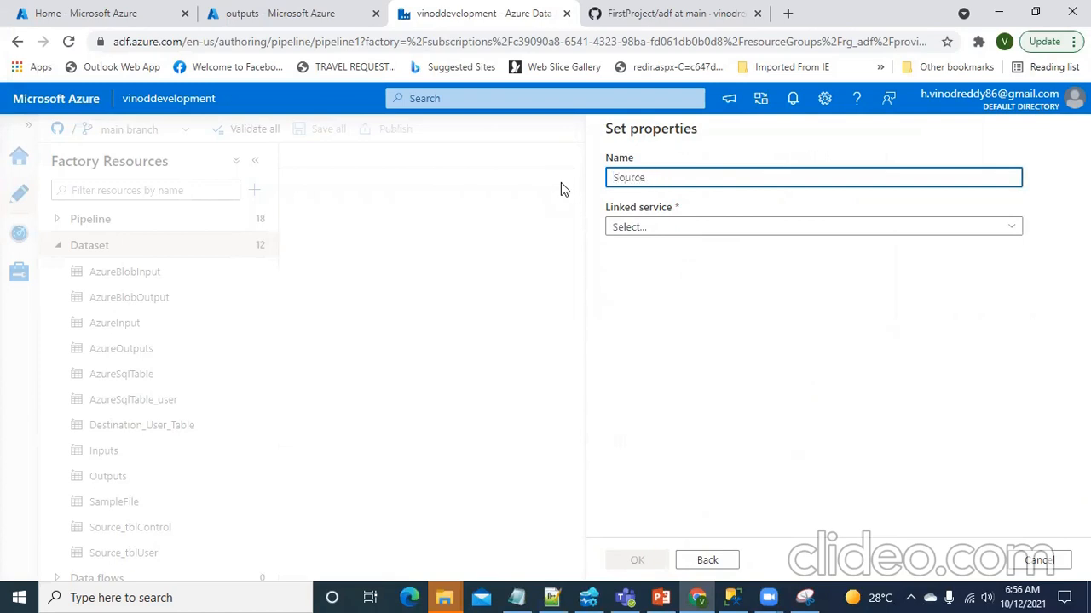
{"action": "left_click", "coordinate": [809, 226]}
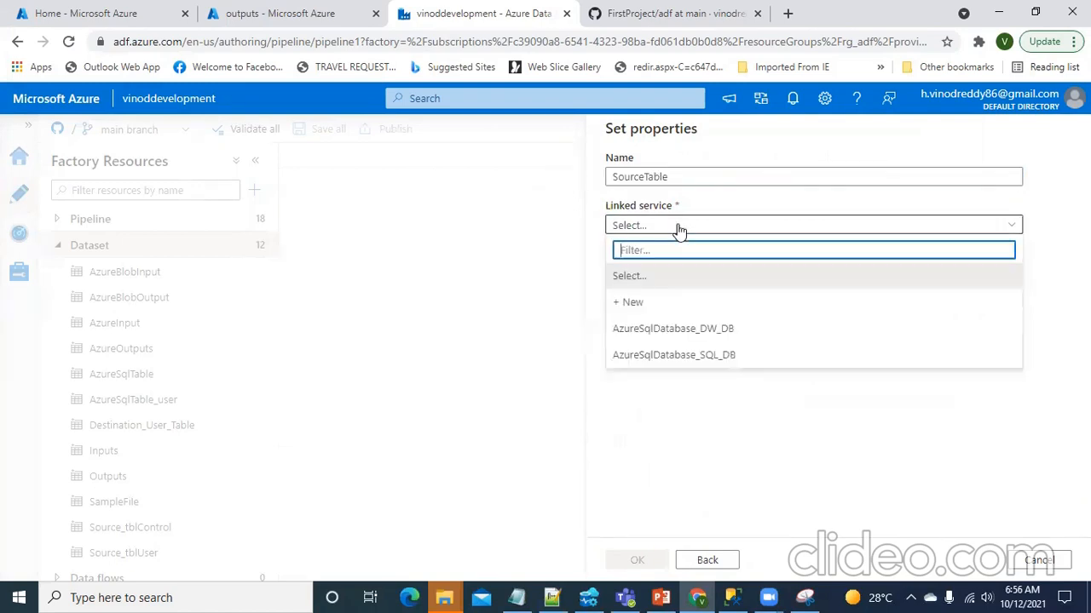
{"action": "mouse_move", "coordinate": [724, 329]}
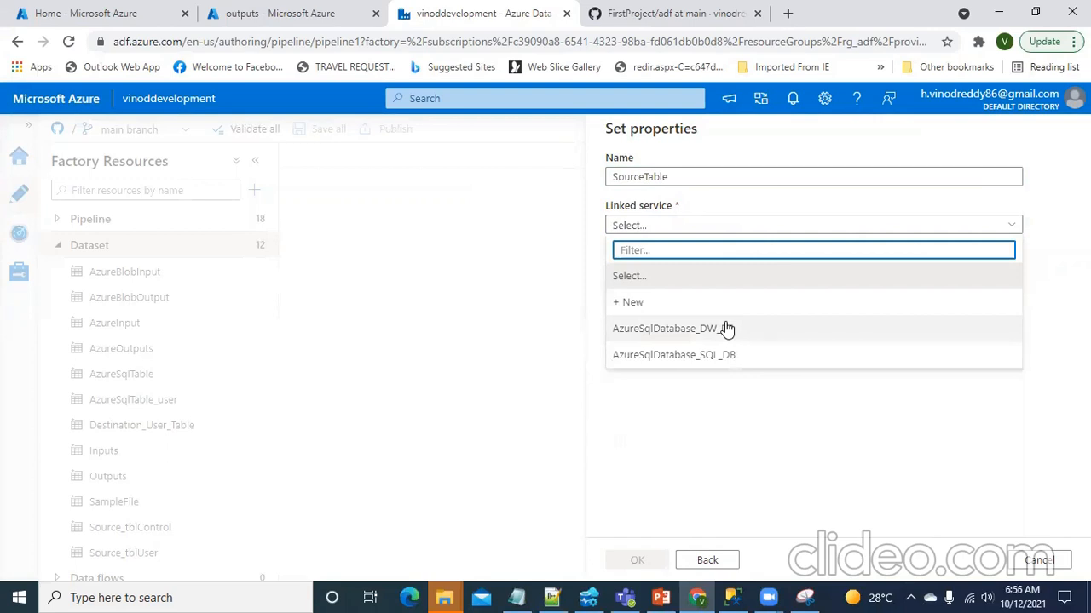
{"action": "mouse_move", "coordinate": [673, 354]}
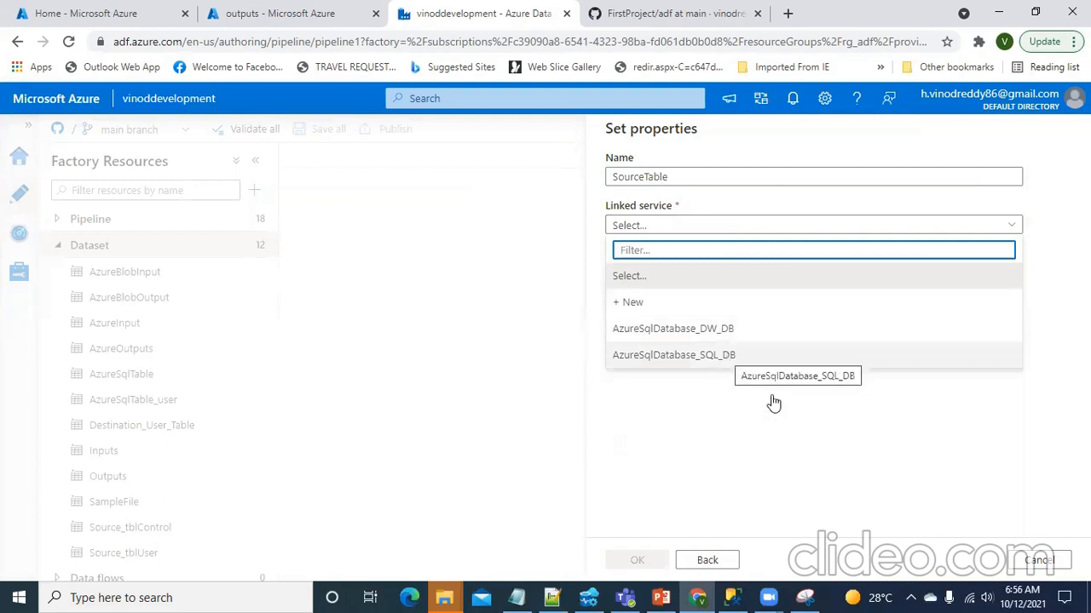
{"action": "left_click", "coordinate": [490, 288]}
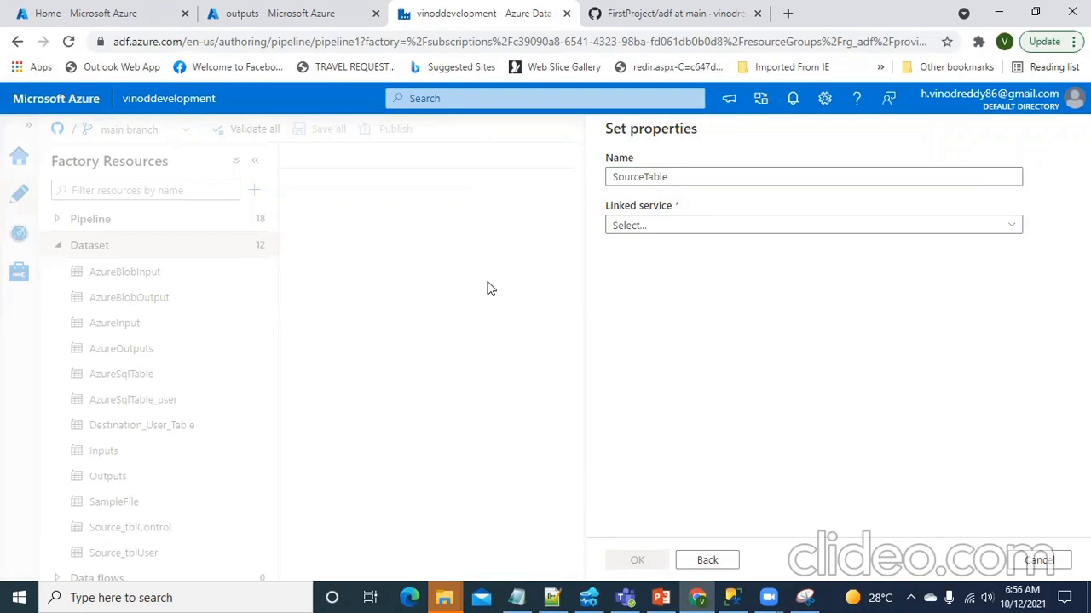
{"action": "mouse_move", "coordinate": [718, 577]}
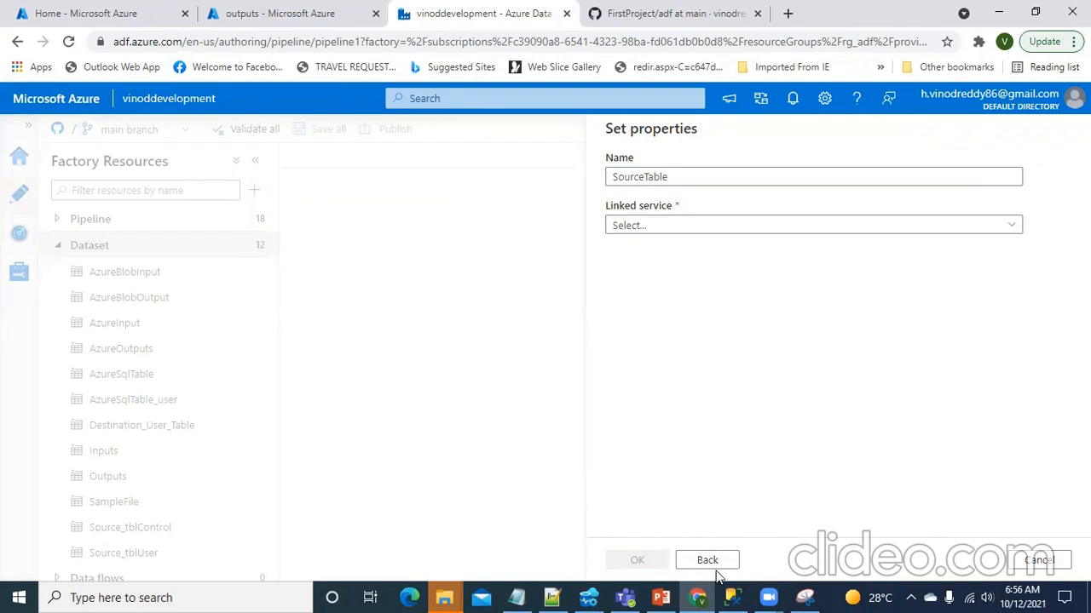
{"action": "left_click", "coordinate": [707, 560]}
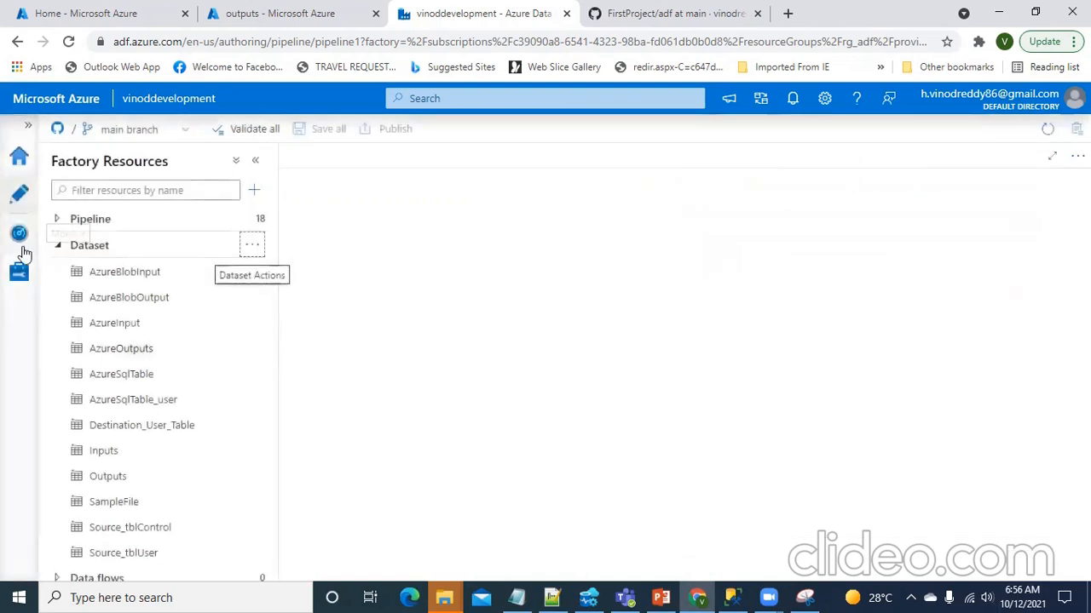
{"action": "left_click", "coordinate": [18, 271]}
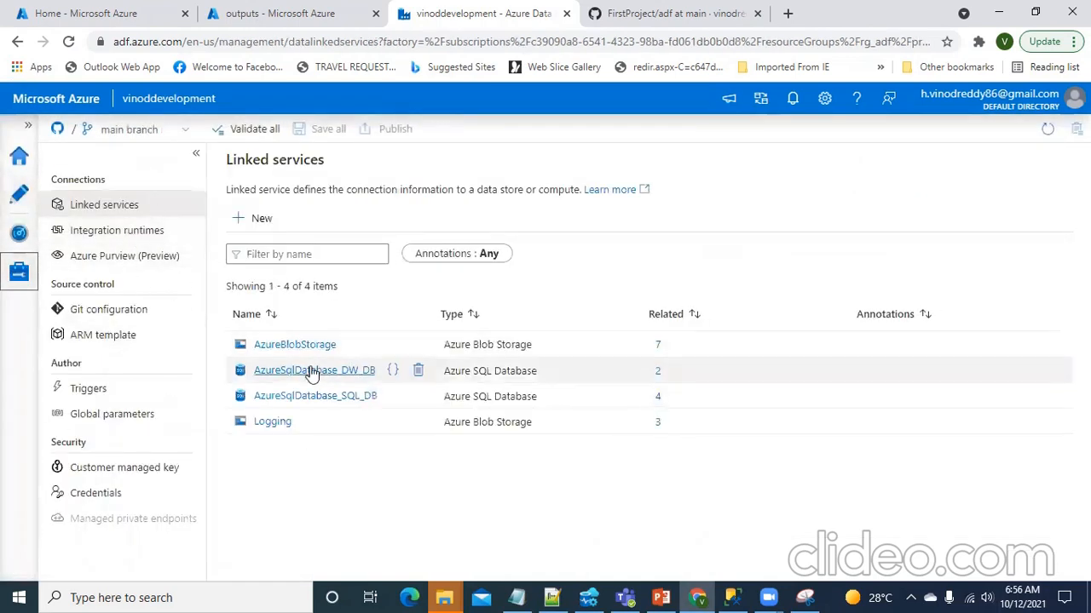
{"action": "mouse_move", "coordinate": [324, 396]}
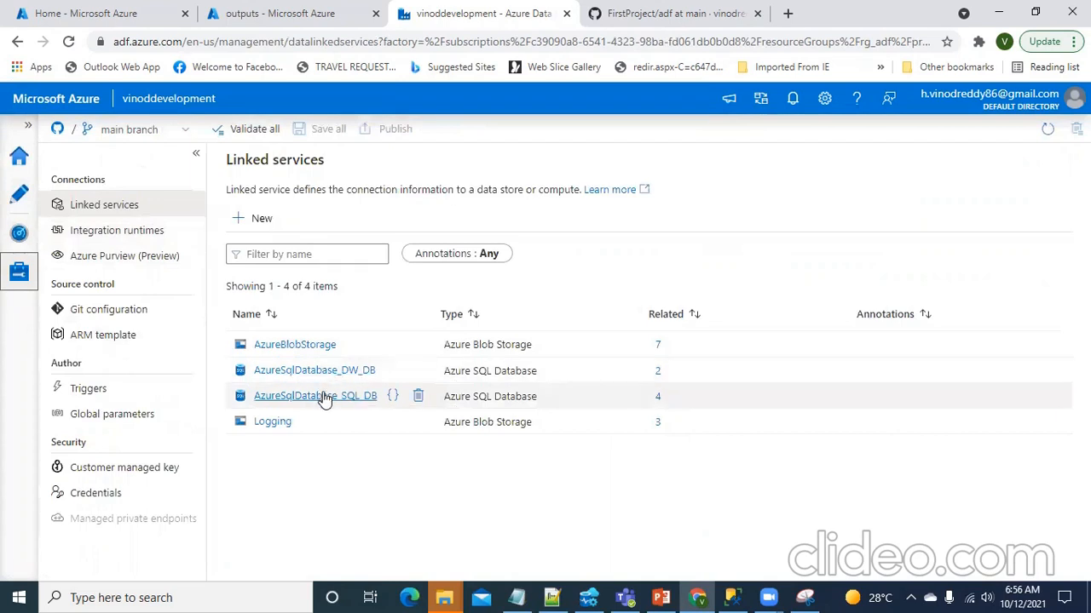
{"action": "left_click", "coordinate": [315, 395]}
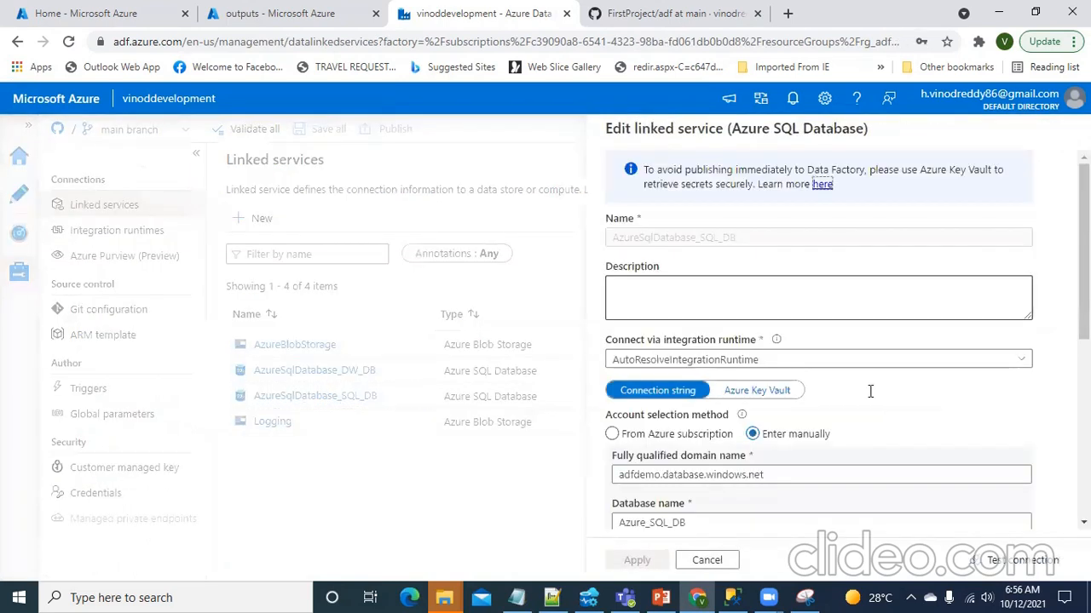
{"action": "scroll", "scroll_direction": "down", "scroll_amount": 3}
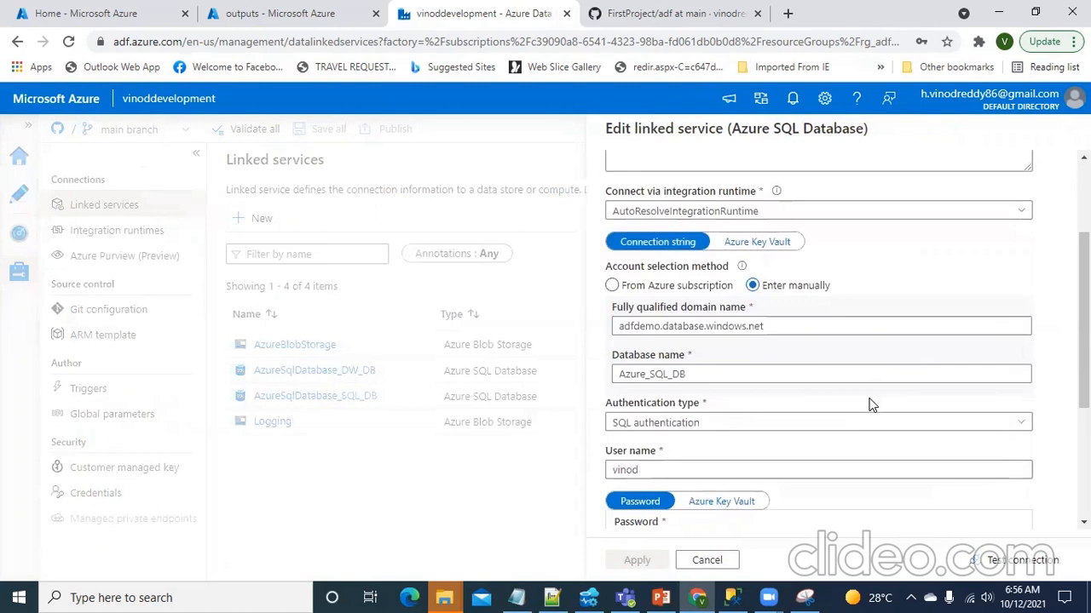
{"action": "scroll", "scroll_direction": "down", "scroll_amount": 3}
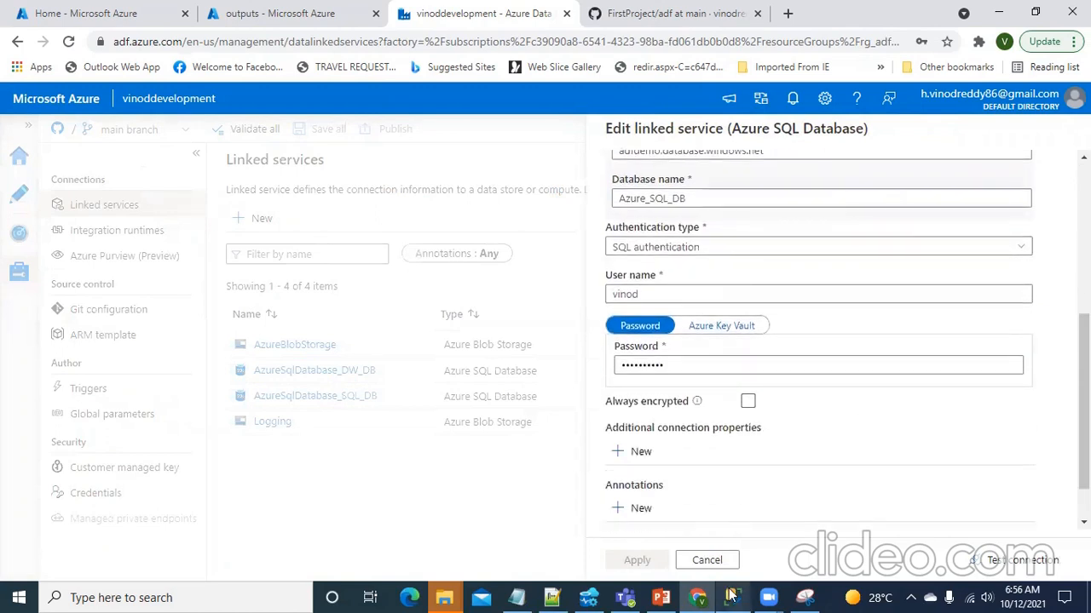
{"action": "left_click", "coordinate": [731, 598]}
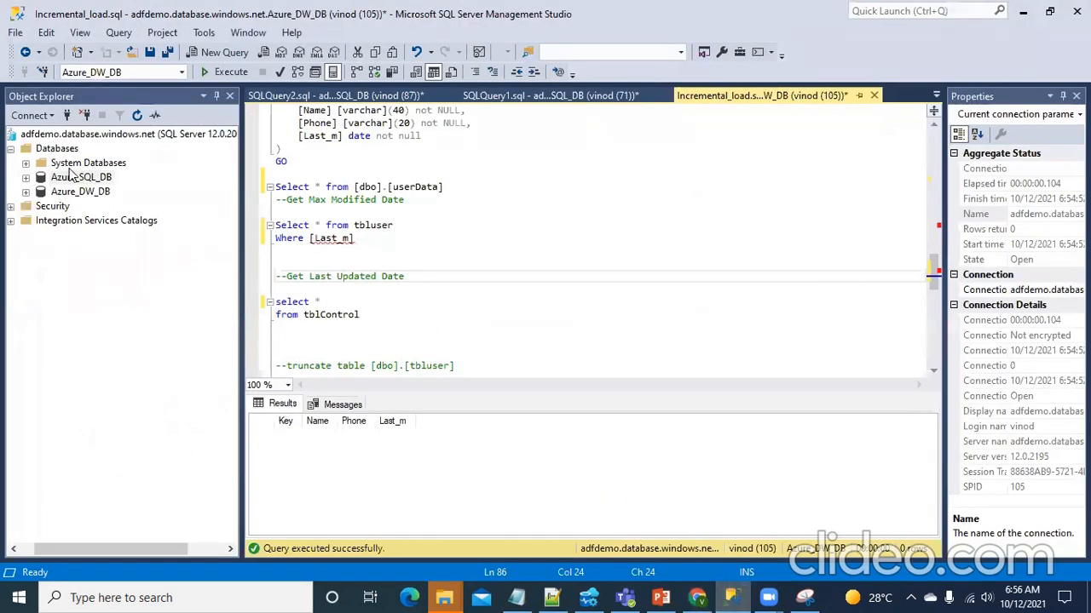
{"action": "left_click", "coordinate": [39, 163]}
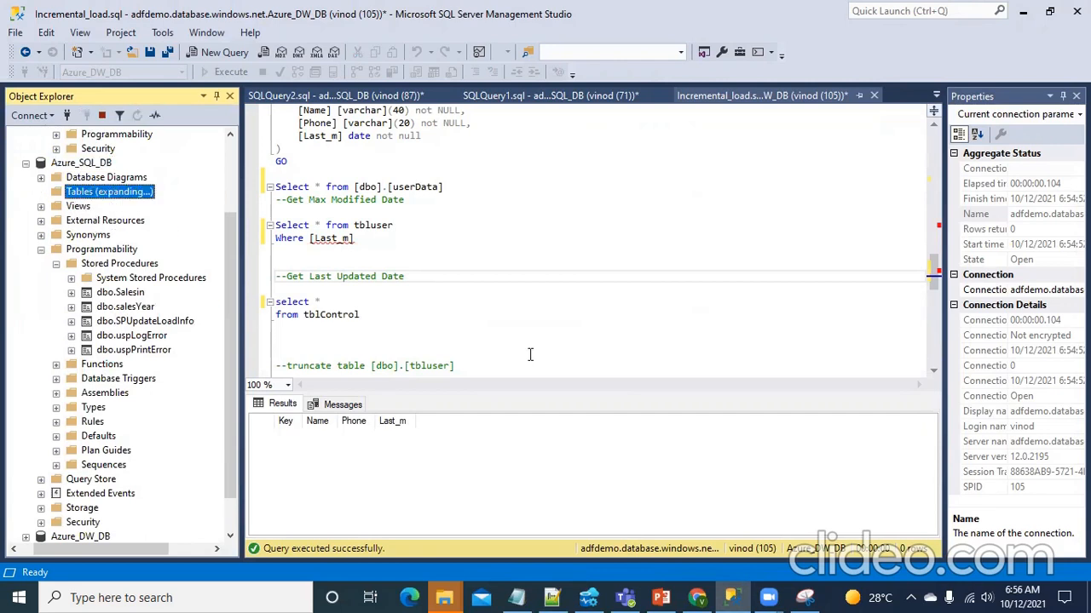
{"action": "mouse_move", "coordinate": [518, 345]}
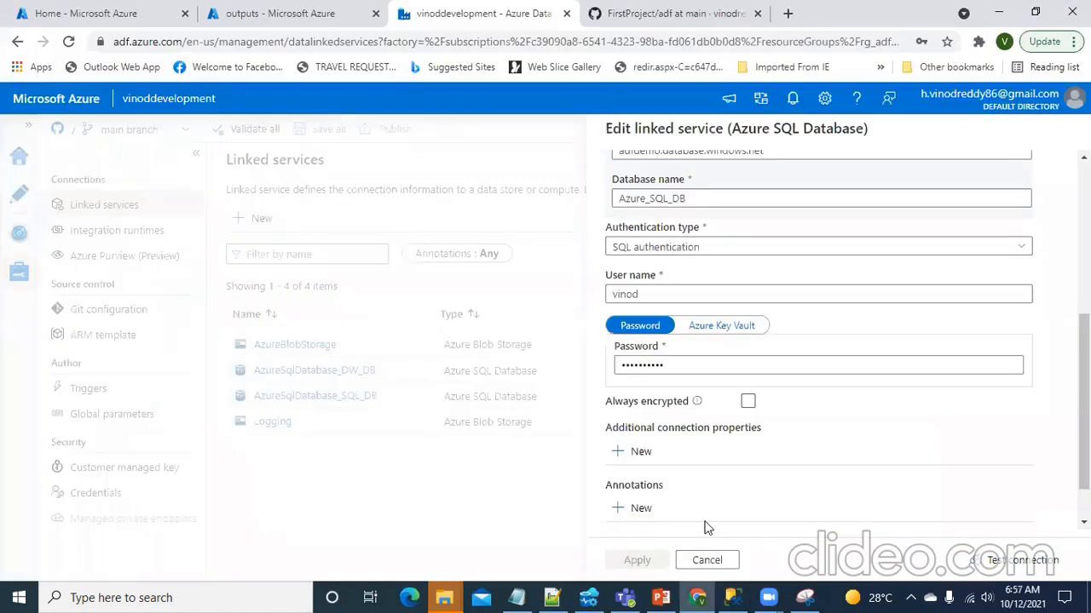
Cancel the linked service editor and return to the Author hub resources.
{"action": "left_click", "coordinate": [706, 560]}
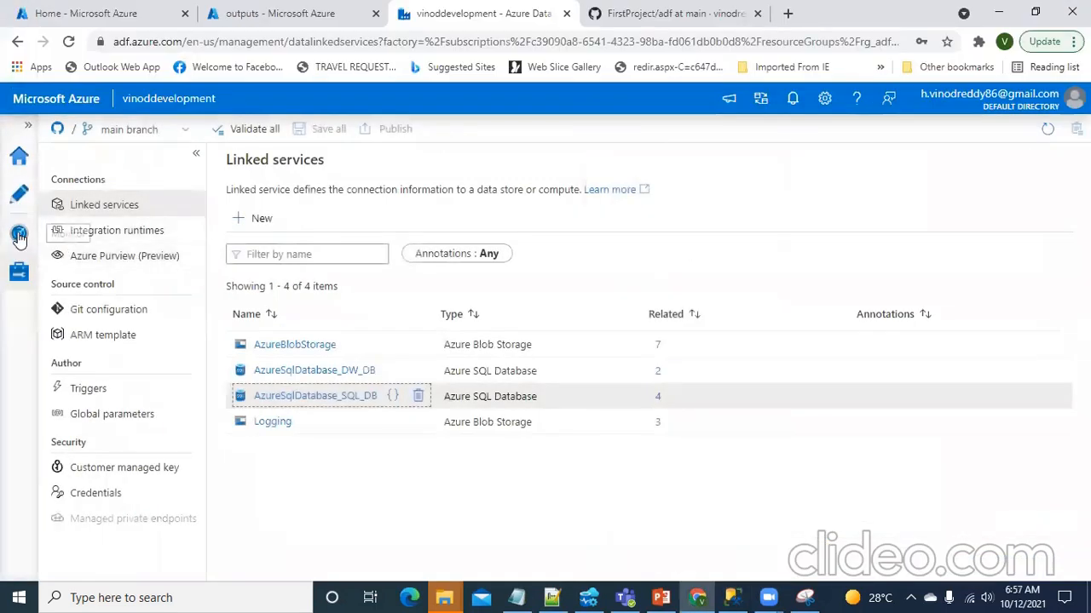
{"action": "left_click", "coordinate": [18, 232]}
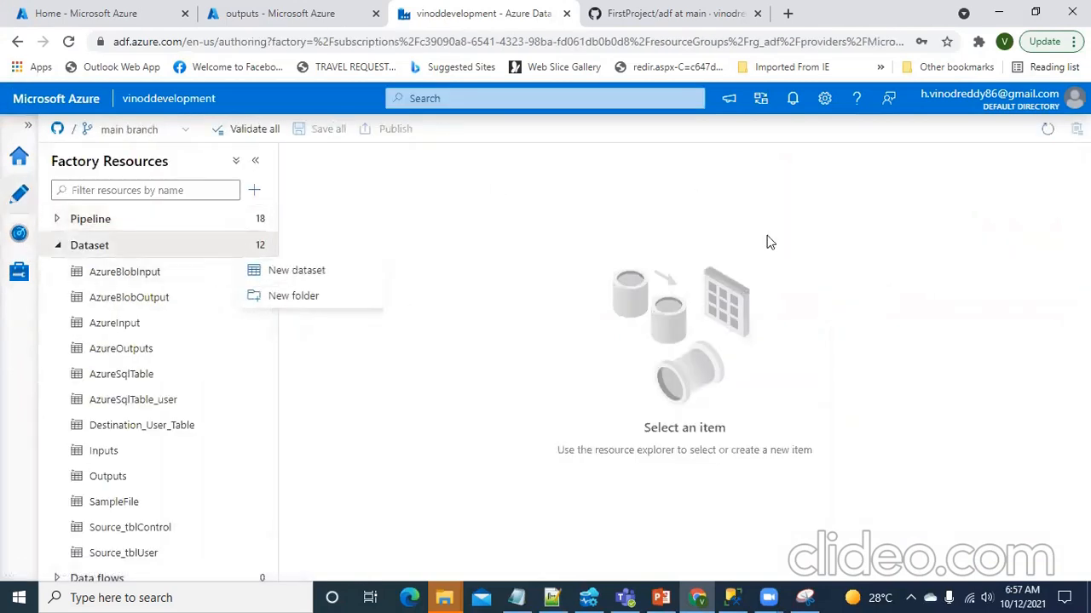
Start a new Azure SQL Database dataset and name it SourceTable.
{"action": "left_click", "coordinate": [296, 270]}
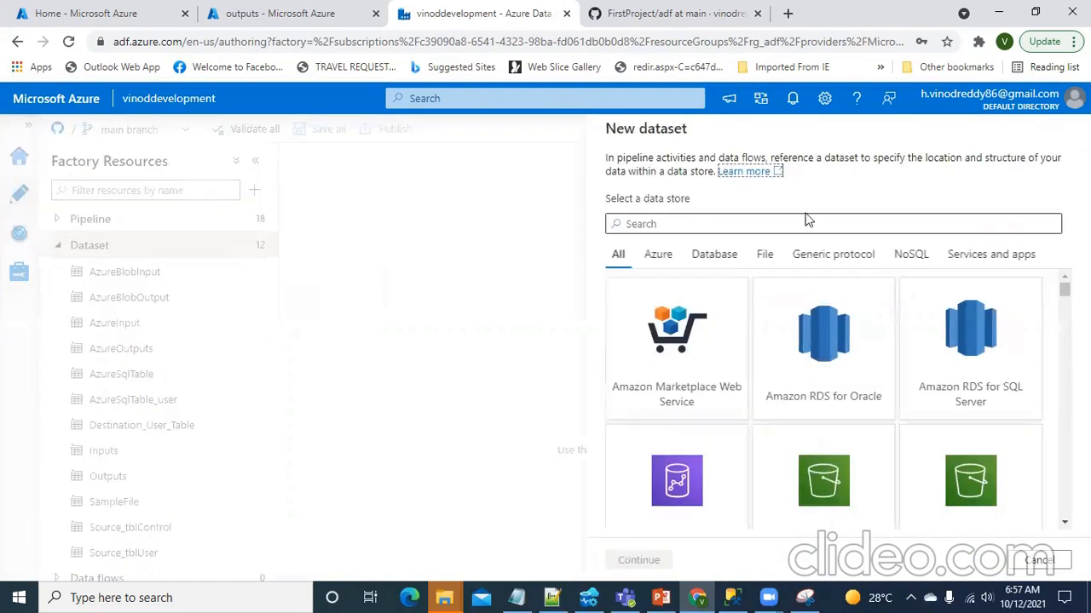
{"action": "type", "text": "azure sql"}
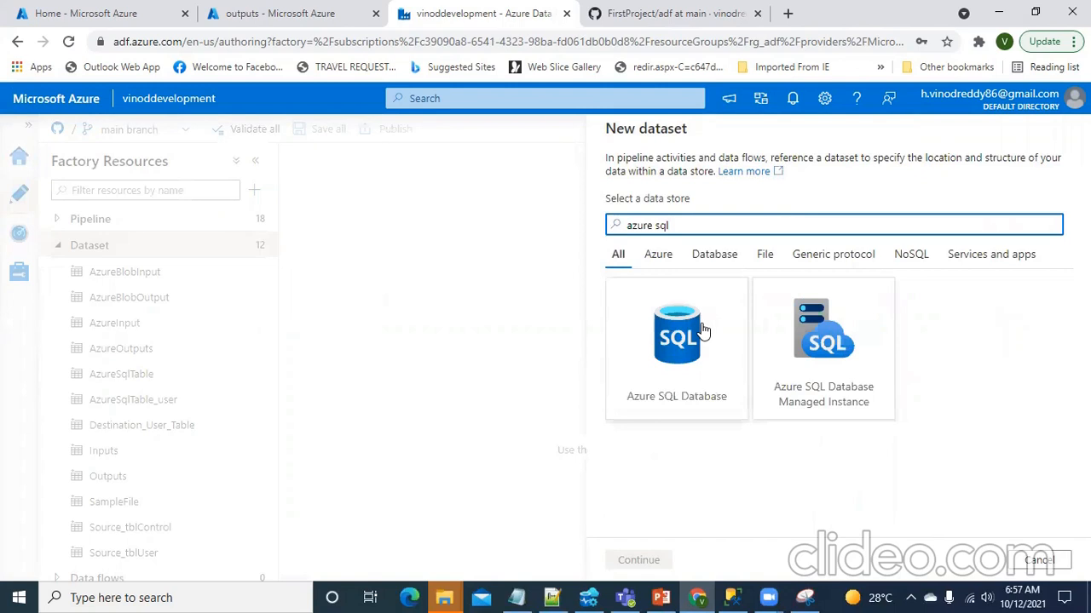
{"action": "left_click", "coordinate": [676, 340]}
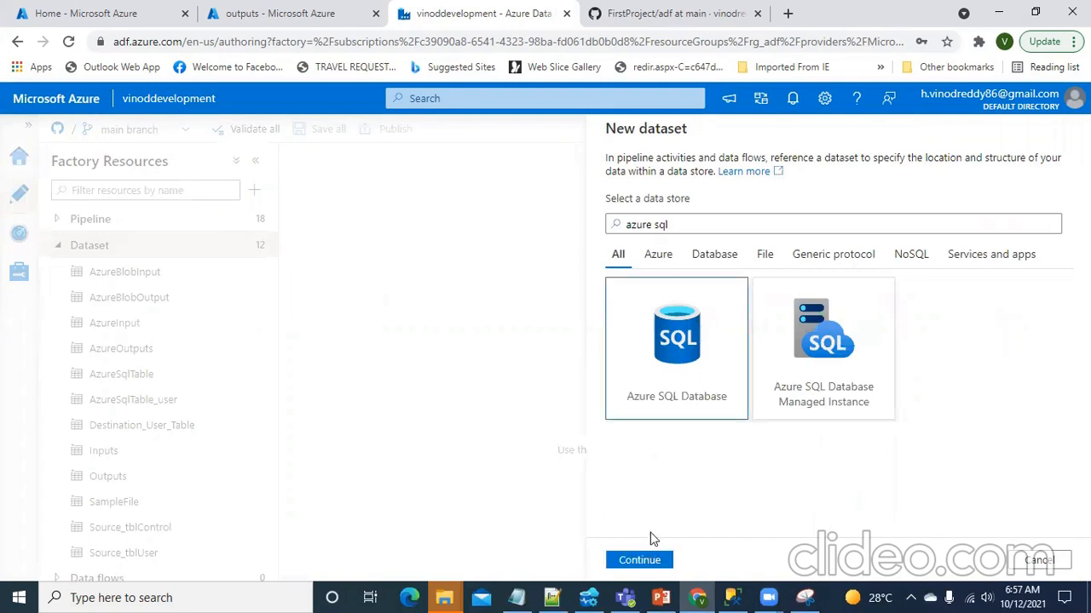
{"action": "left_click", "coordinate": [639, 560]}
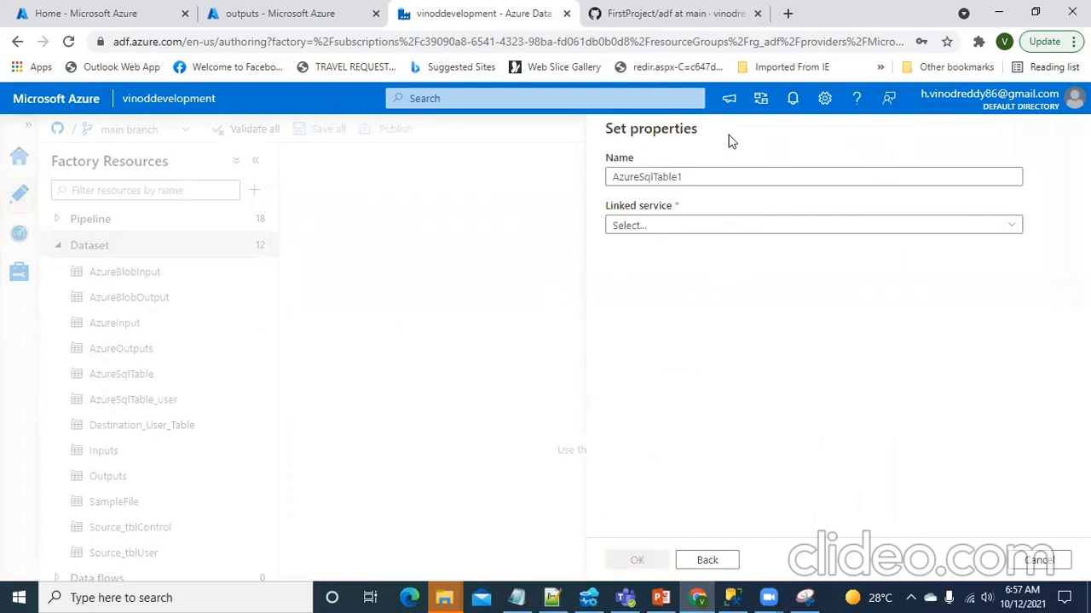
{"action": "type", "text": "Sour"}
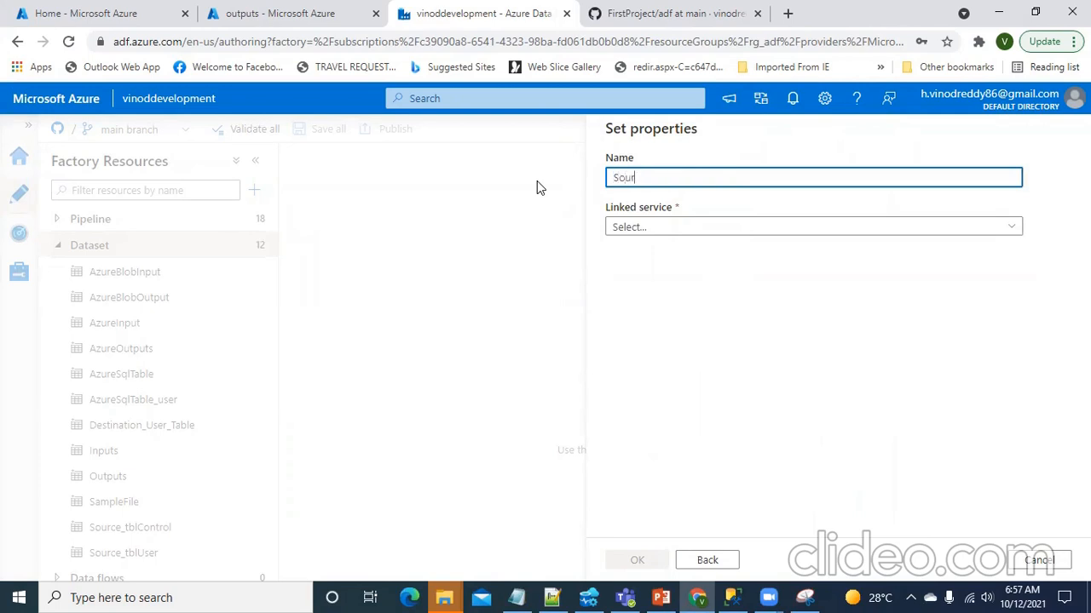
{"action": "type", "text": "ceTable"}
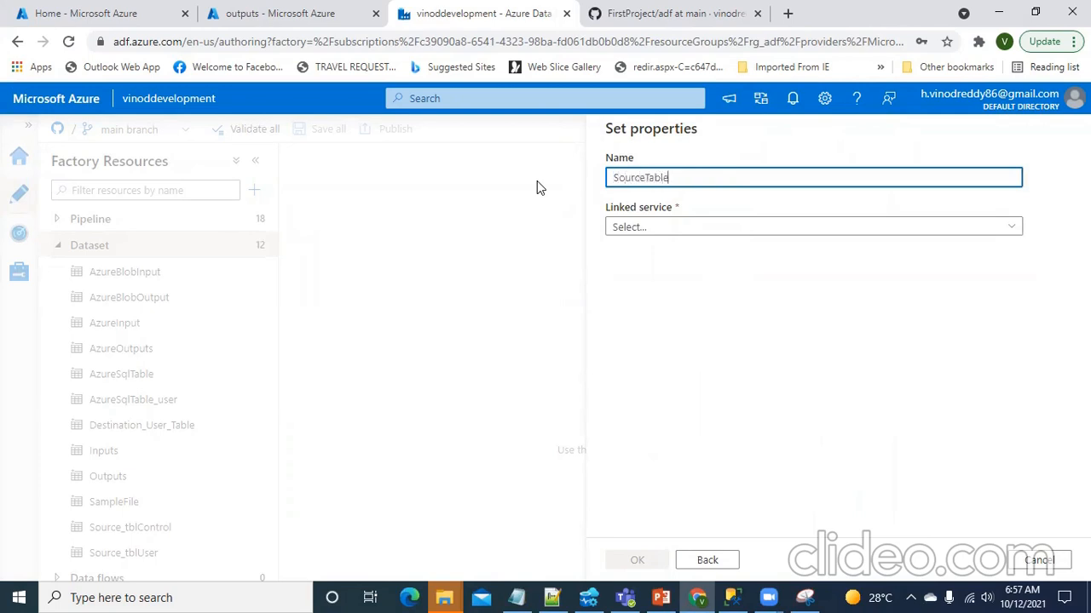
Set the linked service to AzureSqlDatabase_SQL_DB and browse the table list.
{"action": "left_click", "coordinate": [813, 226]}
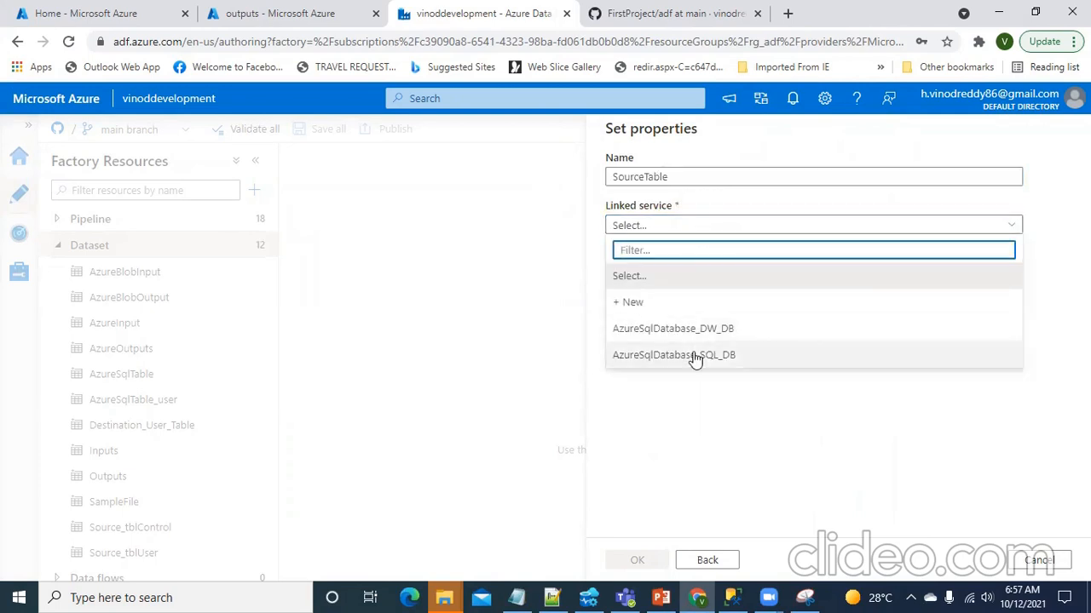
{"action": "left_click", "coordinate": [673, 354]}
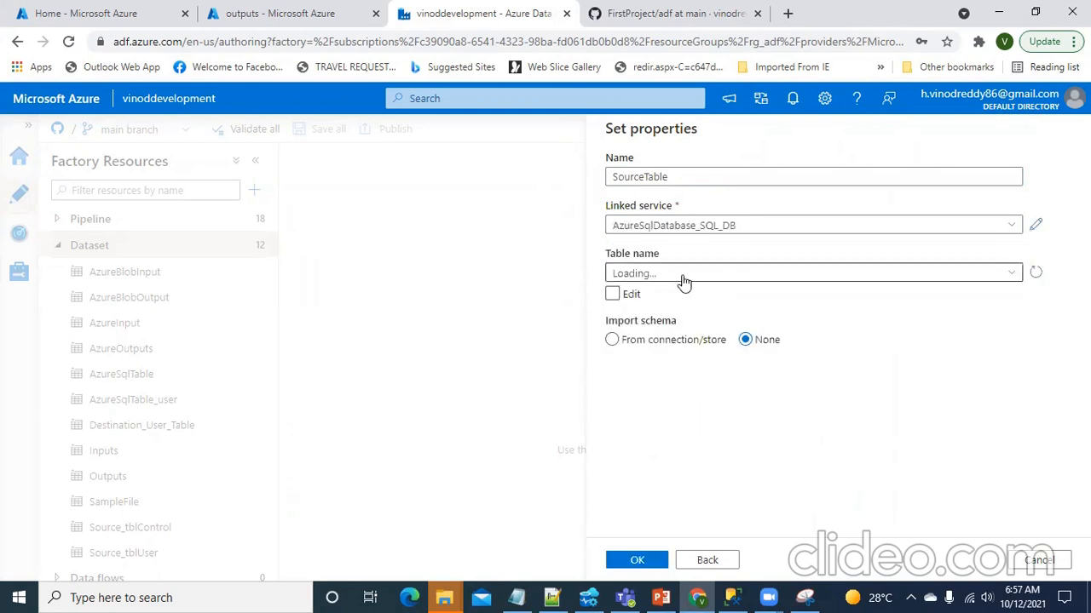
{"action": "left_click", "coordinate": [812, 273]}
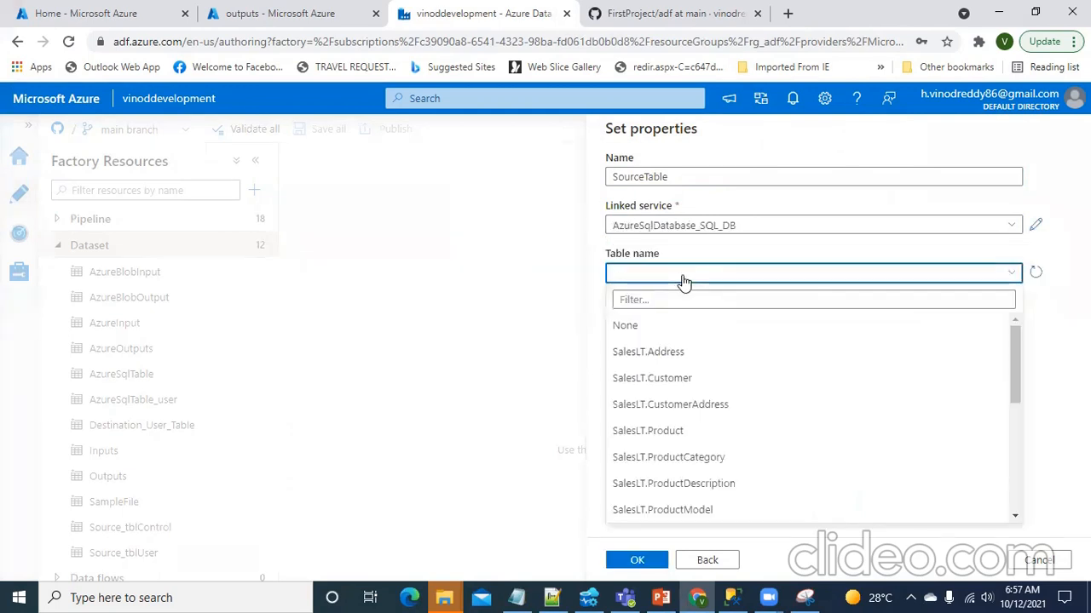
{"action": "scroll", "scroll_direction": "down", "scroll_amount": 3}
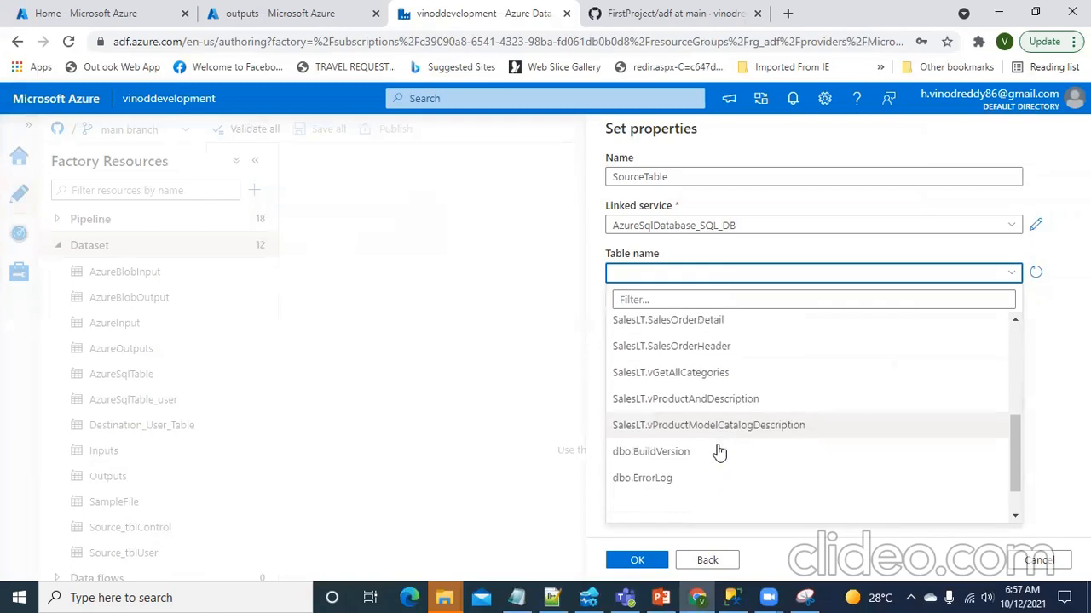
{"action": "scroll", "scroll_direction": "up", "scroll_amount": 3}
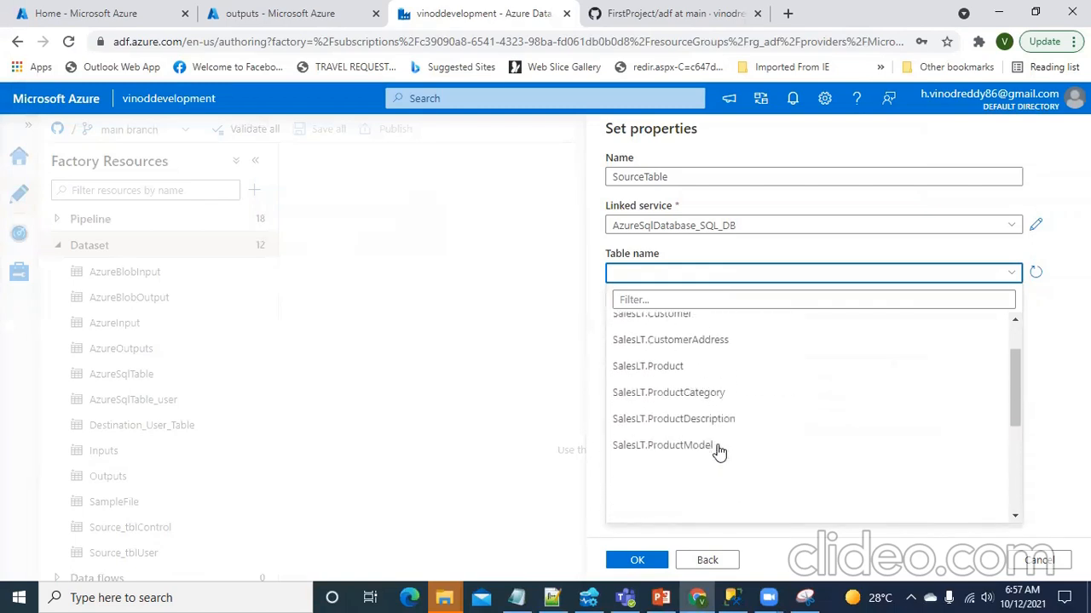
{"action": "scroll", "scroll_direction": "down", "scroll_amount": 3}
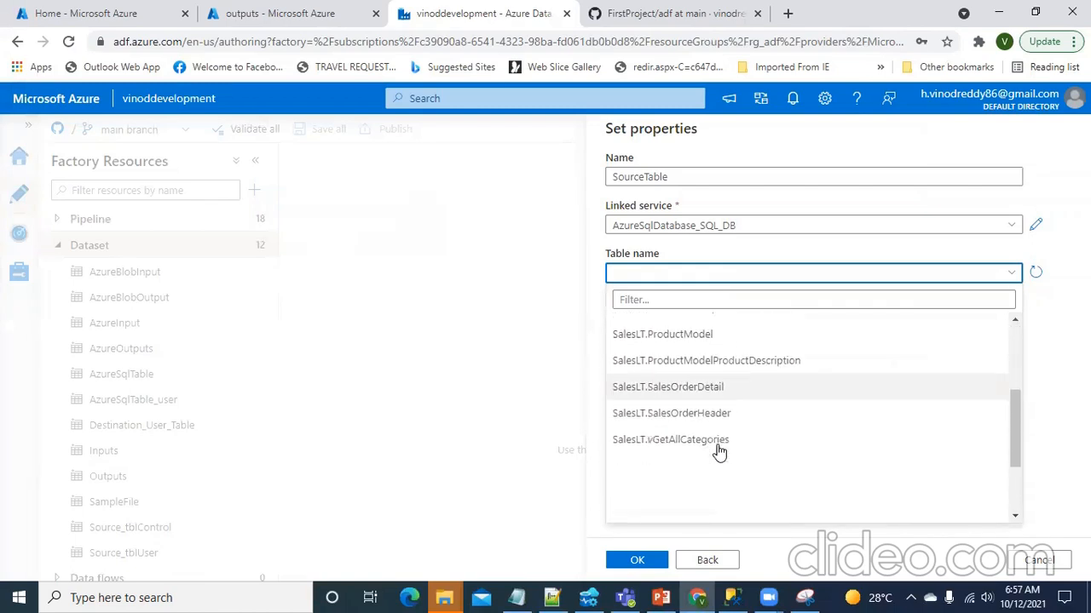
{"action": "scroll", "scroll_direction": "down", "scroll_amount": 3}
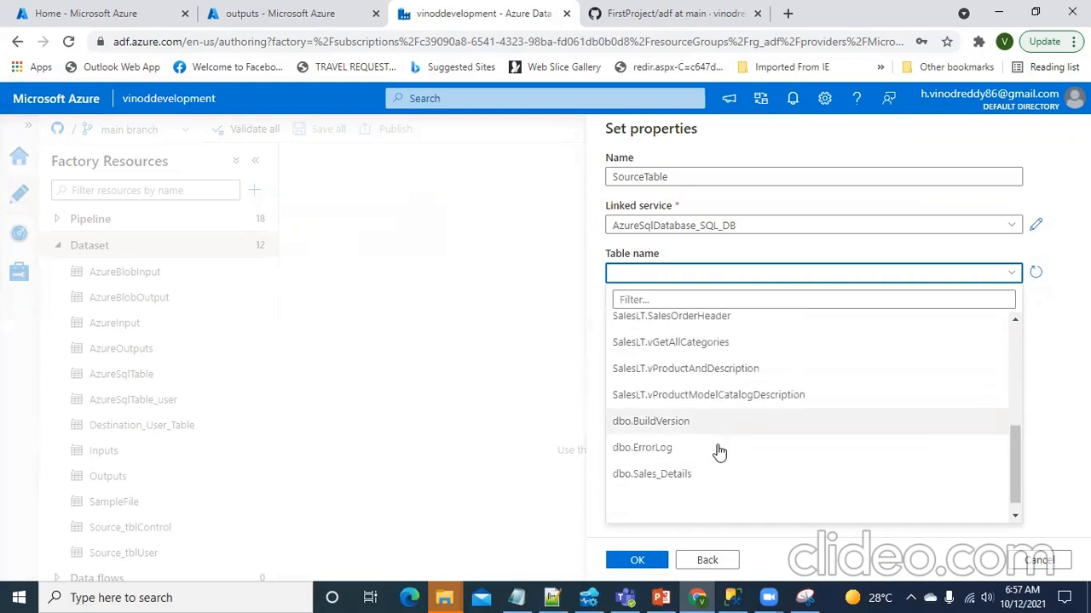
{"action": "scroll", "scroll_direction": "up", "scroll_amount": 3}
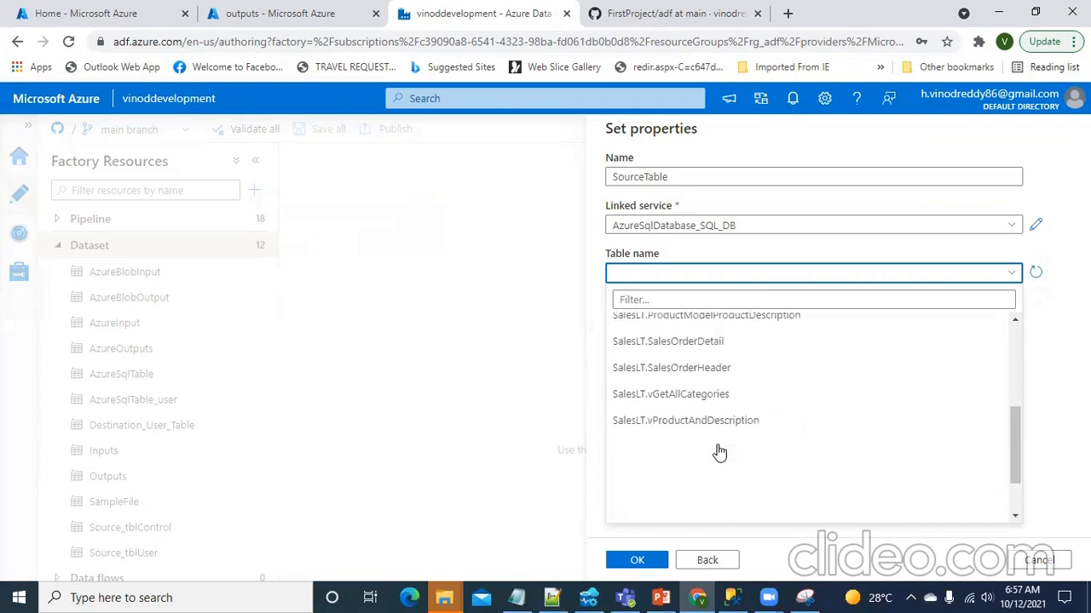
{"action": "scroll", "scroll_direction": "up", "scroll_amount": 3}
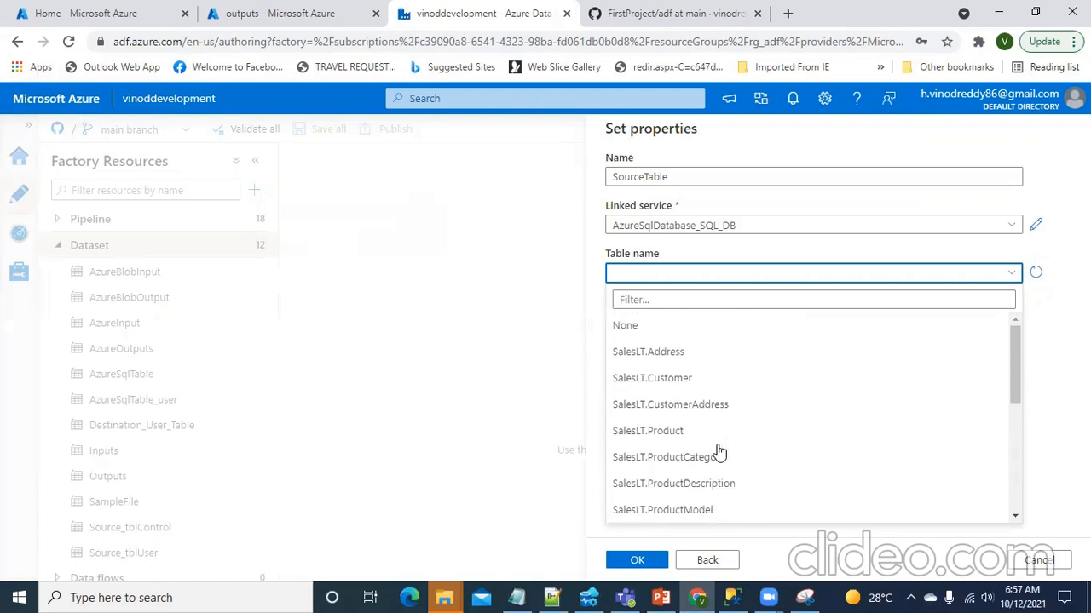
{"action": "scroll", "scroll_direction": "down", "scroll_amount": 3}
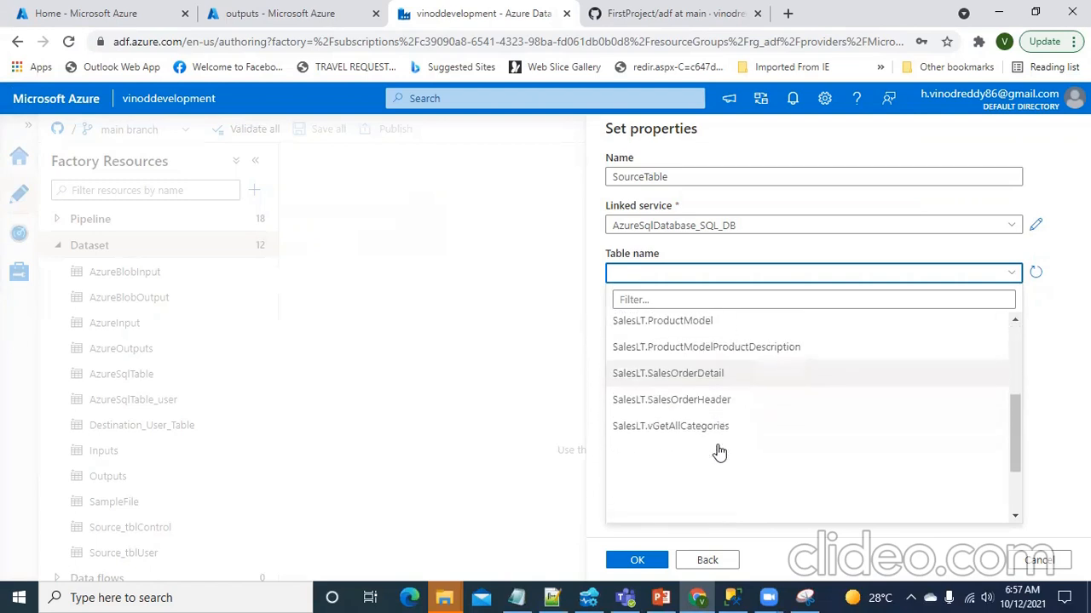
{"action": "scroll", "scroll_direction": "up", "scroll_amount": 3}
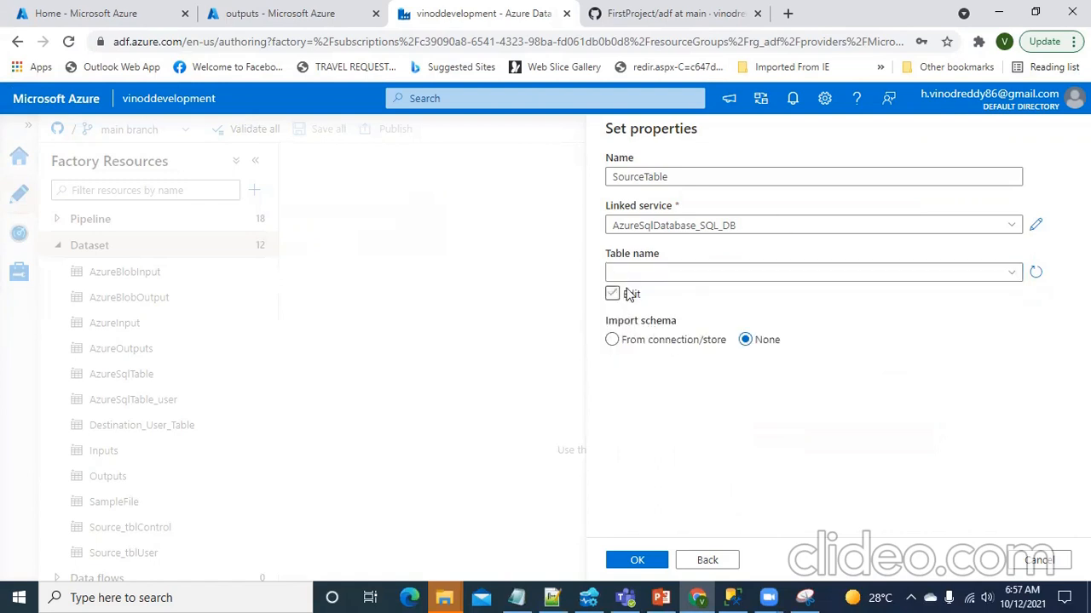
Enter tblUser as the table name manually and confirm the dataset.
{"action": "left_click", "coordinate": [611, 294]}
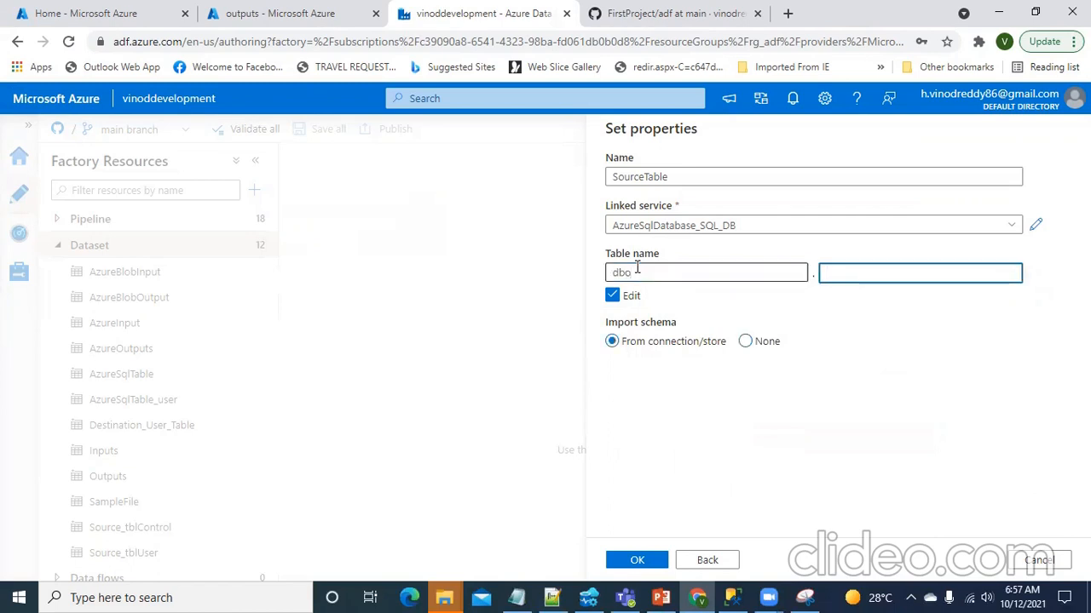
{"action": "type", "text": "tblUs"}
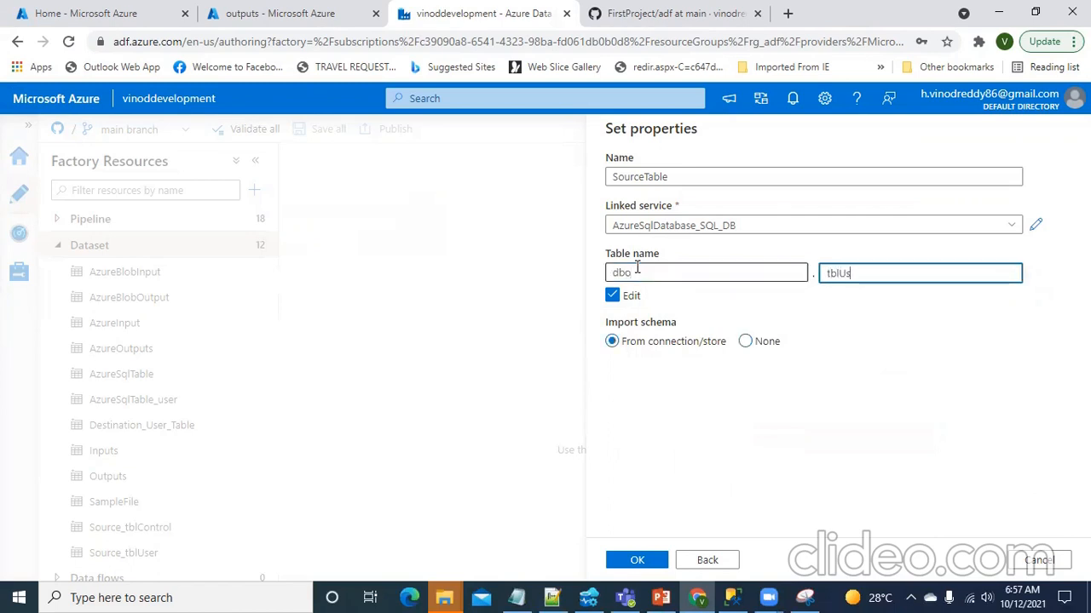
{"action": "type", "text": "er"}
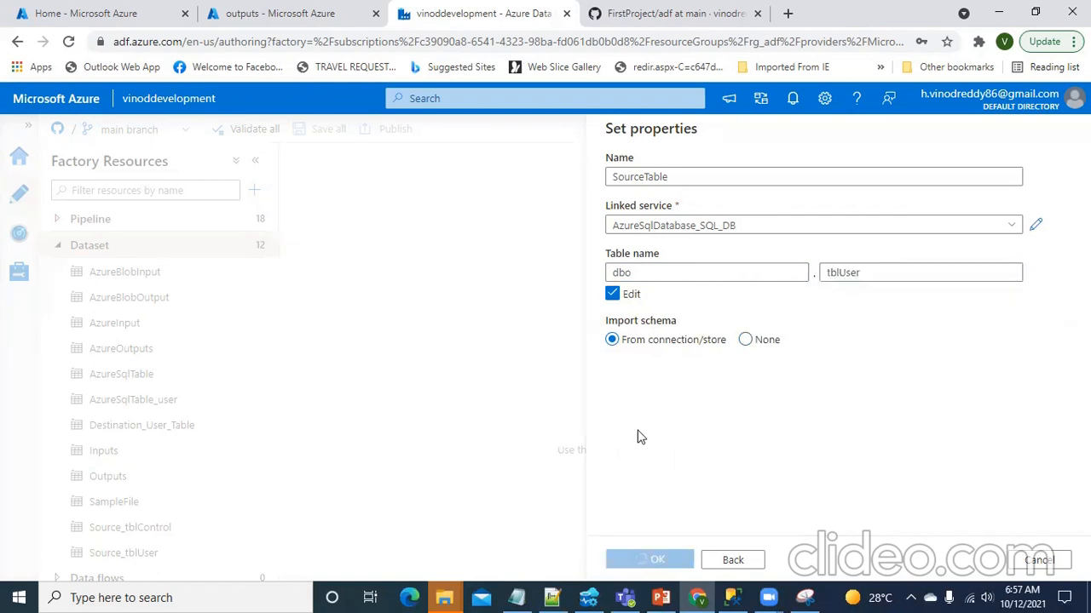
{"action": "left_click", "coordinate": [649, 560]}
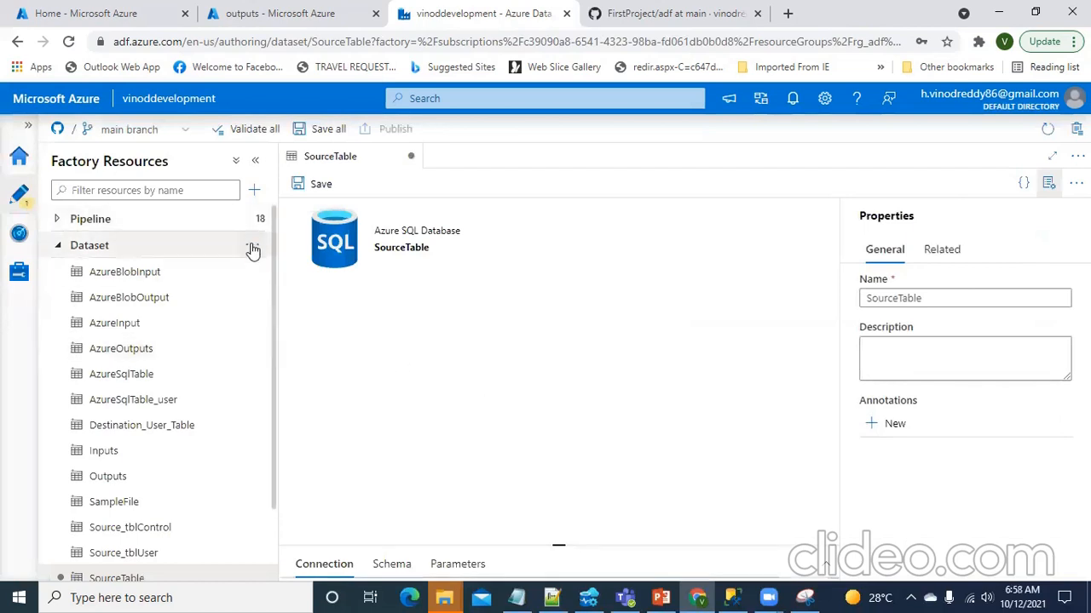
Start a new Azure SQL Database dataset named destinationtable.
{"action": "left_click", "coordinate": [253, 250]}
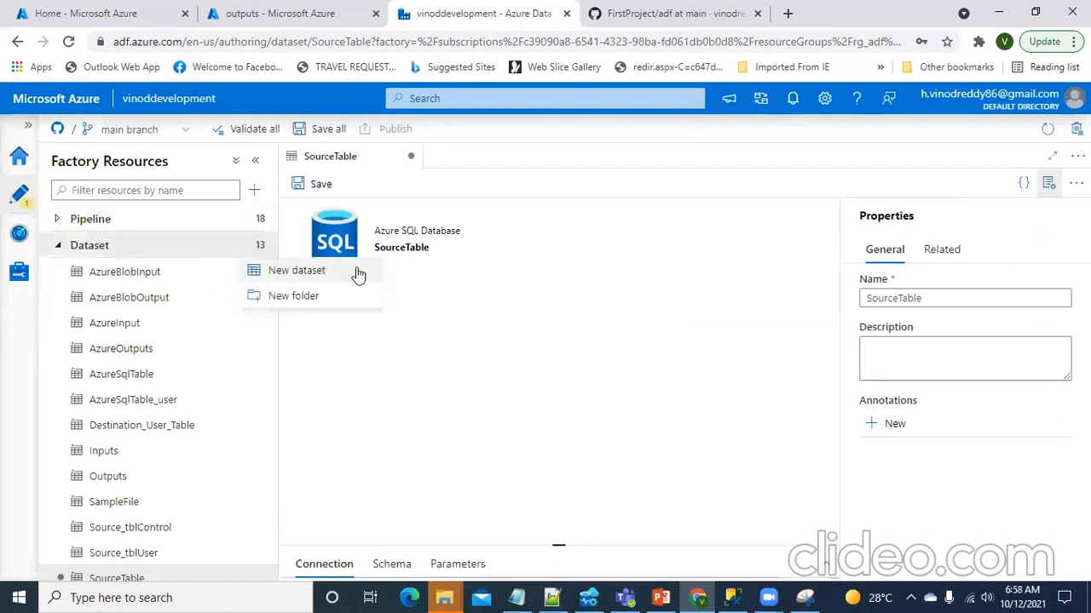
{"action": "left_click", "coordinate": [297, 270]}
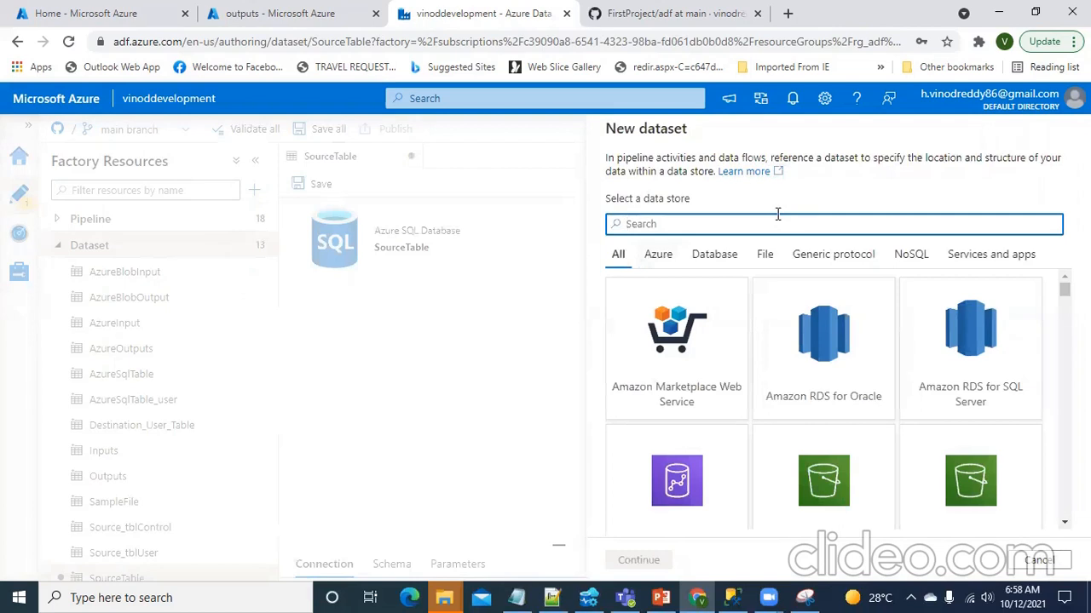
{"action": "type", "text": "aqzur"}
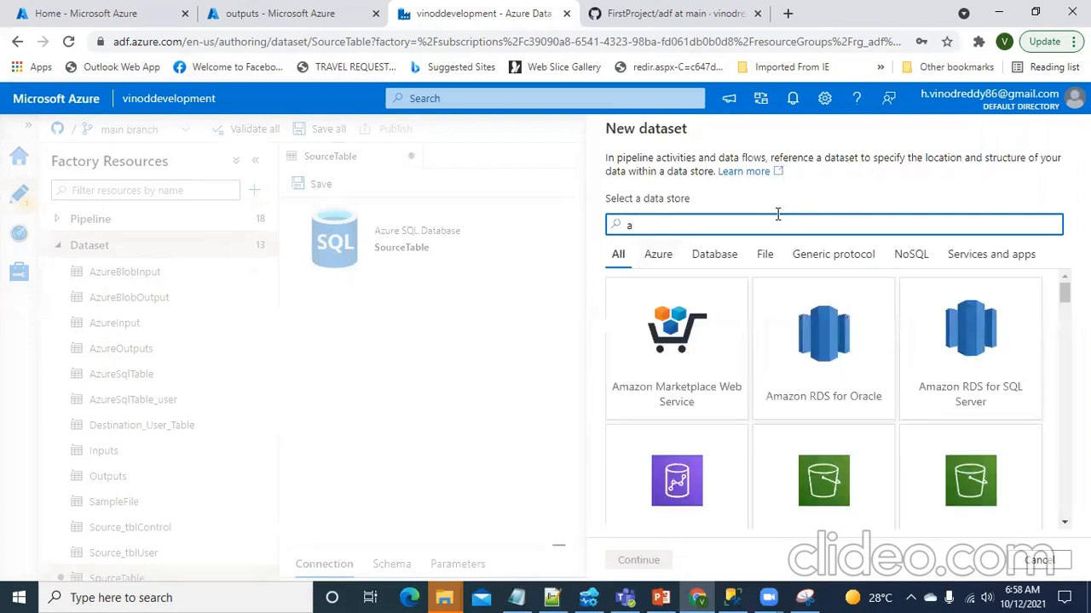
{"action": "type", "text": "azure s"}
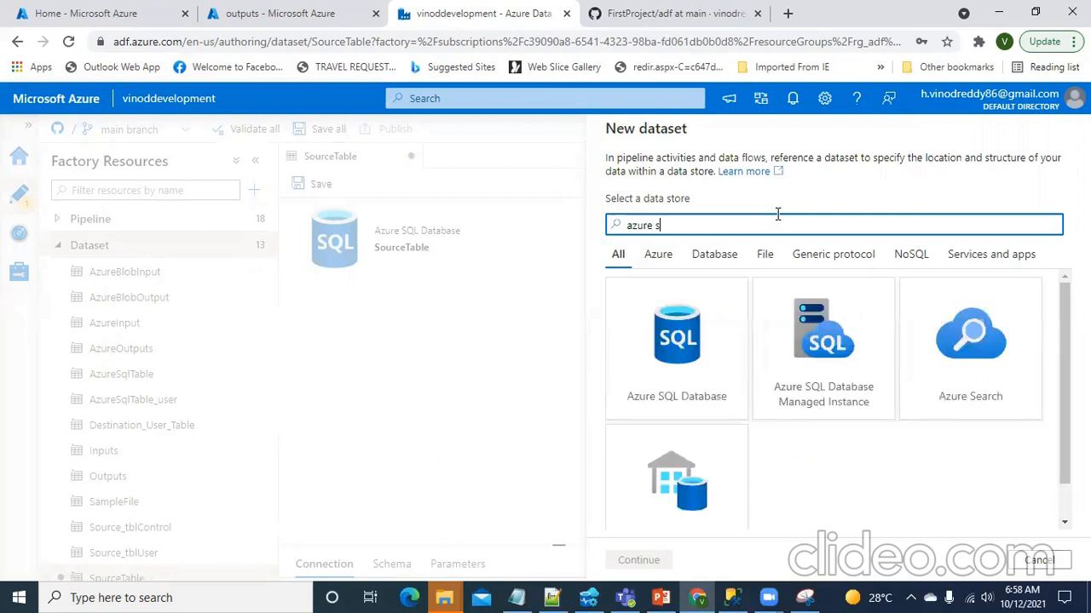
{"action": "type", "text": "ql"}
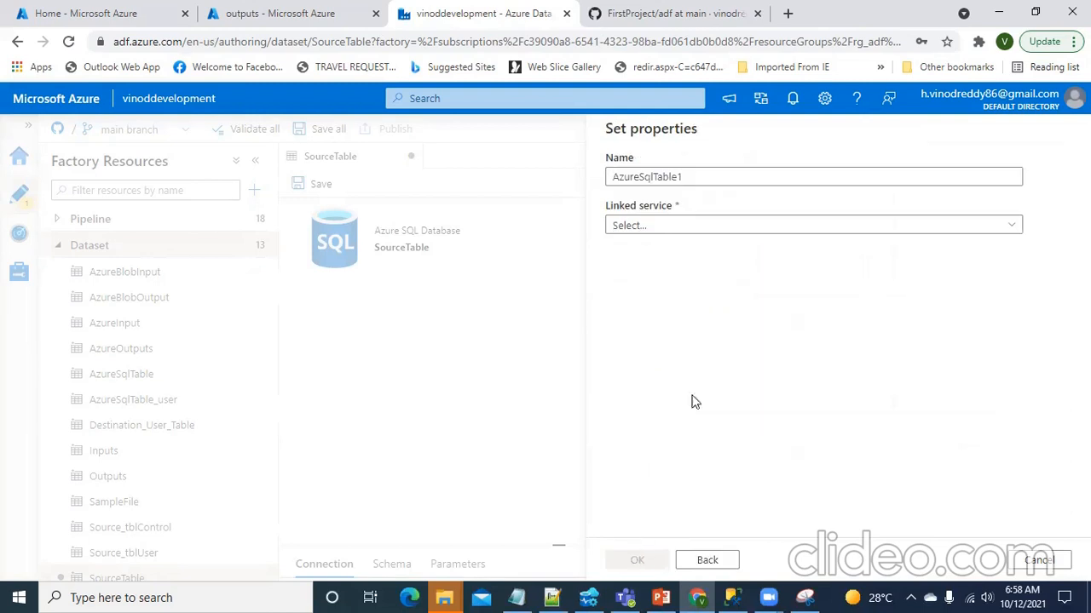
{"action": "triple_click", "coordinate": [812, 177]}
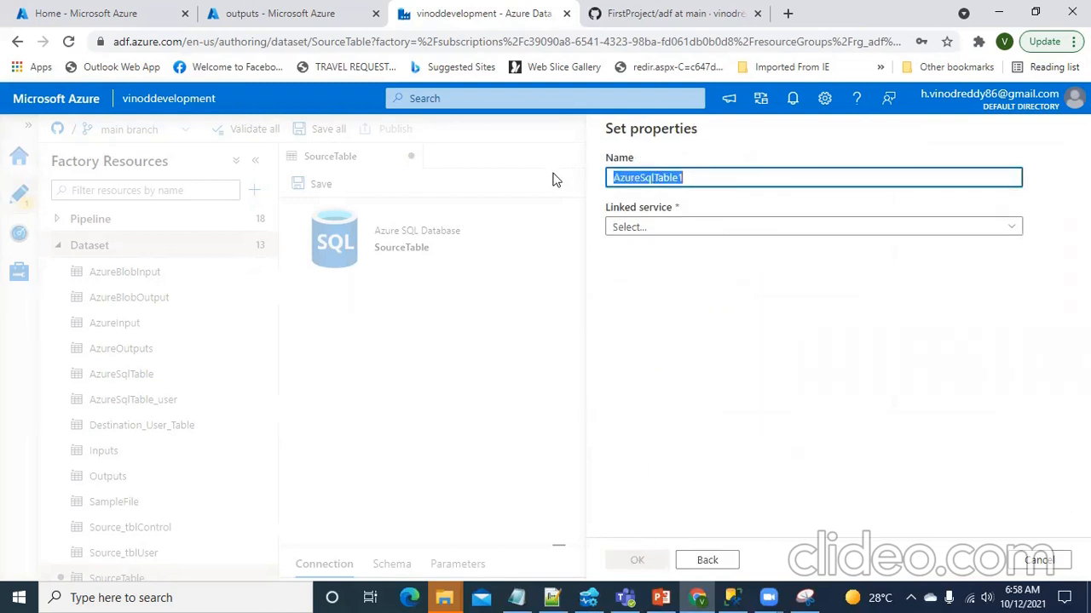
{"action": "type", "text": "destination"}
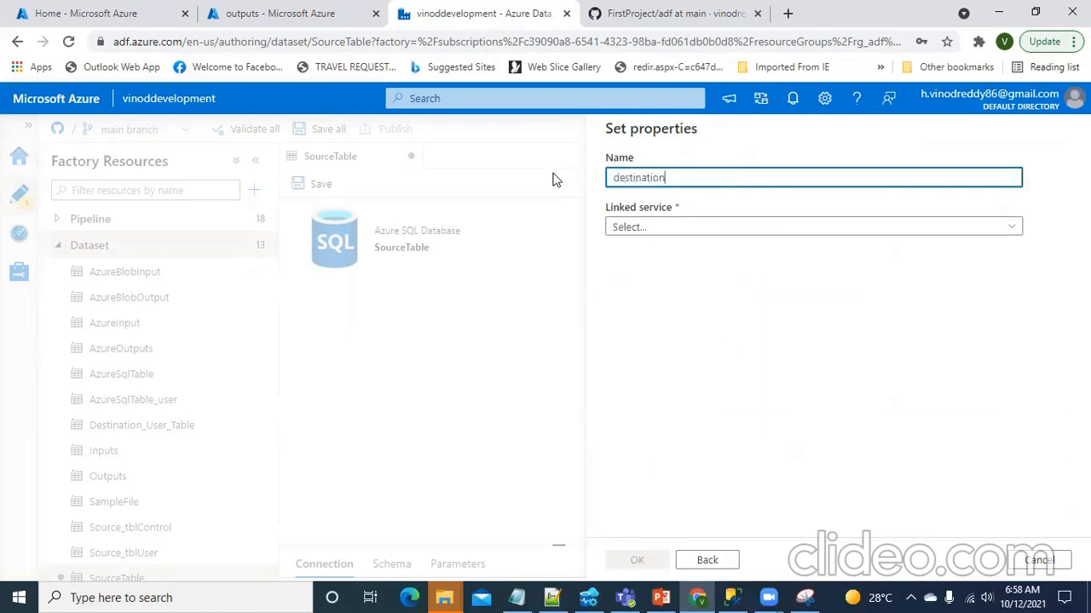
{"action": "type", "text": "table"}
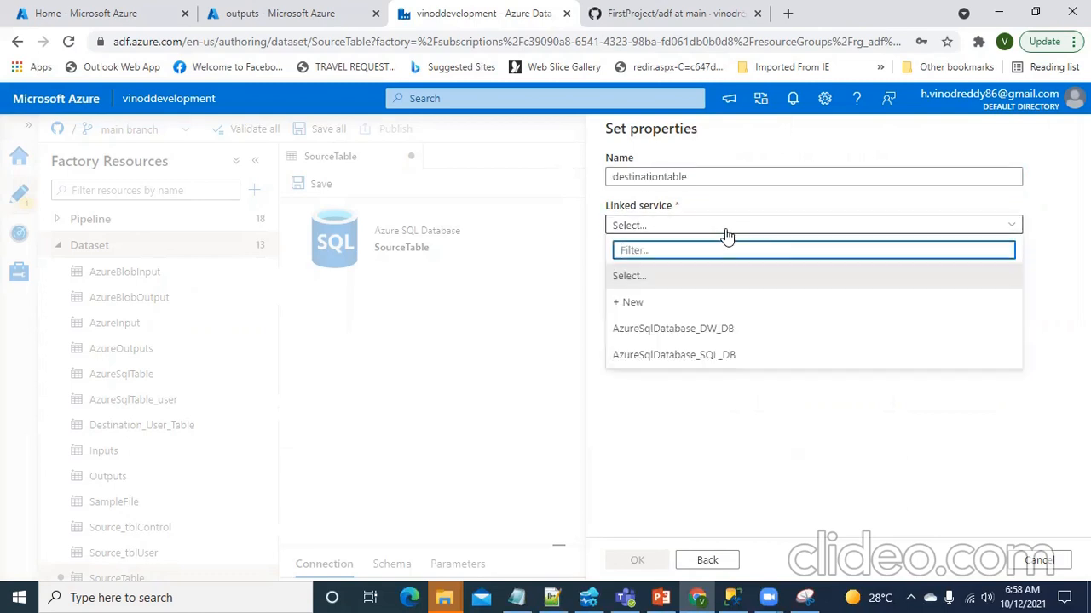
Point destinationtable at AzureSqlDatabase_DW_DB table dbo.userData and confirm with OK.
{"action": "left_click", "coordinate": [672, 328]}
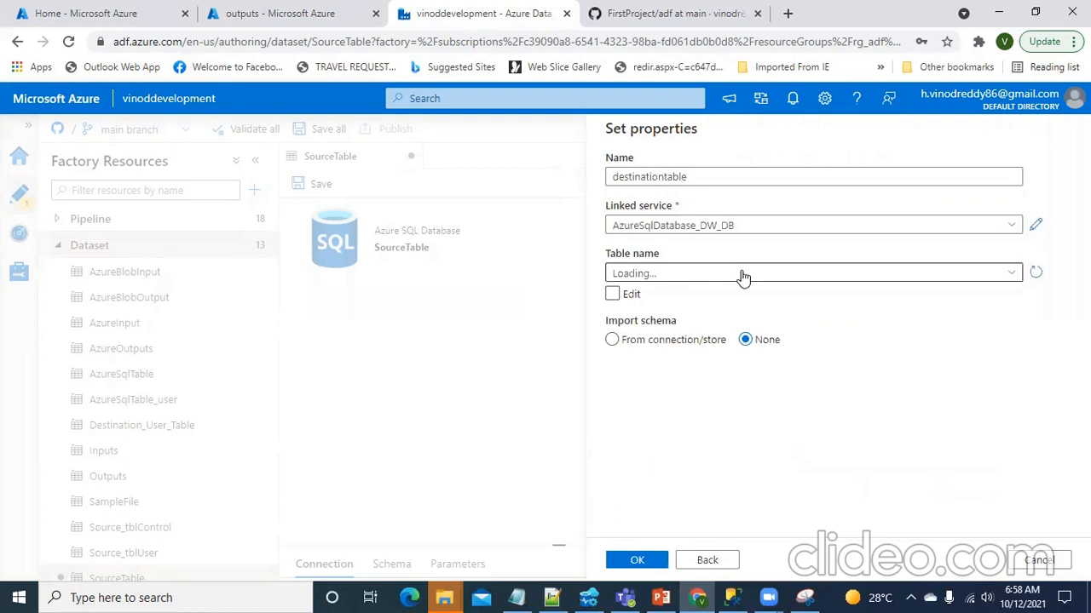
{"action": "left_click", "coordinate": [812, 272]}
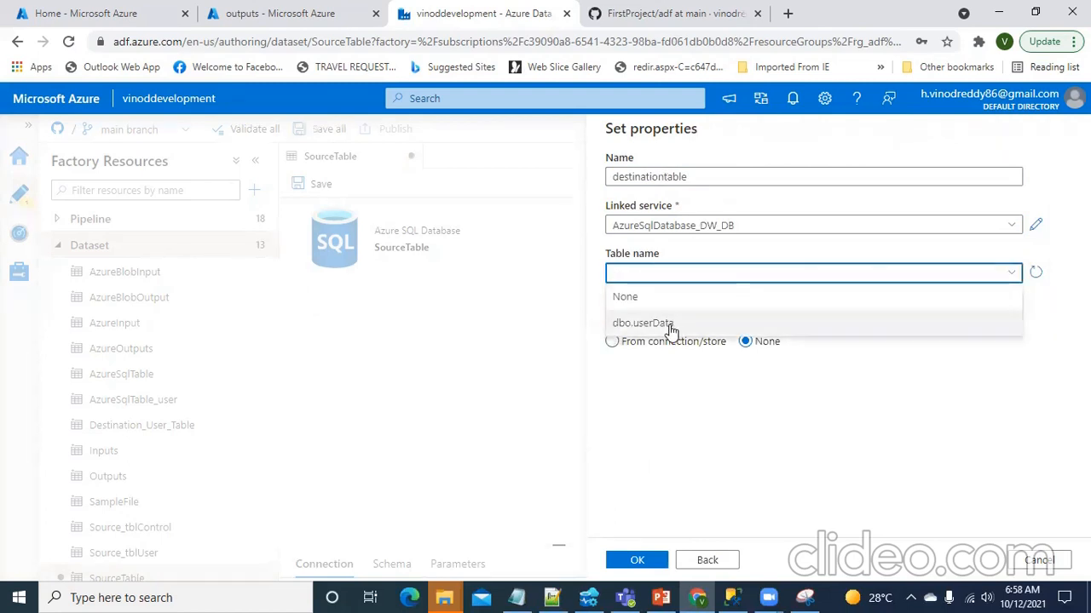
{"action": "left_click", "coordinate": [642, 322]}
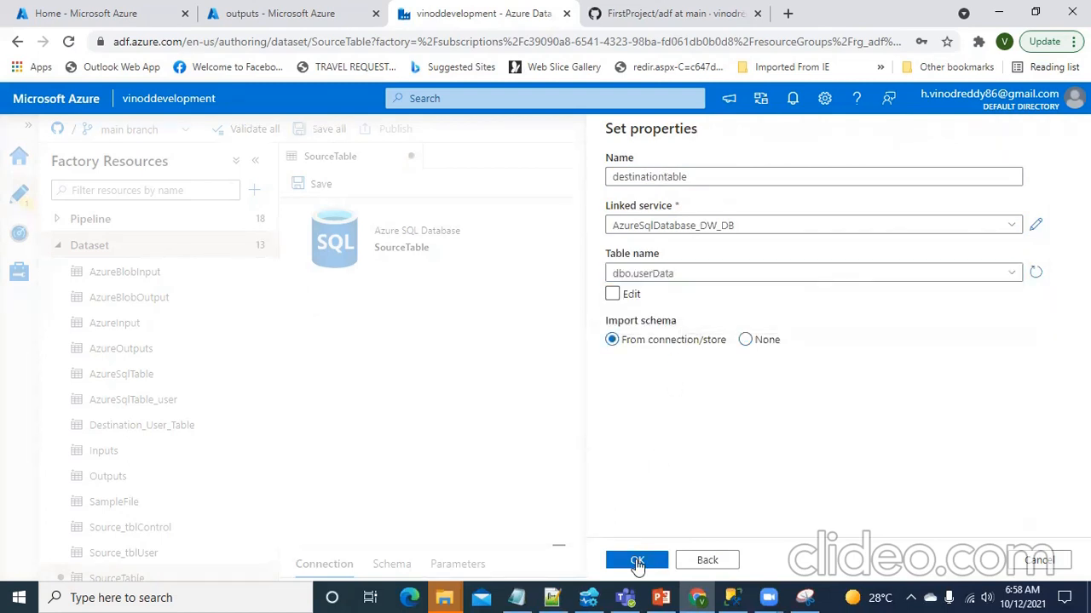
{"action": "left_click", "coordinate": [636, 560]}
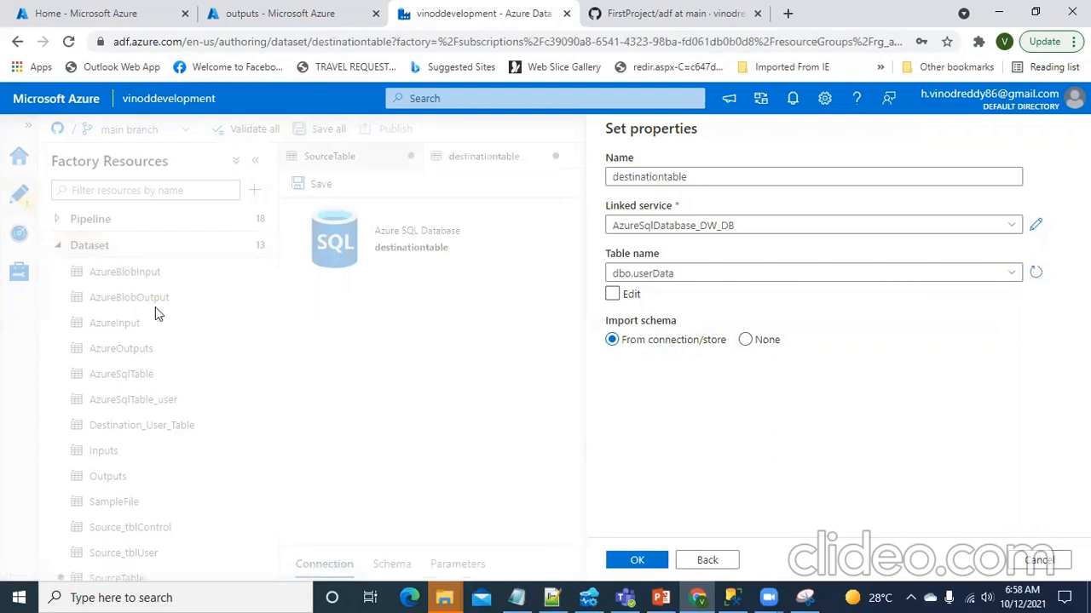
{"action": "left_click", "coordinate": [636, 559]}
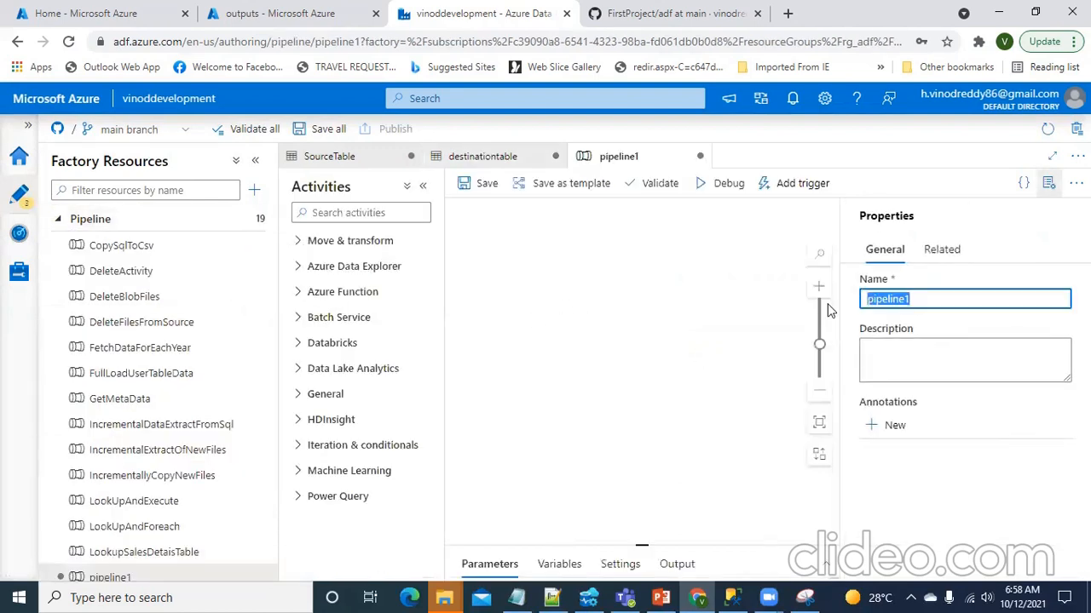
Rename the pipeline FullLoadSql and add a Copy data activity from Move & transform.
{"action": "type", "text": "Full"}
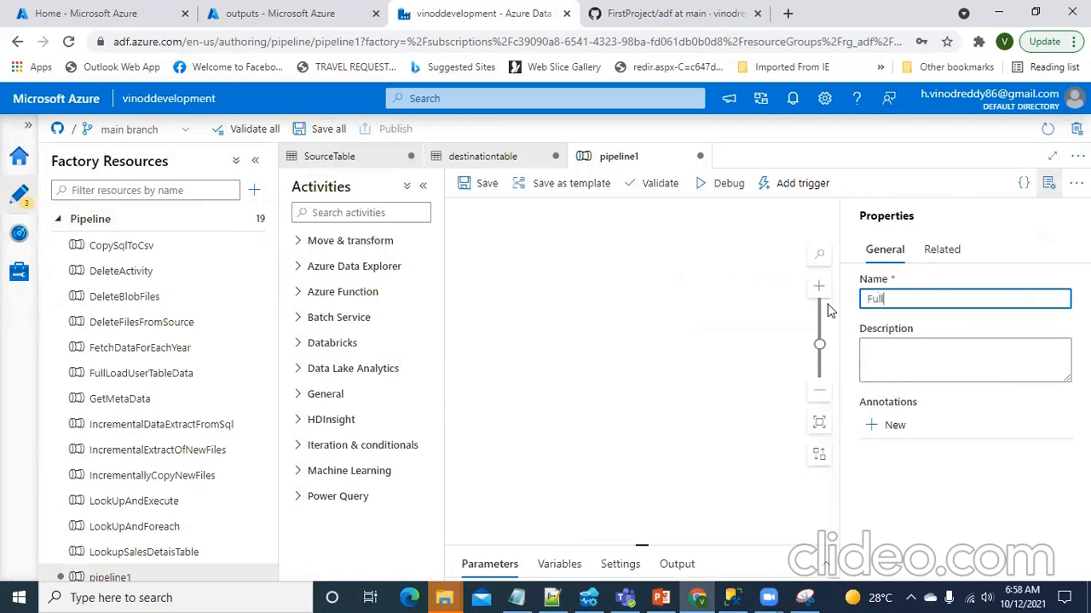
{"action": "type", "text": "Load"}
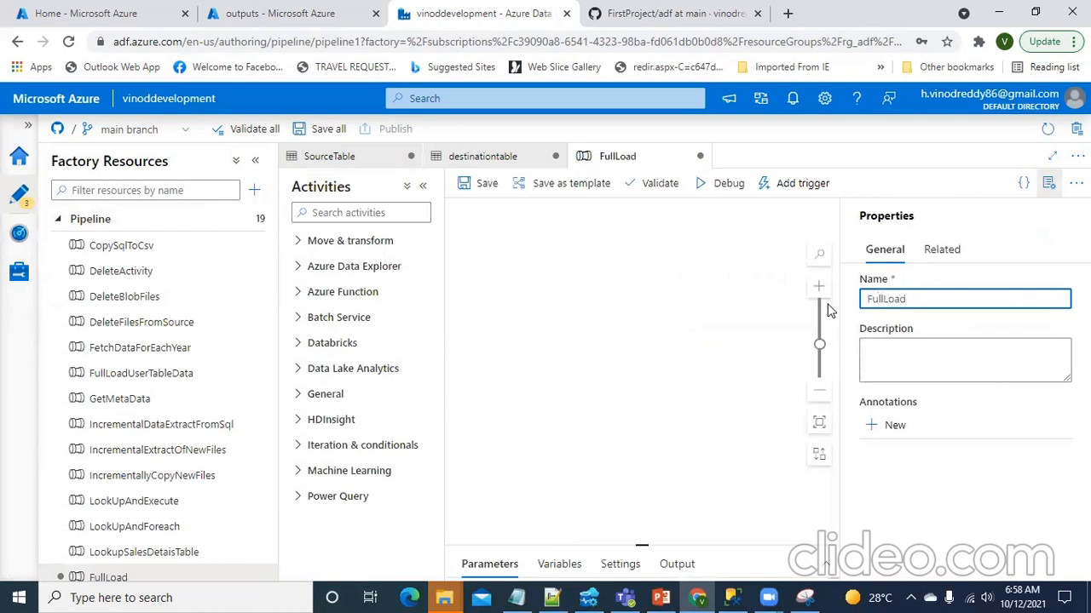
{"action": "type", "text": "Sql"}
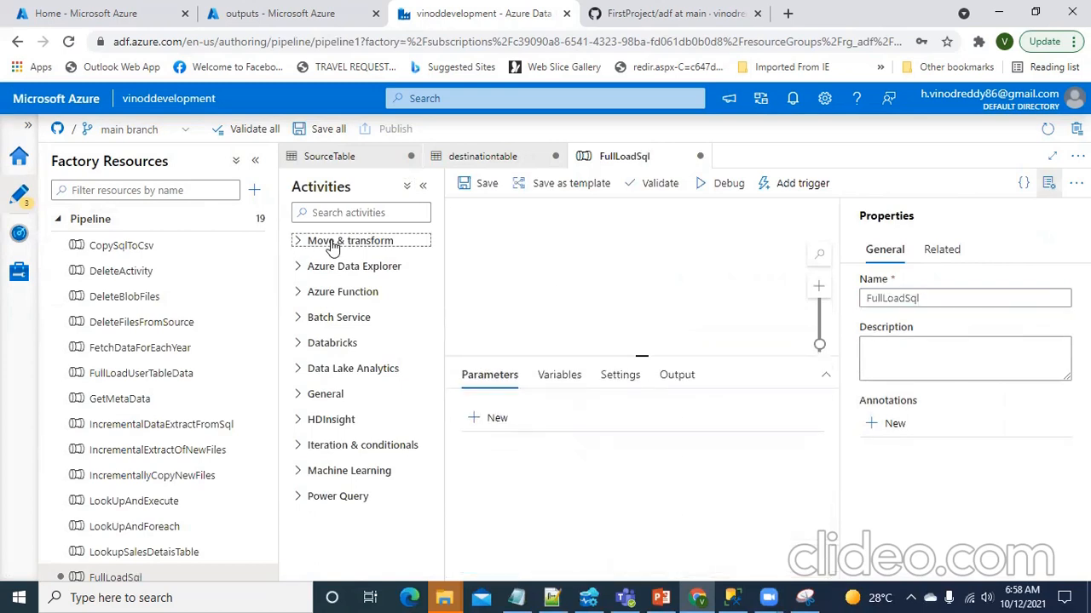
{"action": "left_click", "coordinate": [350, 241]}
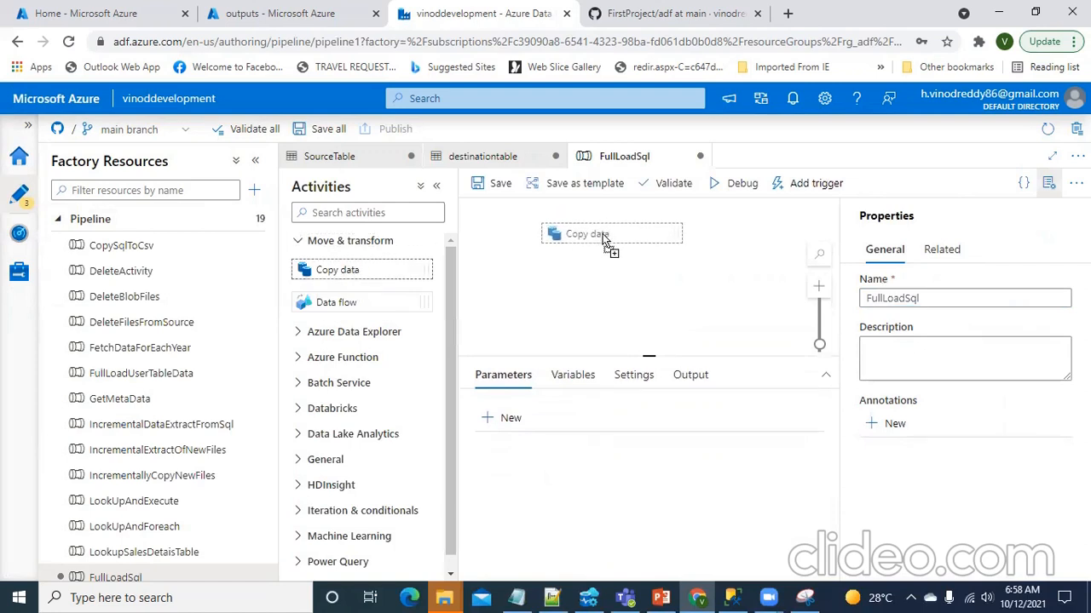
{"action": "left_click", "coordinate": [611, 239]}
{"action": "type", "text": "FullLoad"}
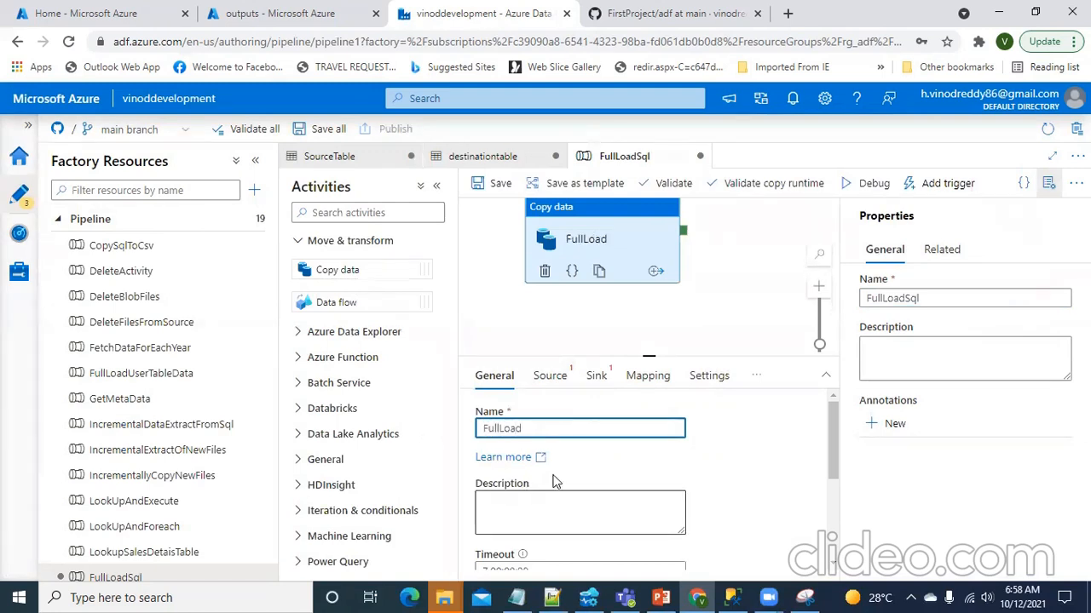
Choose Source_tblUser as the copy activity's source dataset.
{"action": "left_click", "coordinate": [549, 375]}
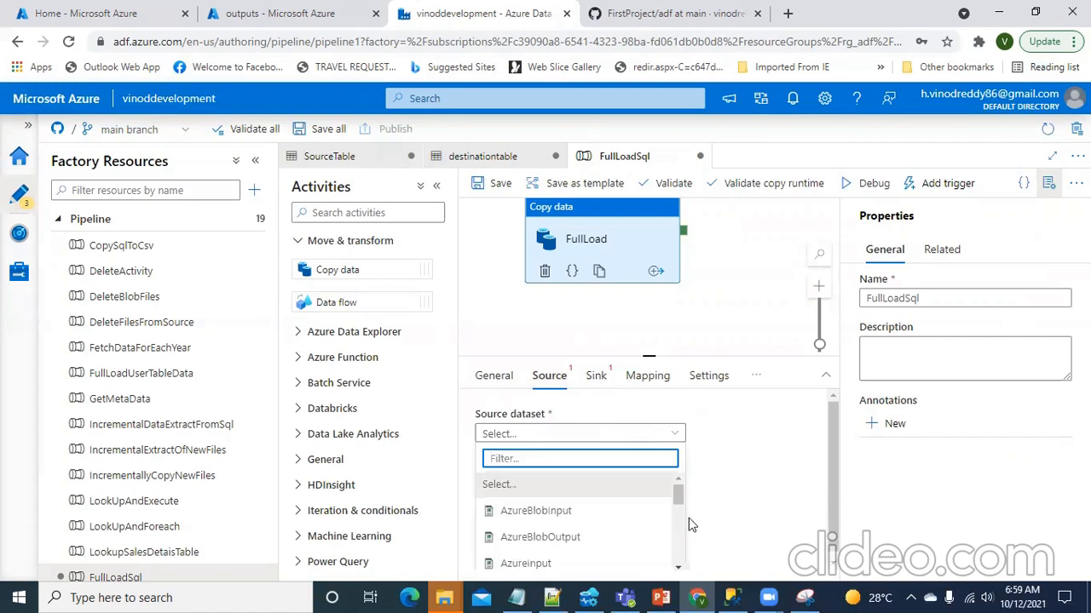
{"action": "type", "text": "sourc"}
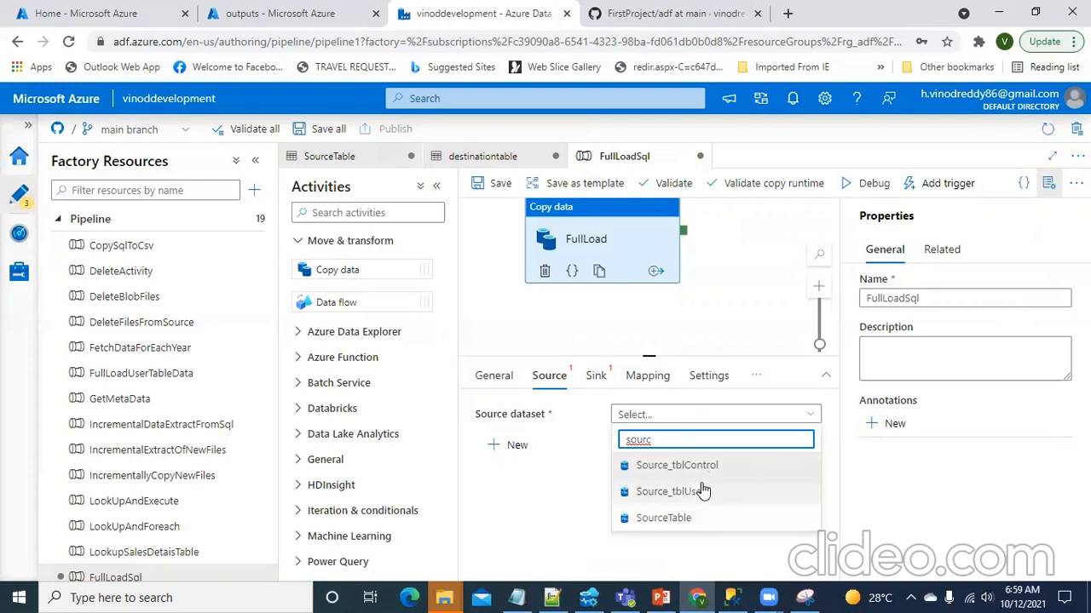
{"action": "mouse_move", "coordinate": [697, 492]}
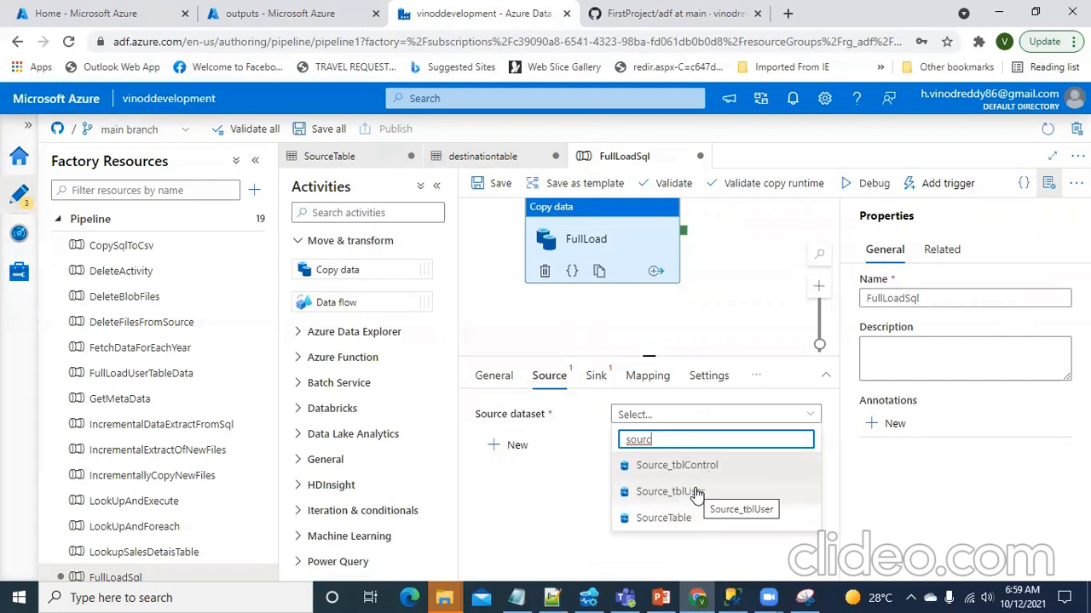
{"action": "left_click", "coordinate": [670, 491]}
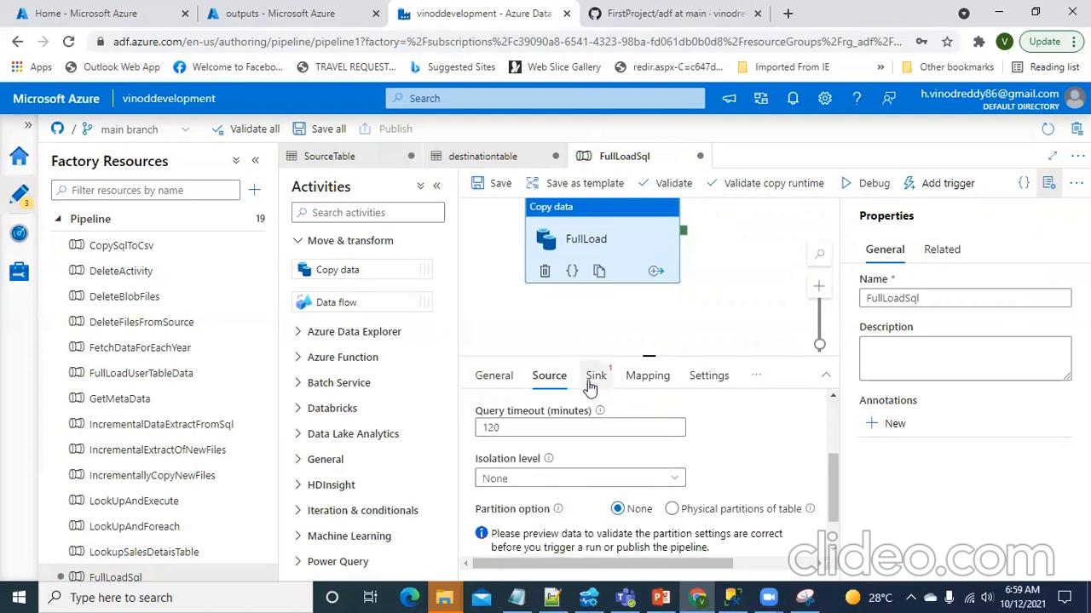
Set Destination_User_Table as the sink dataset and confirm the source is Source_tblUser.
{"action": "left_click", "coordinate": [596, 376]}
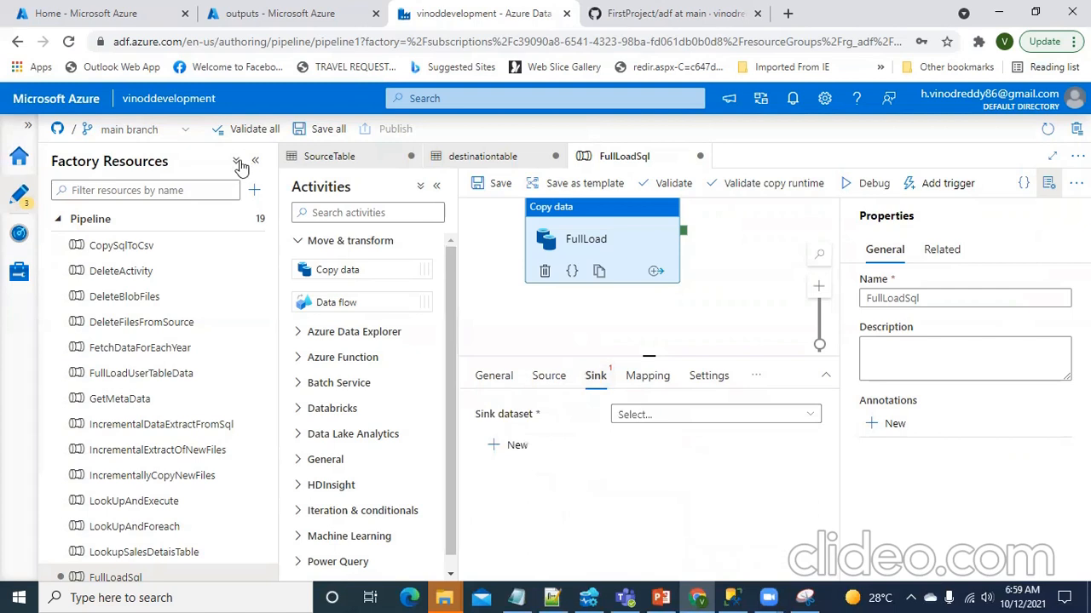
{"action": "left_click", "coordinate": [241, 161]}
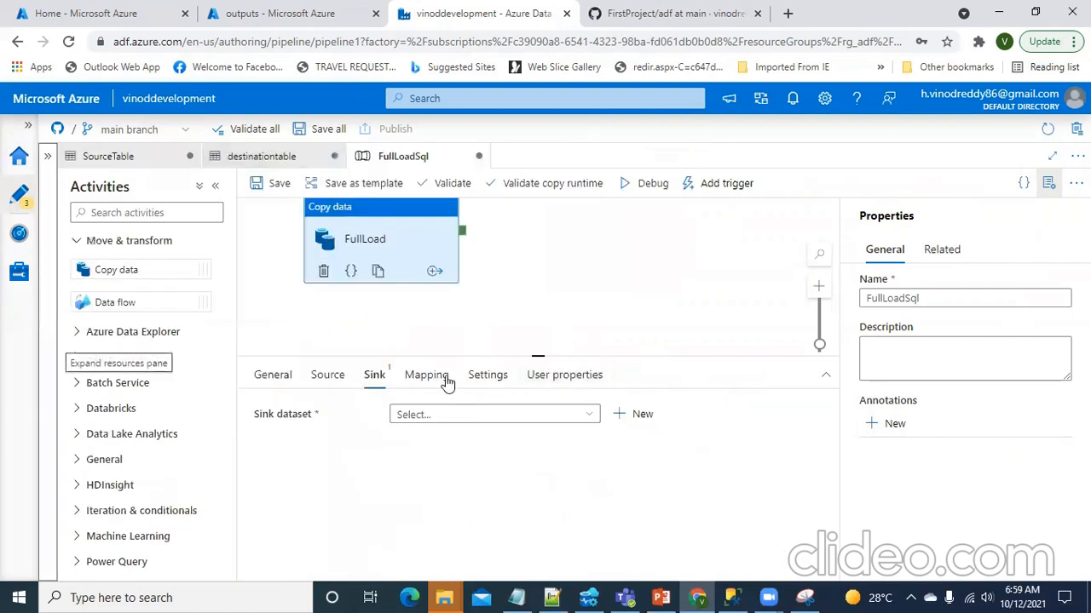
{"action": "left_click", "coordinate": [494, 414]}
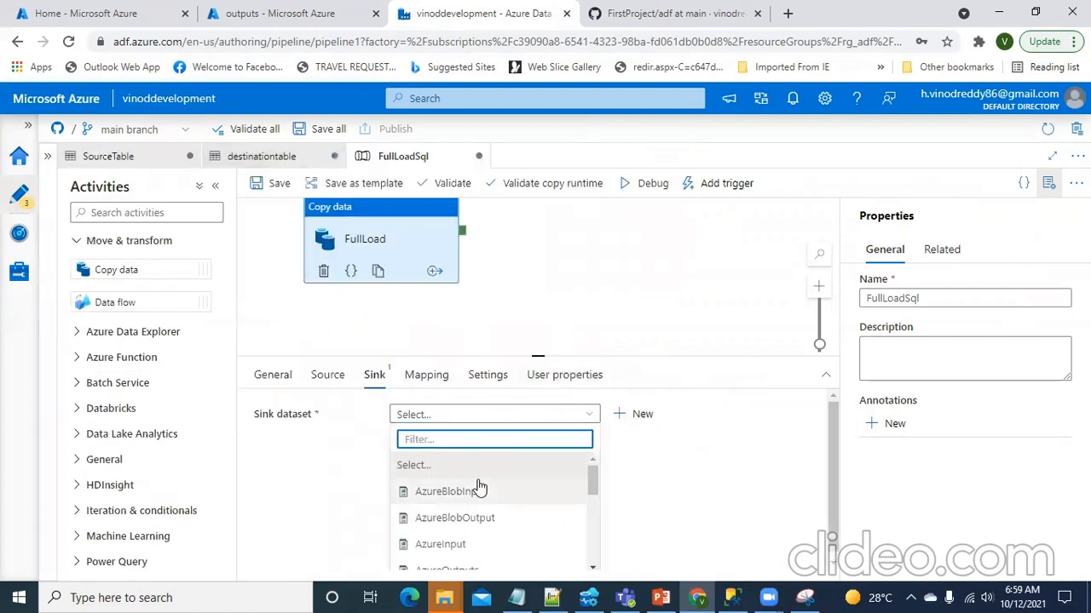
{"action": "type", "text": "des"}
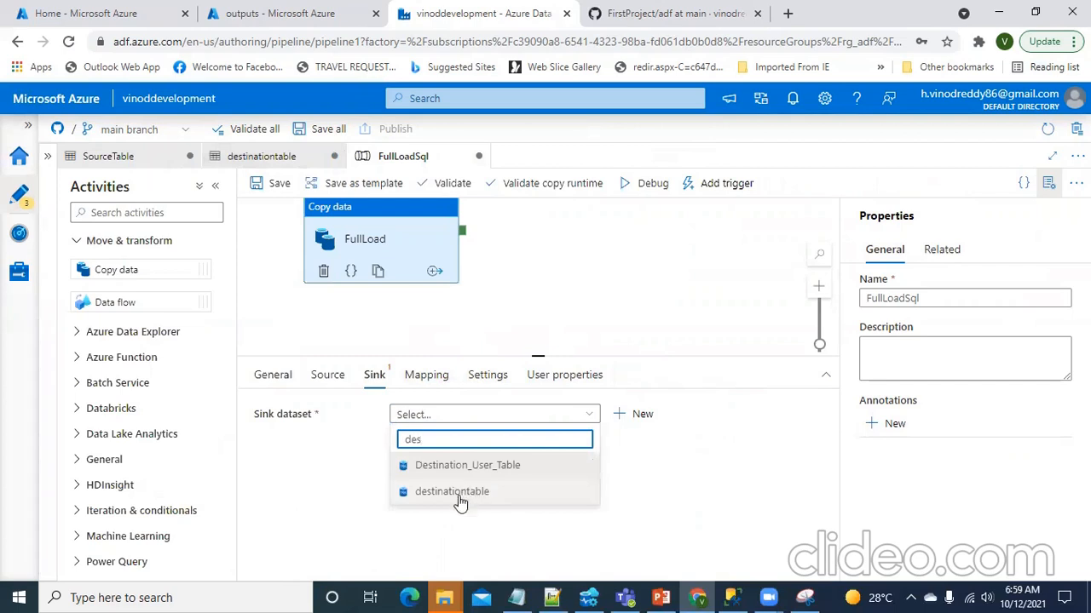
{"action": "mouse_move", "coordinate": [481, 473]}
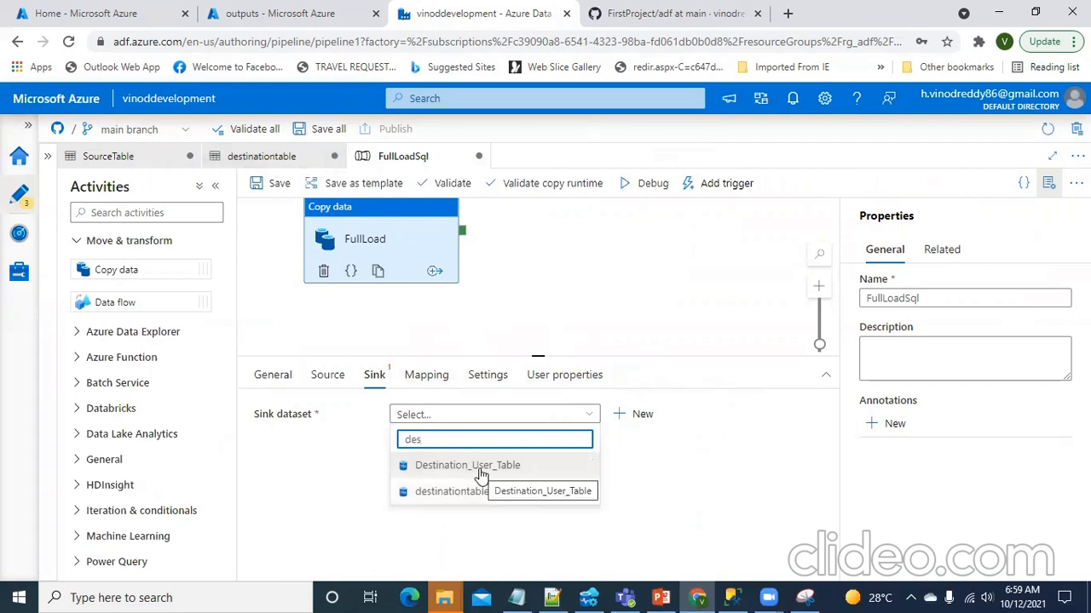
{"action": "left_click", "coordinate": [467, 465]}
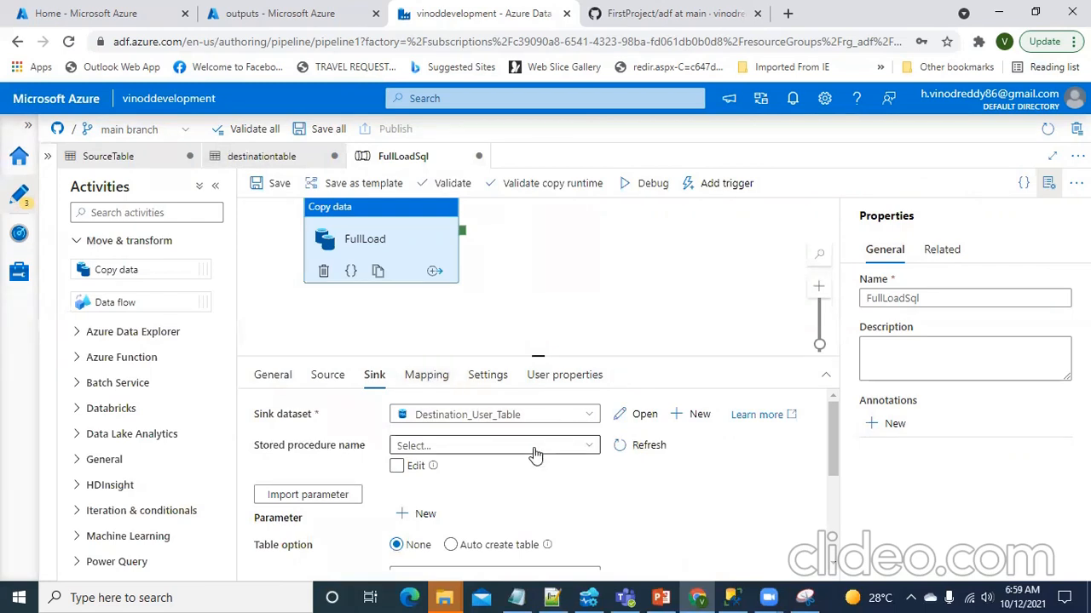
{"action": "left_click", "coordinate": [327, 375]}
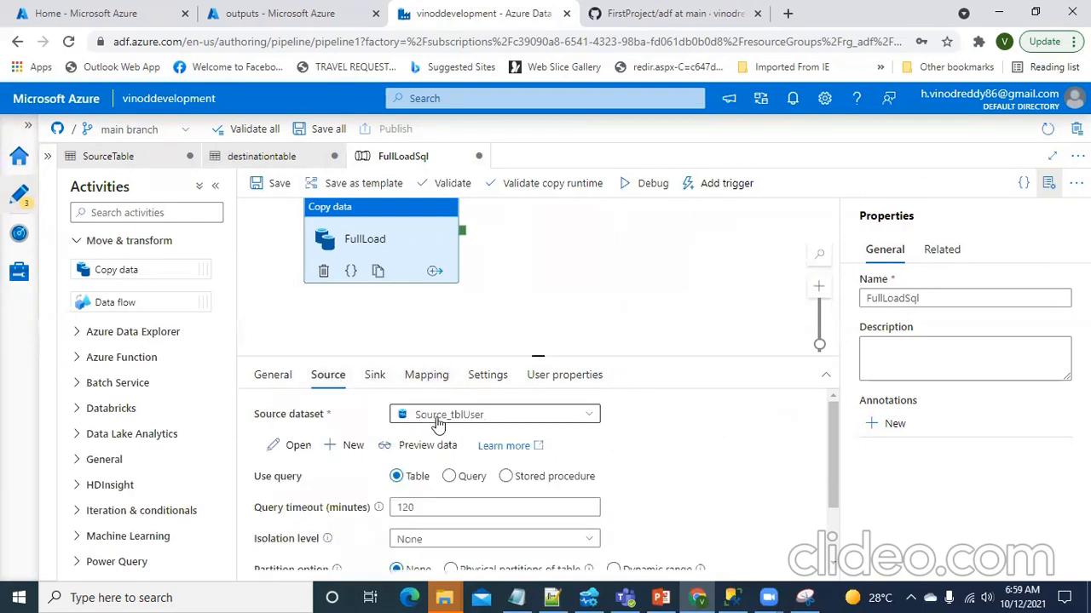
{"action": "left_click", "coordinate": [374, 375]}
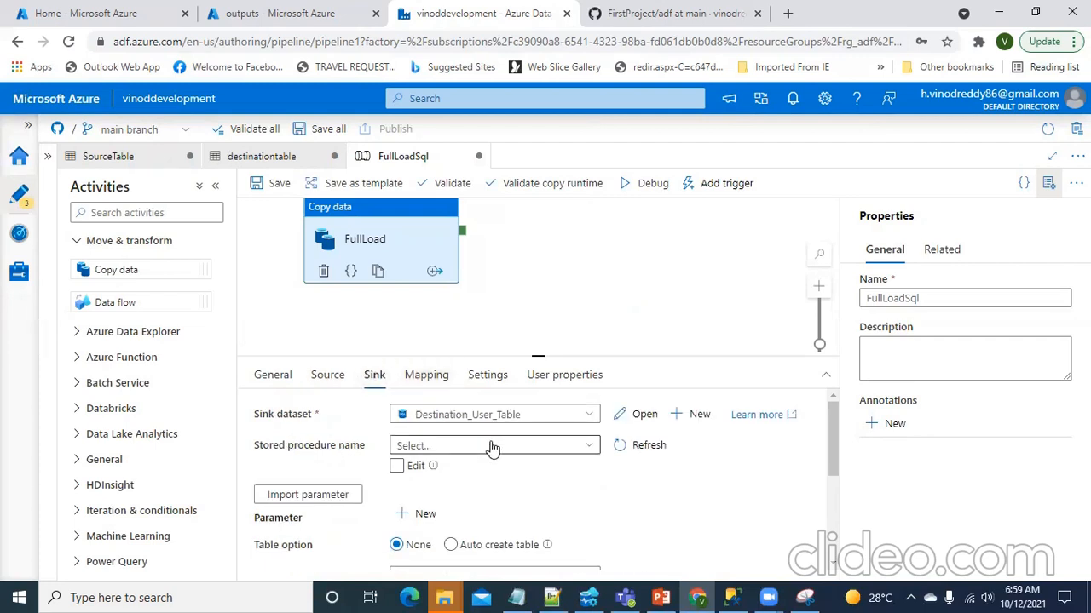
{"action": "left_click", "coordinate": [494, 445]}
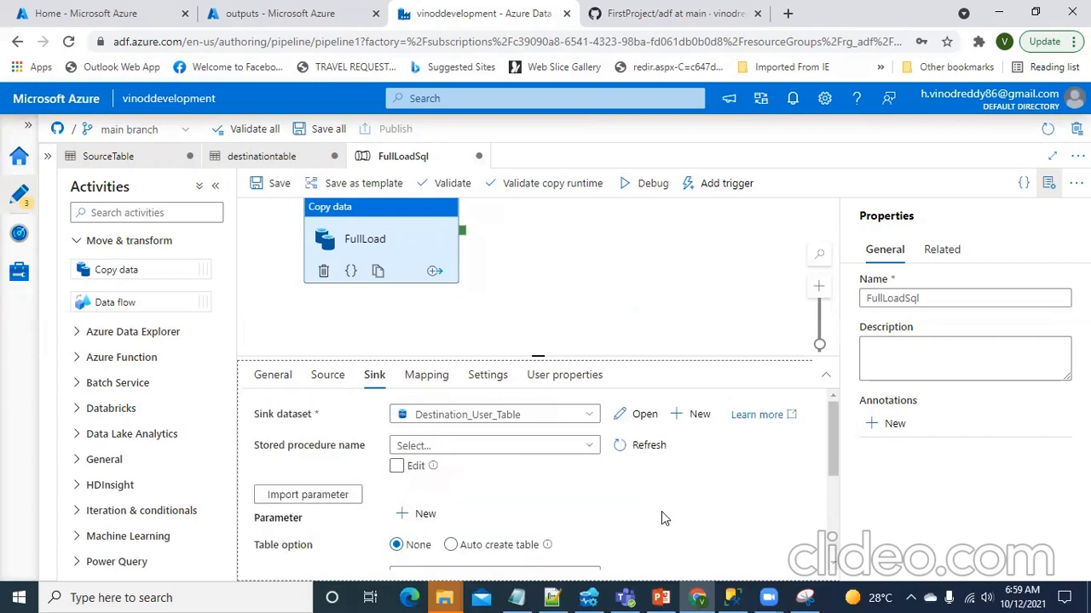
{"action": "scroll", "scroll_direction": "down", "scroll_amount": 3}
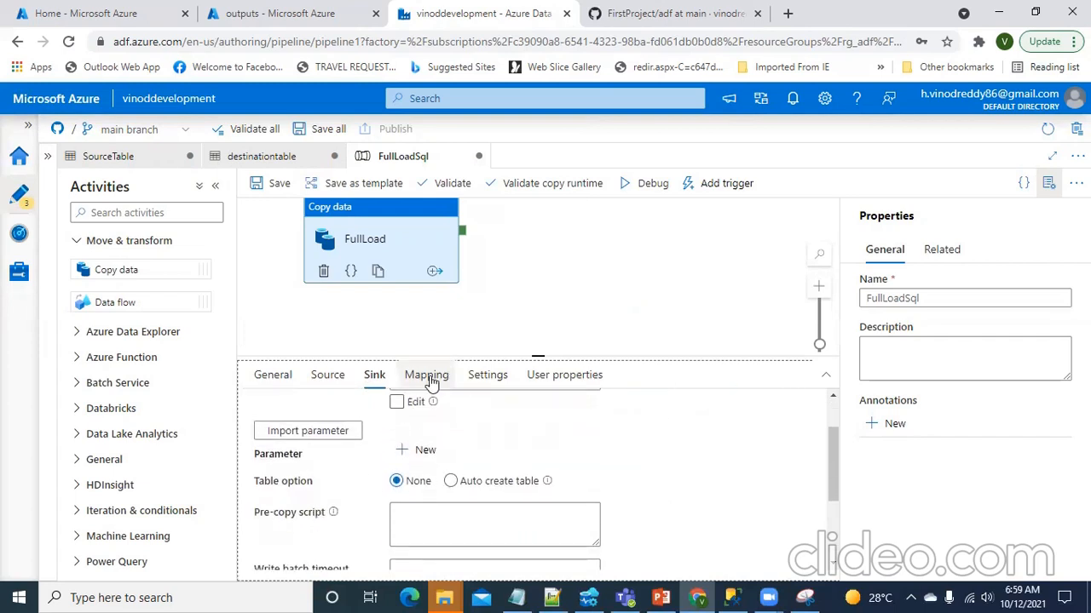
Import schemas on the Mapping tab so Key and Name map to destination columns.
{"action": "left_click", "coordinate": [426, 375]}
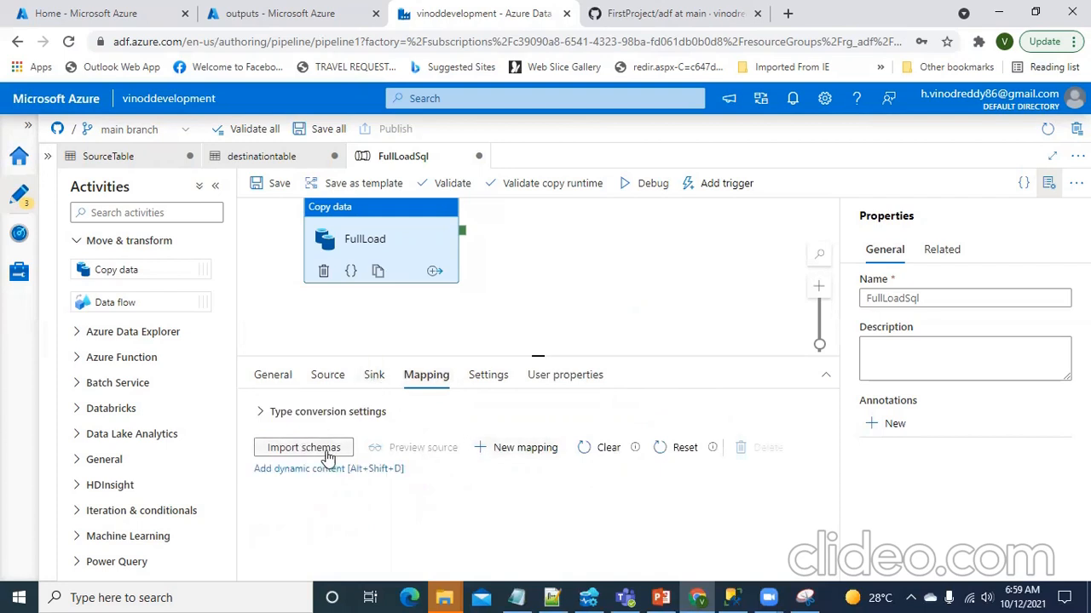
{"action": "left_click", "coordinate": [303, 447]}
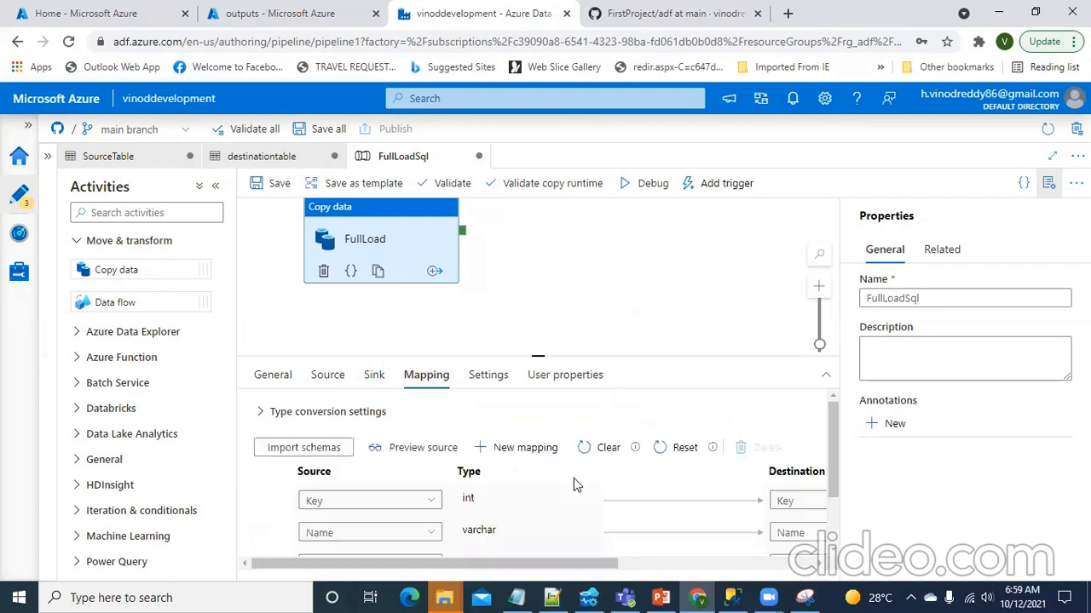
{"action": "scroll", "scroll_direction": "down", "scroll_amount": 3}
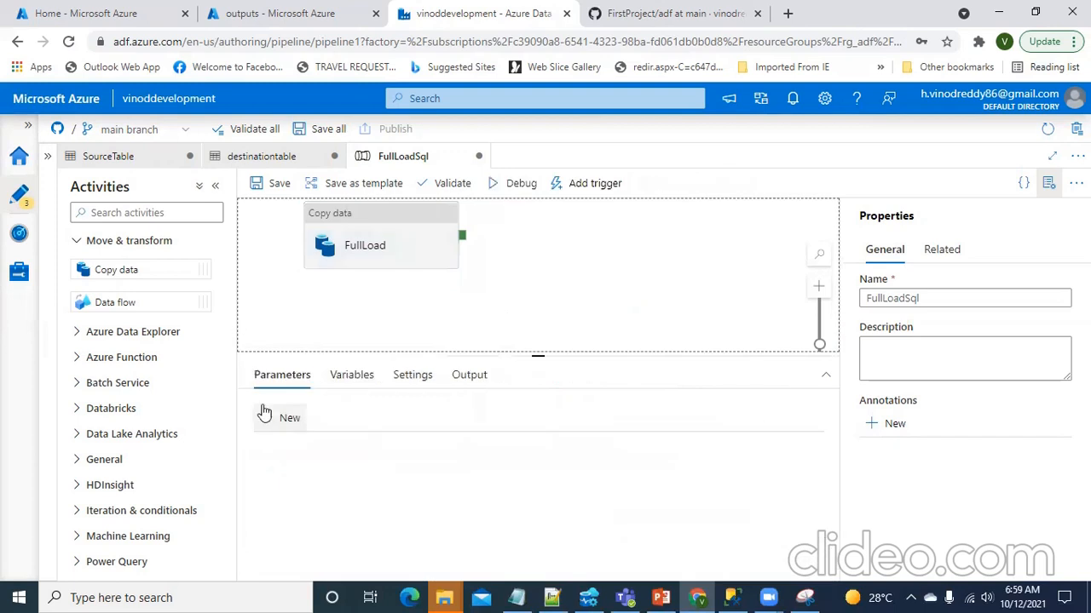
{"action": "left_click", "coordinate": [381, 238]}
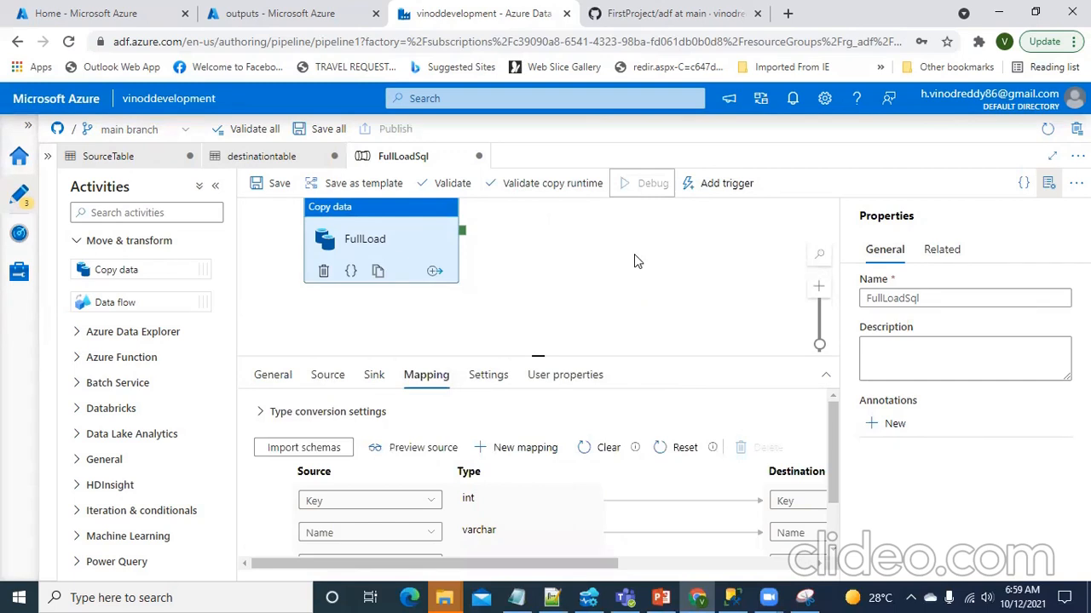
Debug the FullLoadSql pipeline and review the succeeded FullLoad run's output.
{"action": "left_click", "coordinate": [652, 183]}
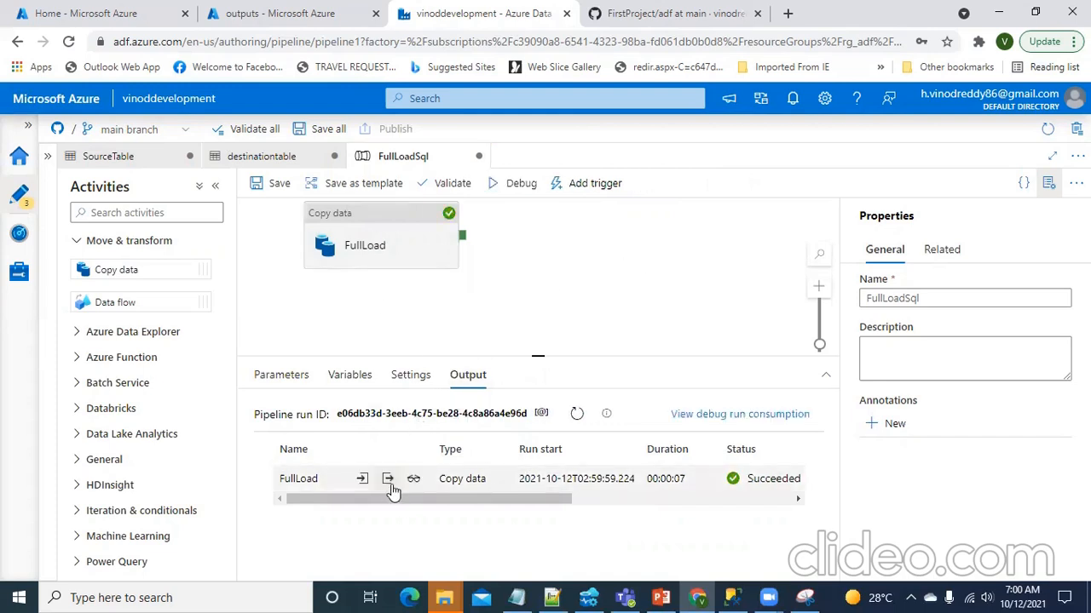
{"action": "mouse_move", "coordinate": [364, 483]}
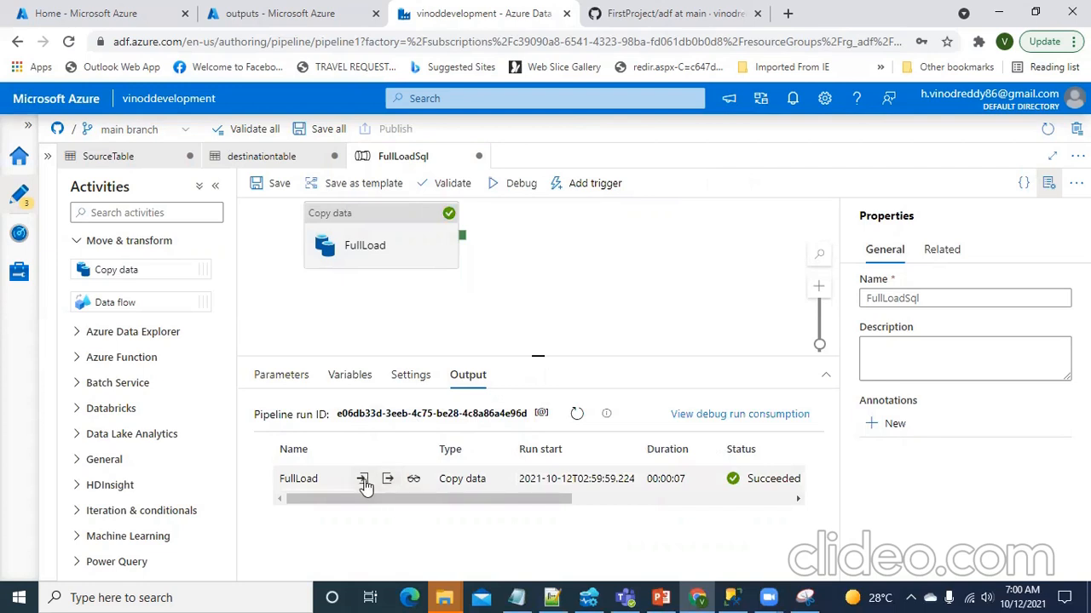
{"action": "mouse_move", "coordinate": [388, 479]}
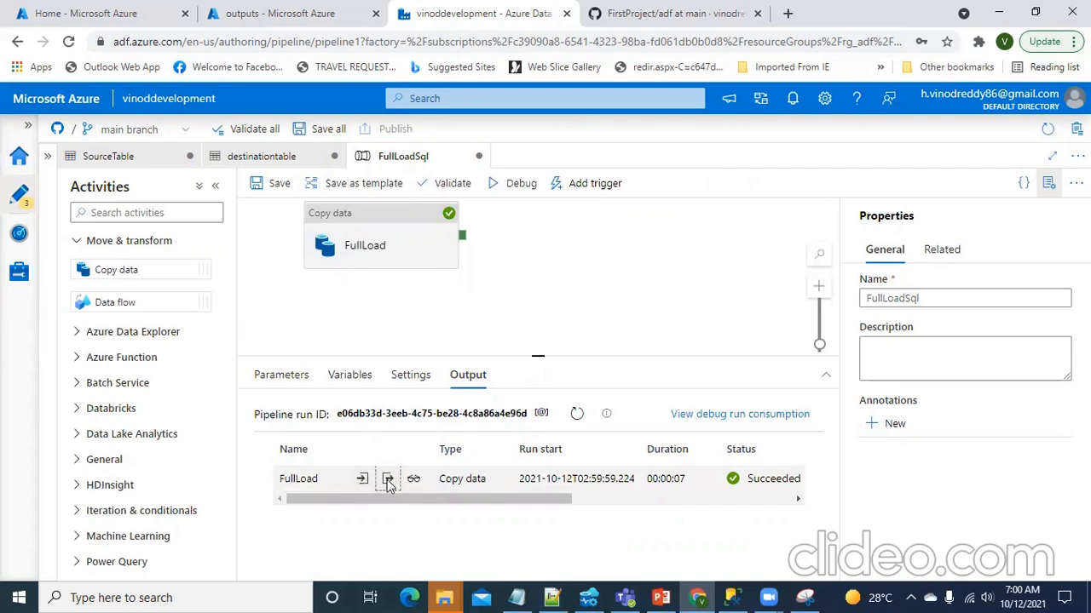
{"action": "left_click", "coordinate": [388, 478]}
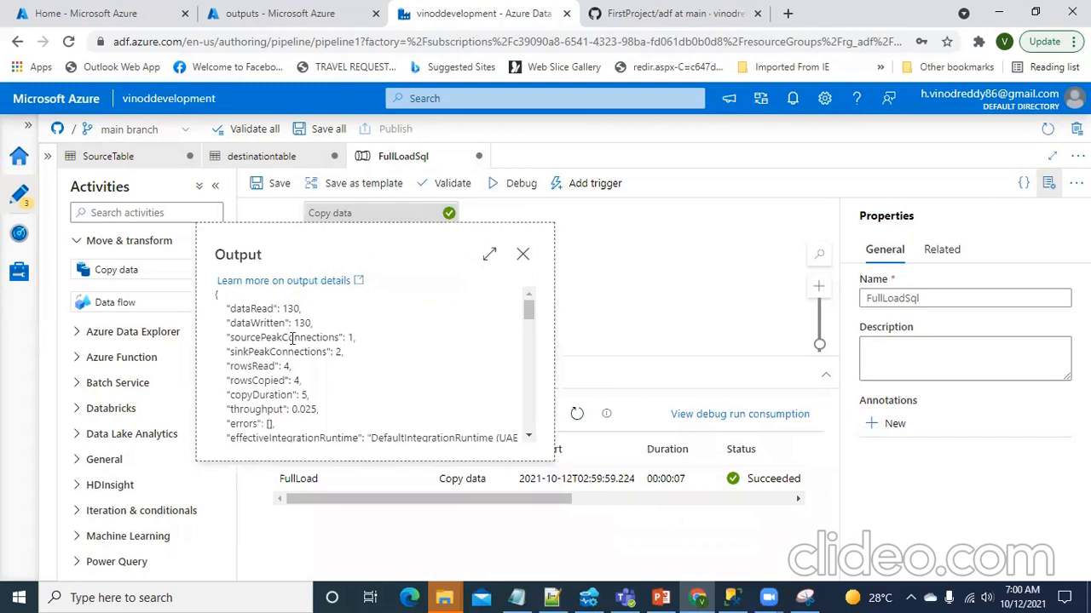
{"action": "scroll", "scroll_direction": "down", "scroll_amount": 3}
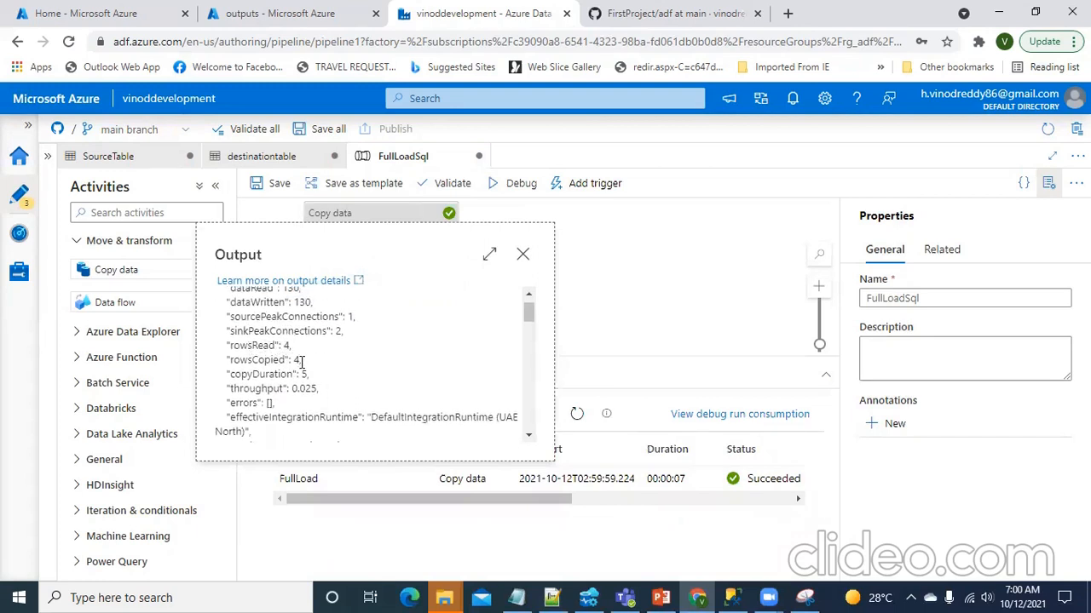
{"action": "mouse_move", "coordinate": [523, 255]}
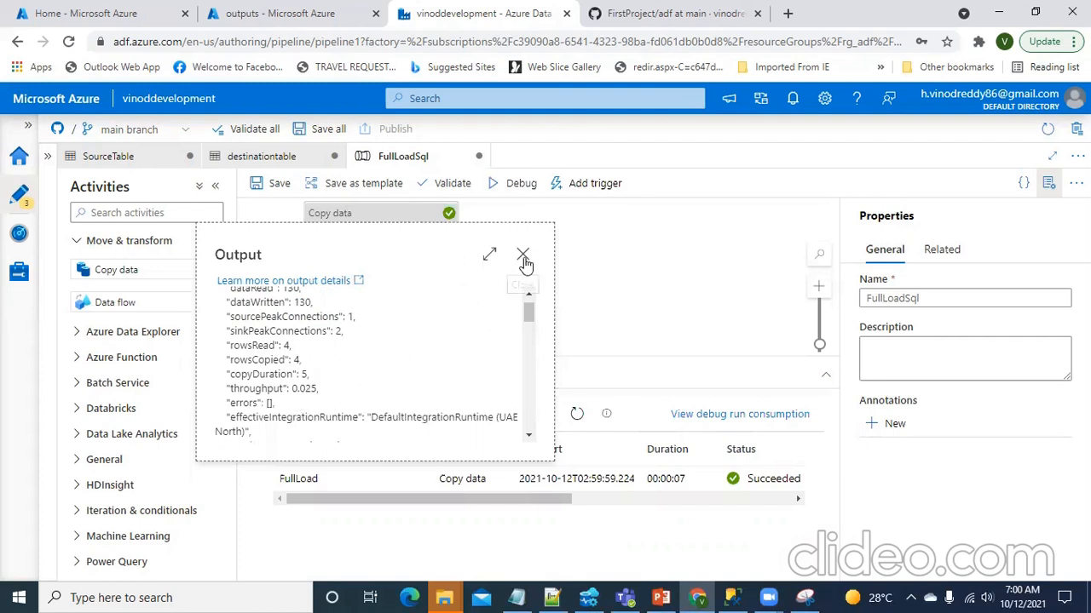
{"action": "left_click", "coordinate": [523, 255]}
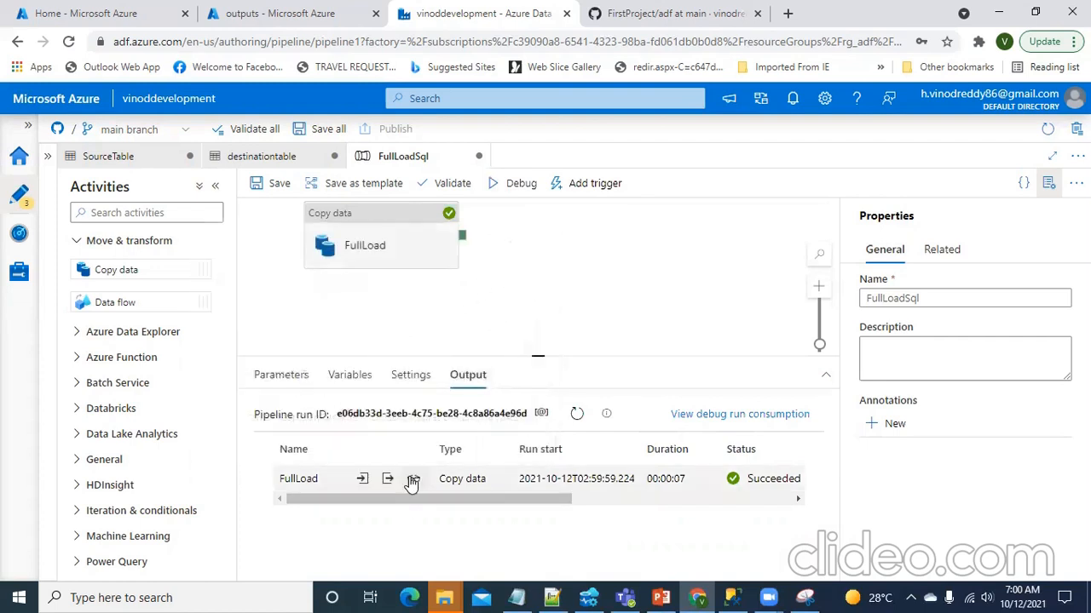
View the FullLoad copy details showing 4 rows (130 bytes) read and written.
{"action": "left_click", "coordinate": [412, 478]}
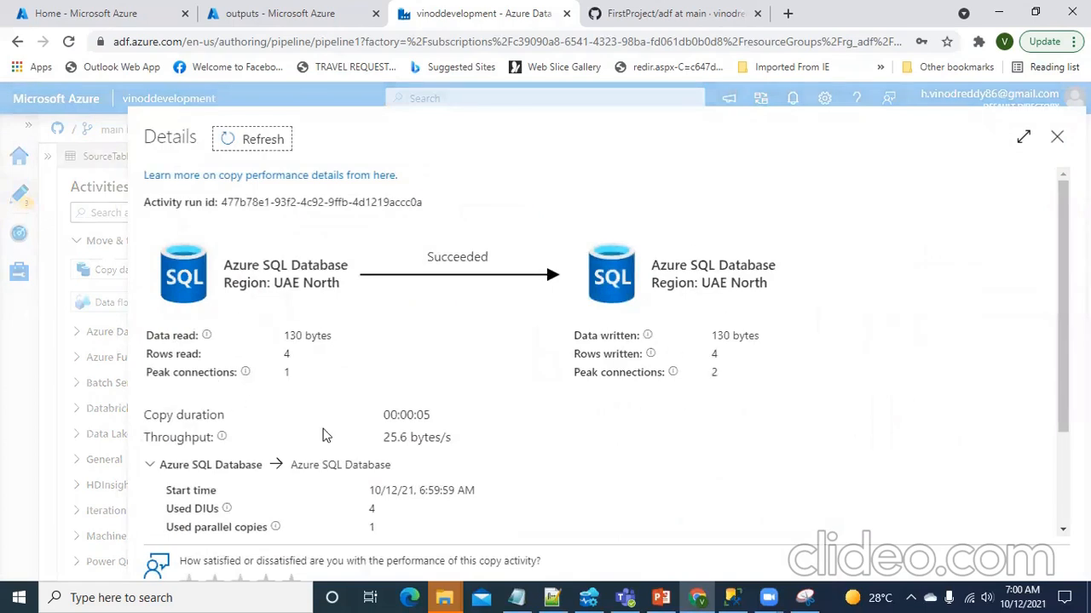
{"action": "scroll", "scroll_direction": "down", "scroll_amount": 3}
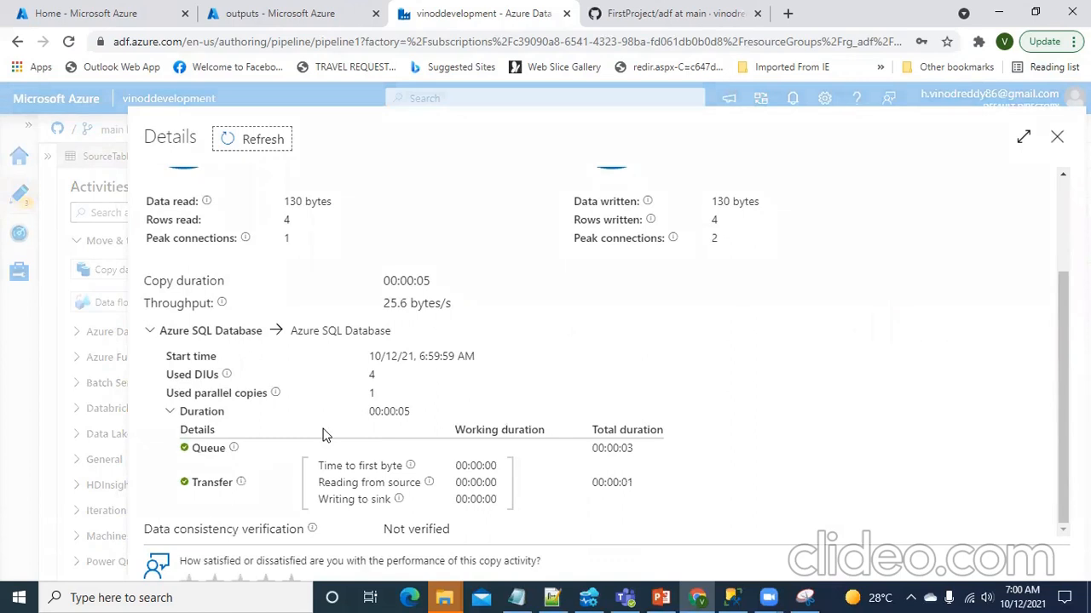
{"action": "scroll", "scroll_direction": "up", "scroll_amount": 3}
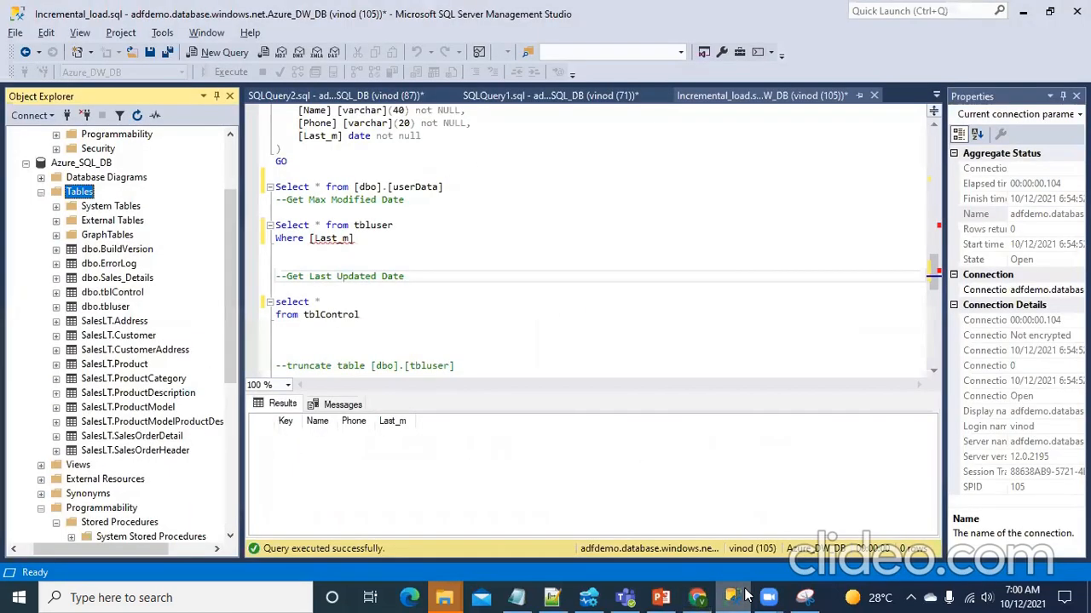
{"action": "mouse_move", "coordinate": [392, 467]}
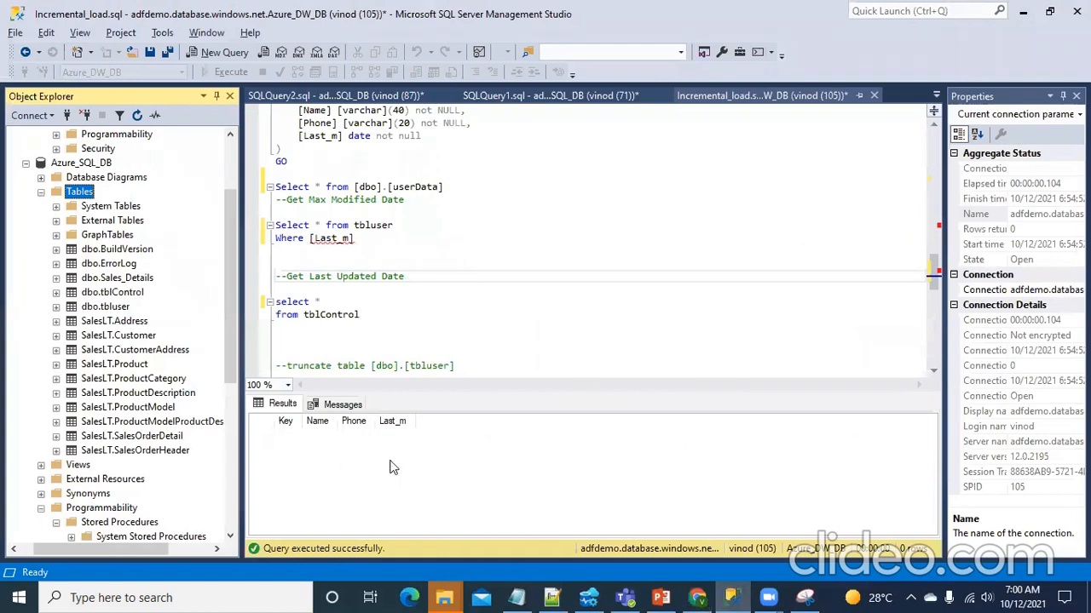
{"action": "mouse_move", "coordinate": [430, 217]}
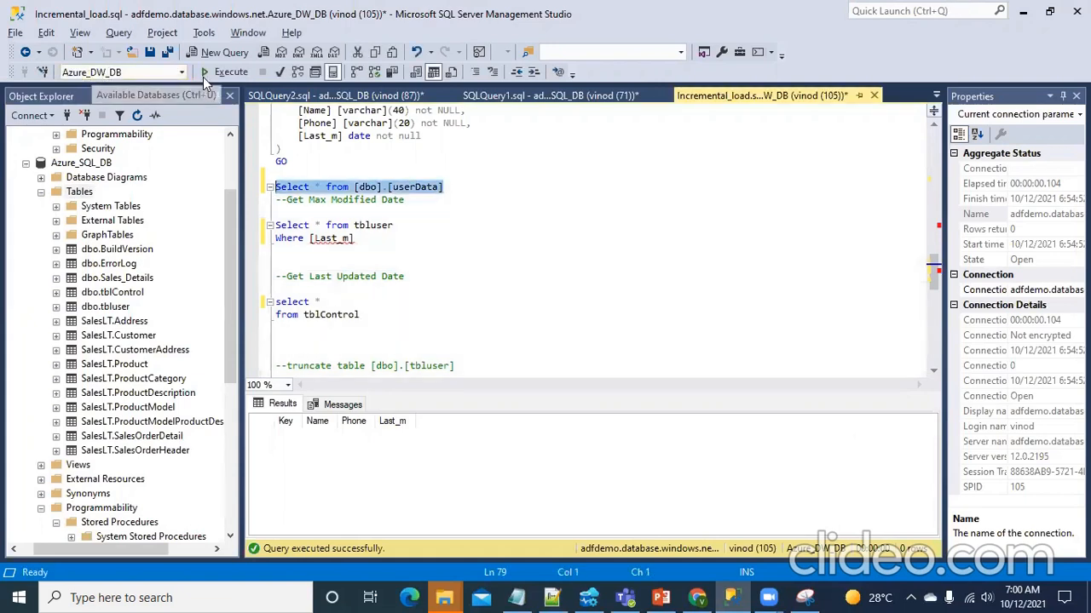
Run 'Select * from [dbo].[userData]' on Azure_DW_DB, returning Abu, Raju, Soya and Philip.
{"action": "left_click", "coordinate": [231, 72]}
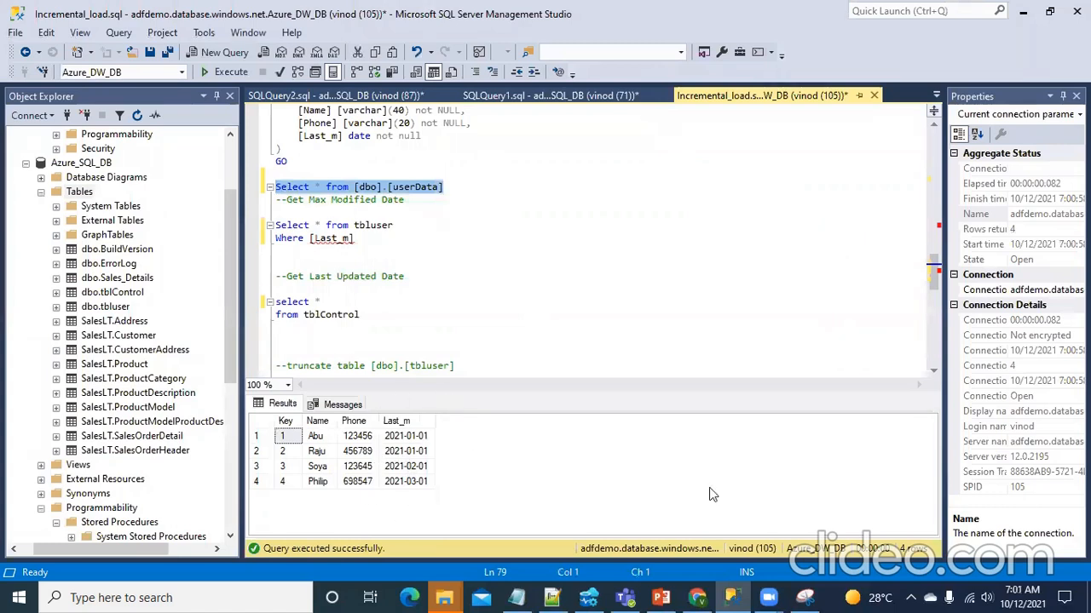
{"action": "left_click", "coordinate": [697, 597]}
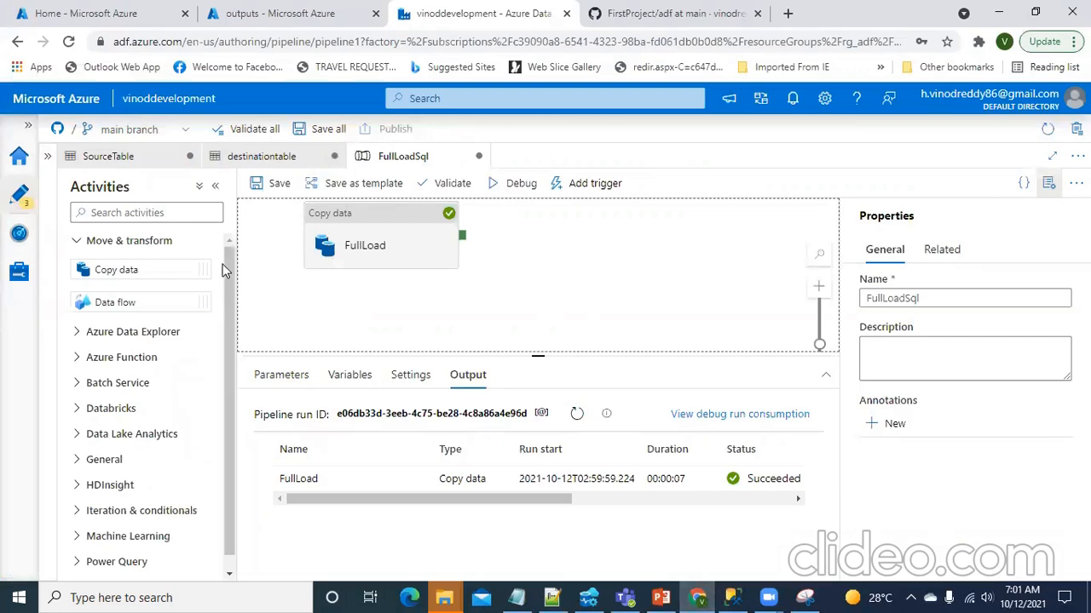
{"action": "mouse_move", "coordinate": [92, 302]}
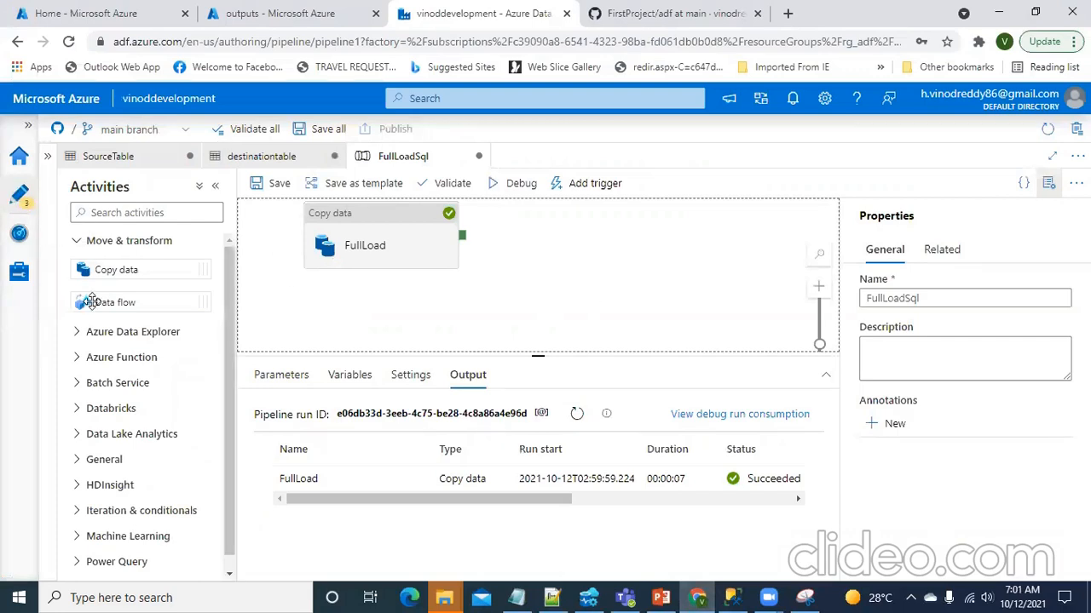
{"action": "mouse_move", "coordinate": [19, 195]}
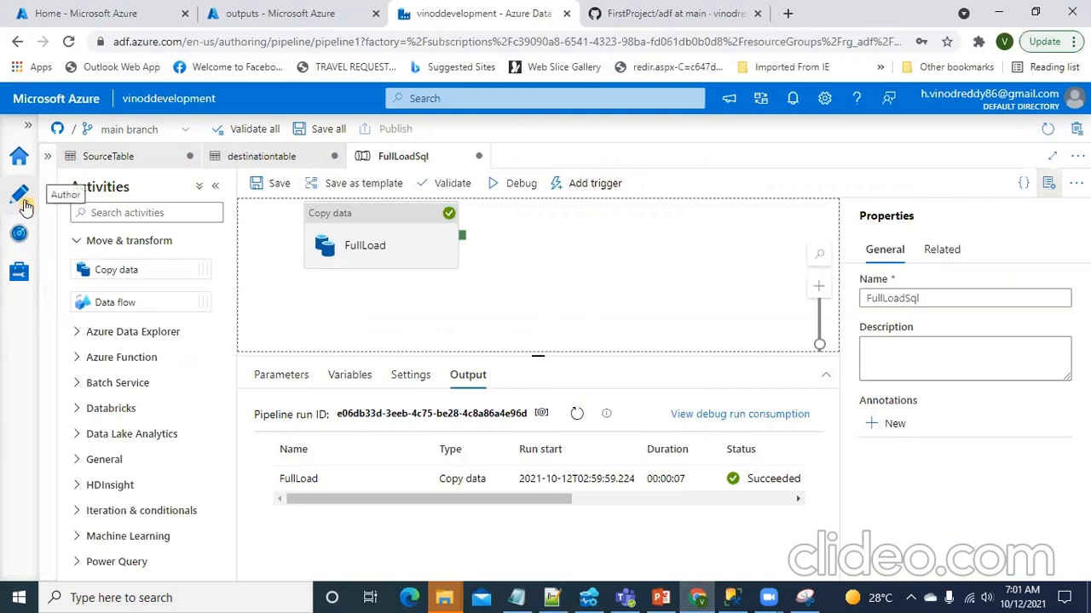